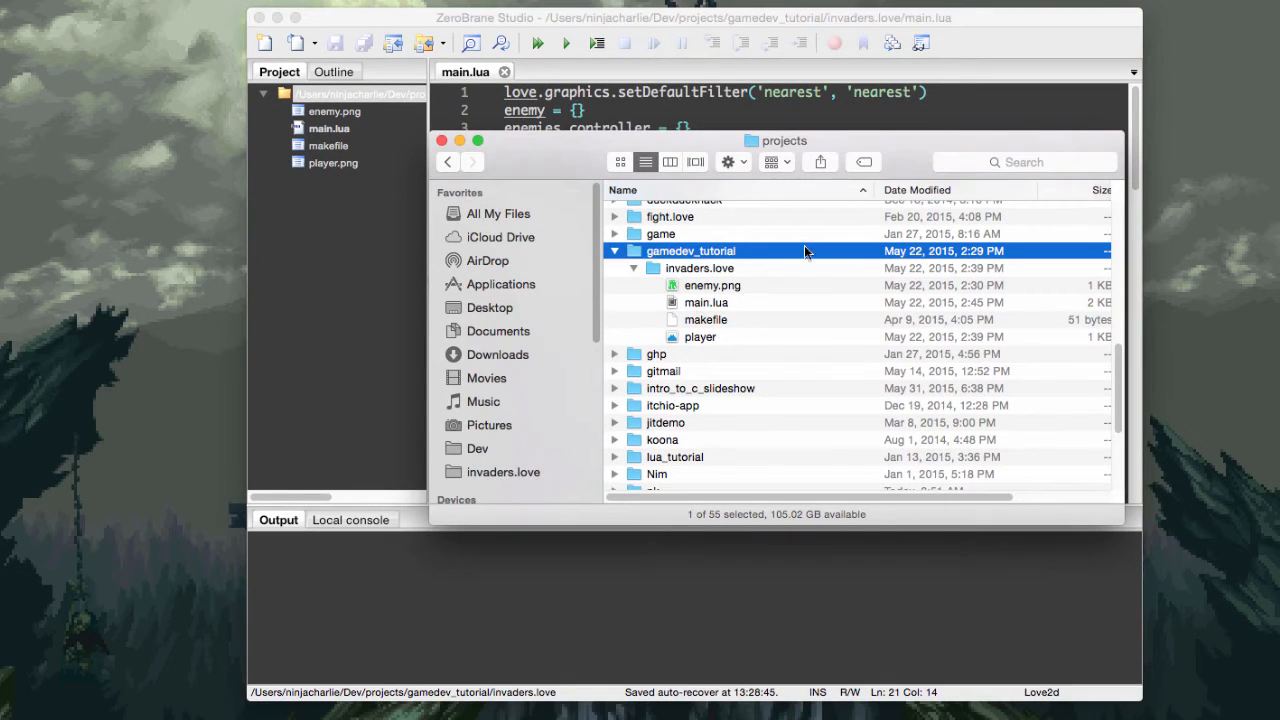
{"action": "mouse_move", "coordinate": [808, 252]}
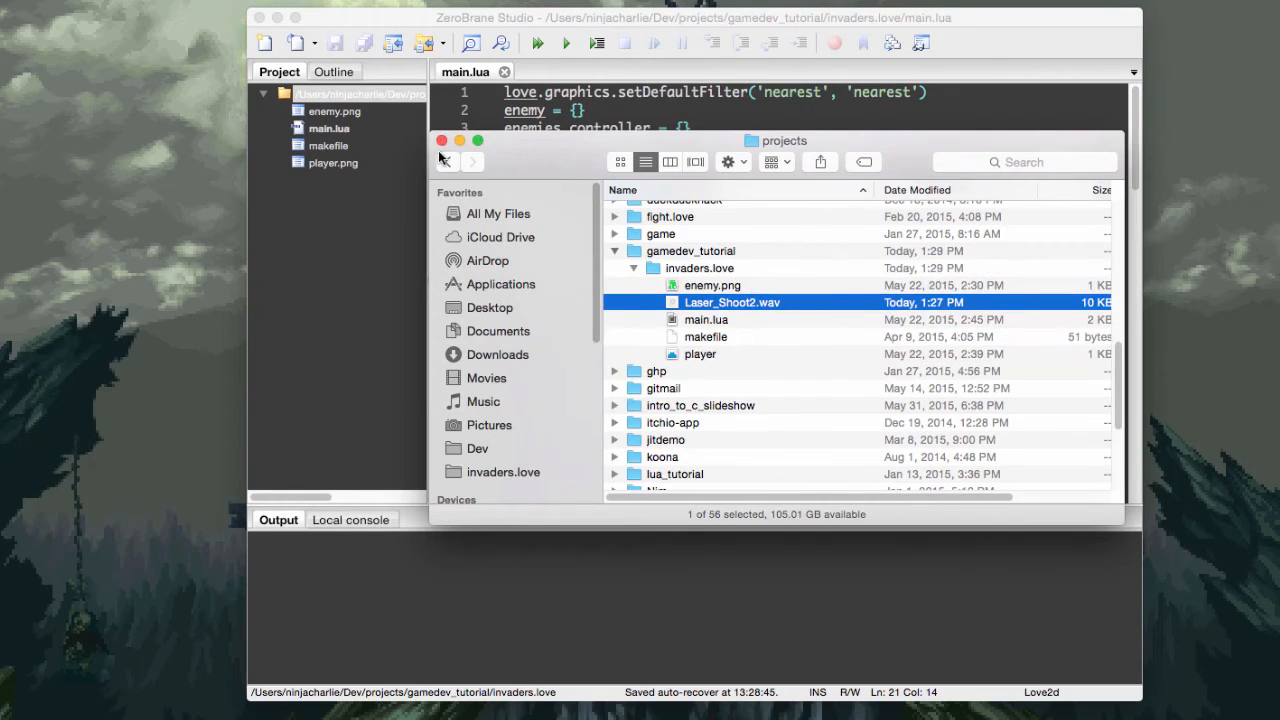
- Bring the ZeroBrane Studio editor back to the front after adding Laser_Shoot2.wav
{"action": "left_click", "coordinate": [440, 140]}
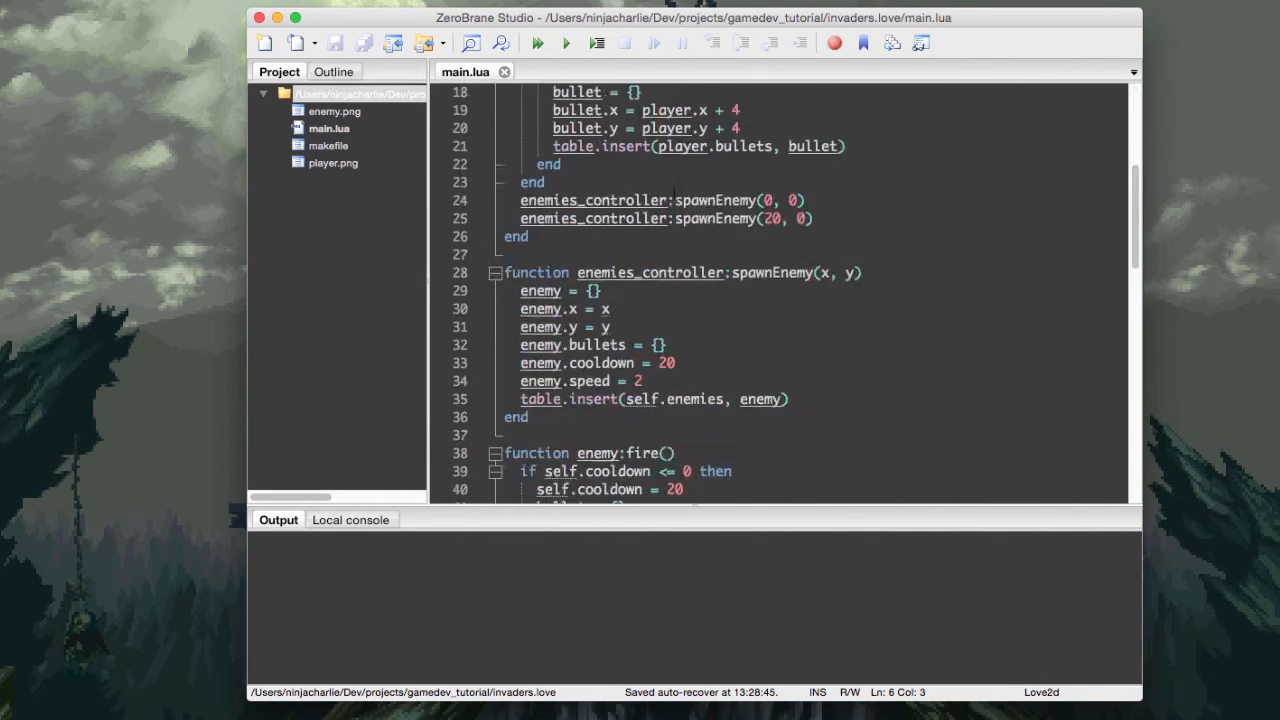
- Add player.fire_sound = love.audio.newSource('Laser_Shoot2.wav') after the player image line in love.load
{"action": "scroll", "scroll_direction": "up", "scroll_amount": 3}
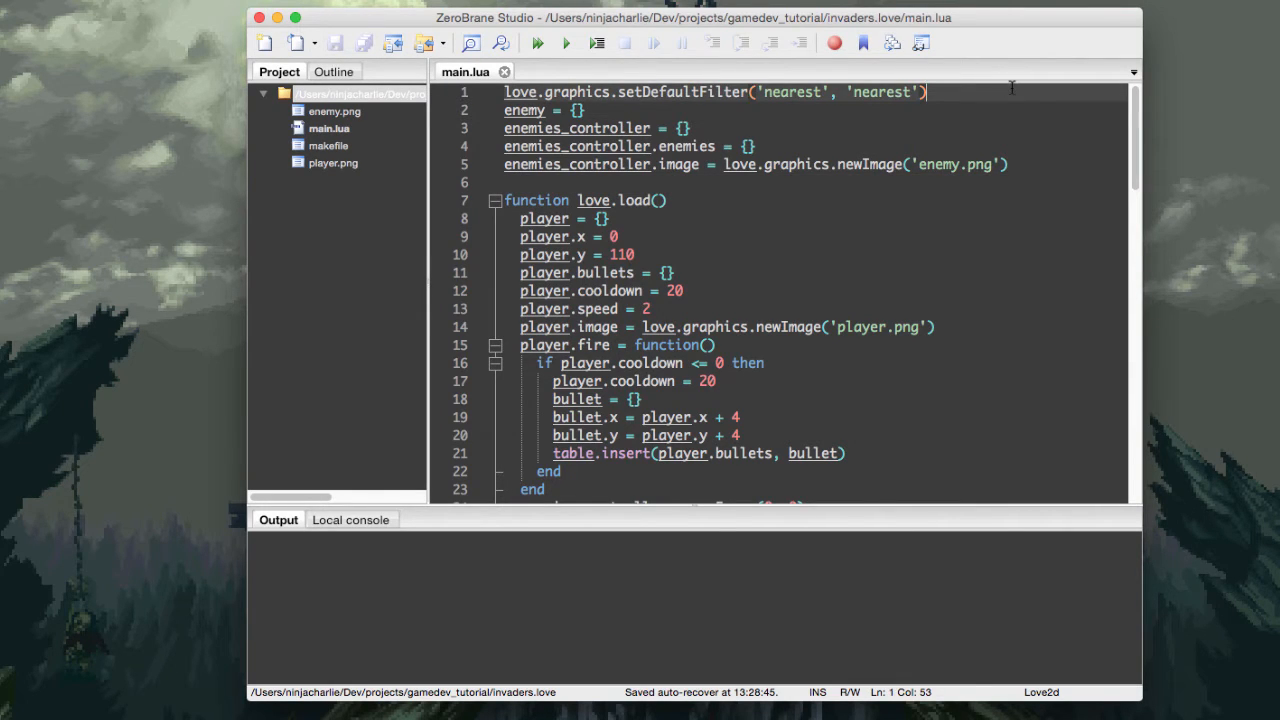
{"action": "key", "text": "Return"}
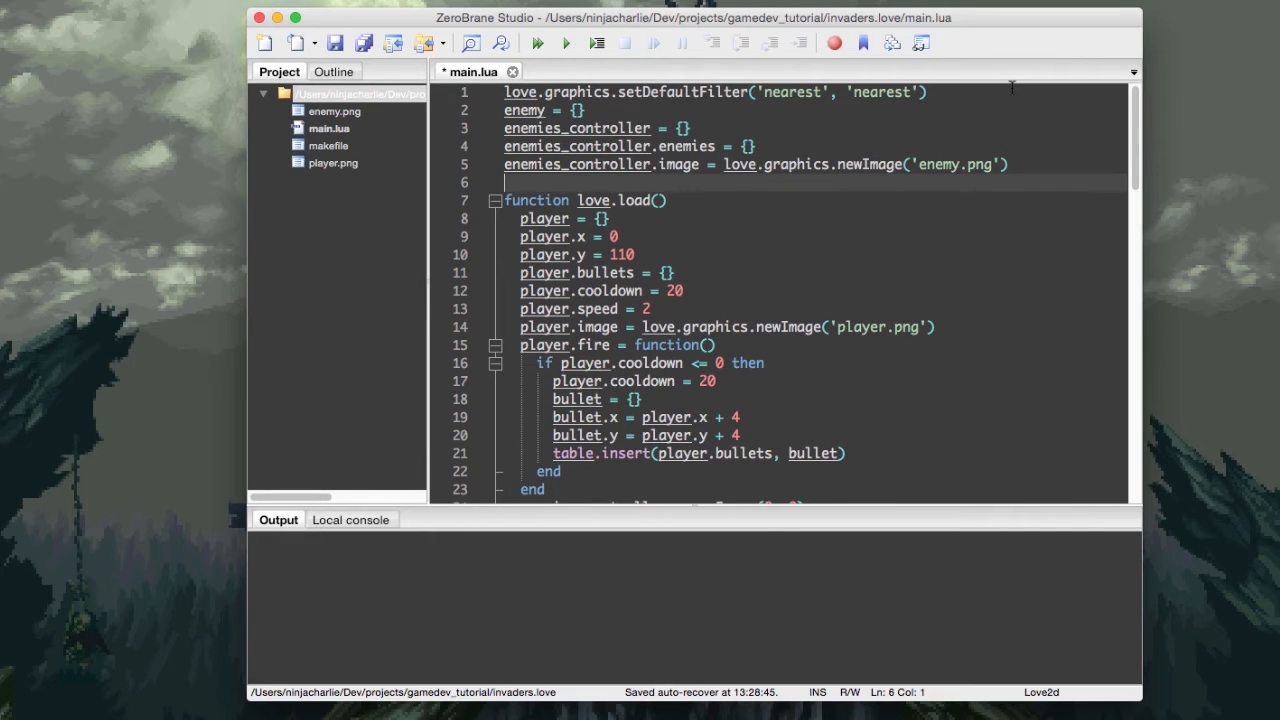
{"action": "left_click", "coordinate": [936, 328]}
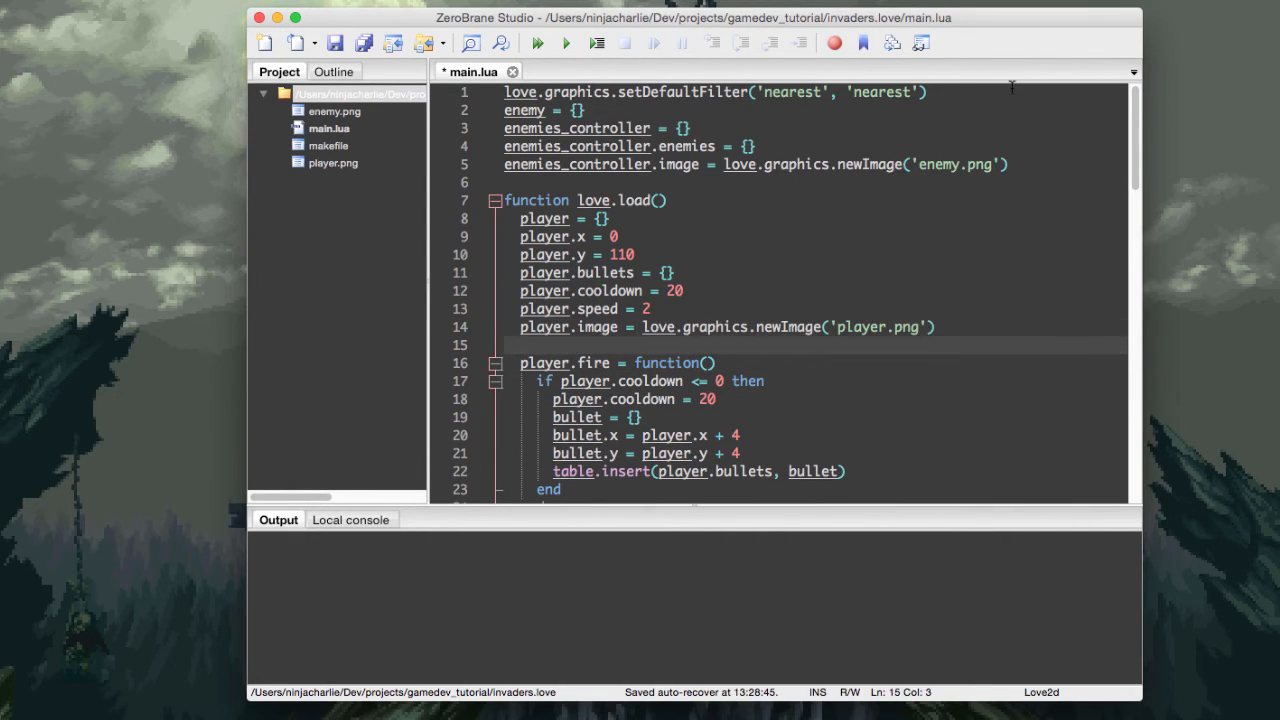
{"action": "type", "text": "player.osou"}
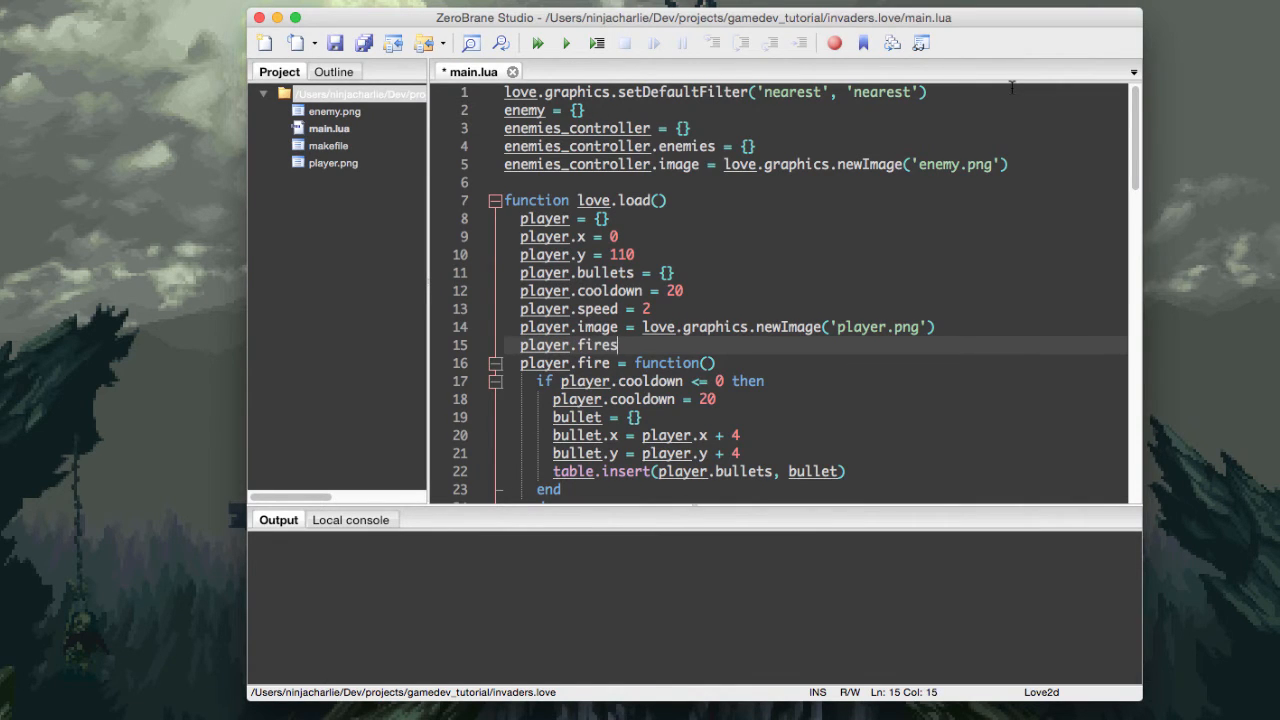
{"action": "type", "text": "_sound ="}
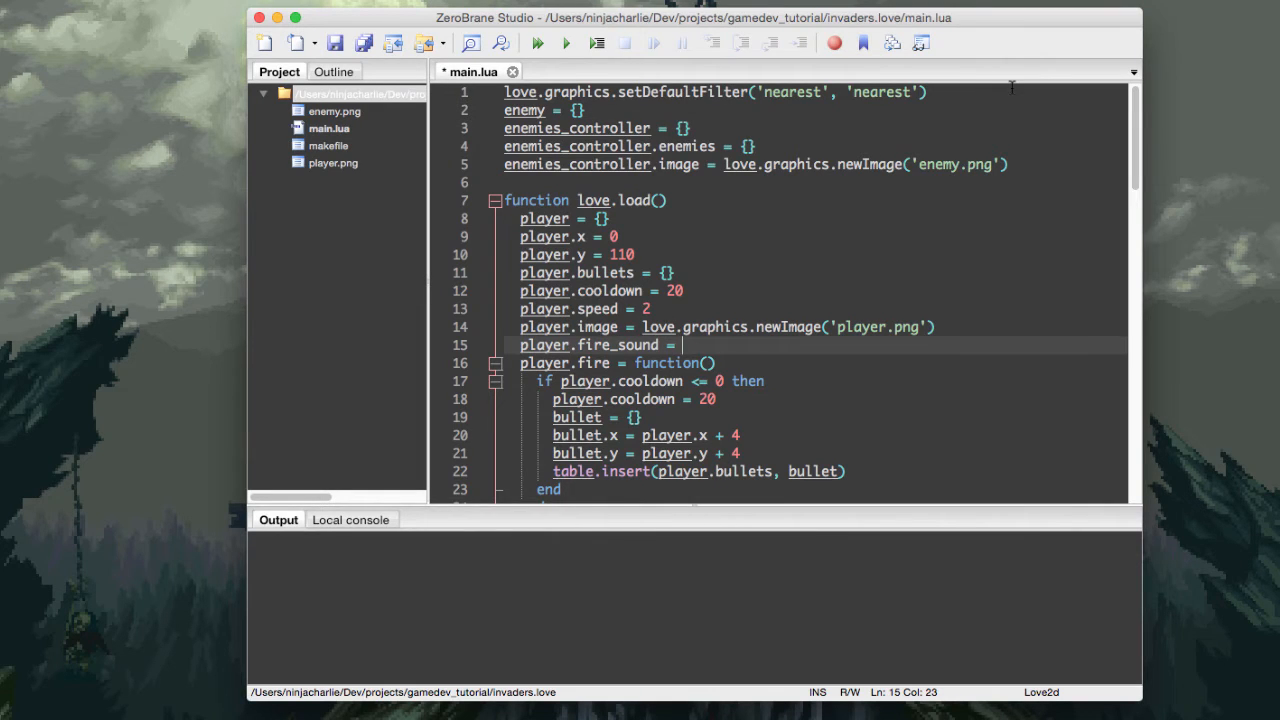
{"action": "type", "text": "love.audio.newSource"}
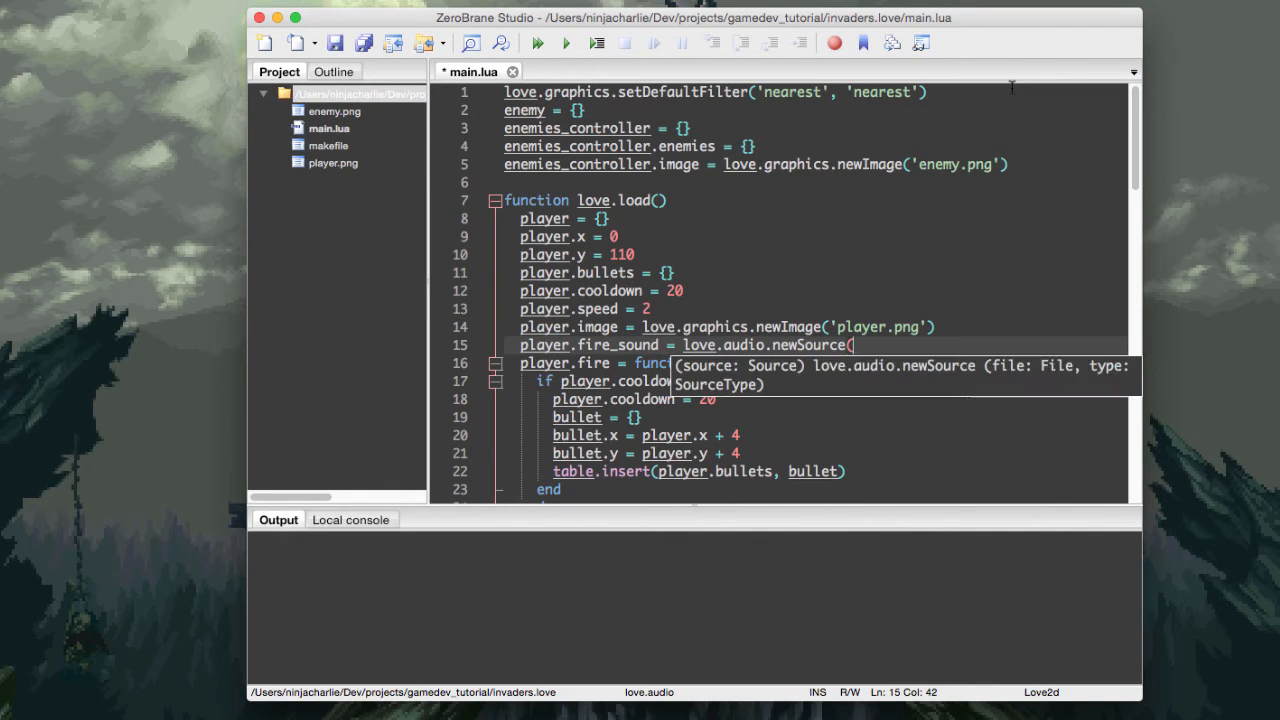
{"action": "type", "text": "('"}
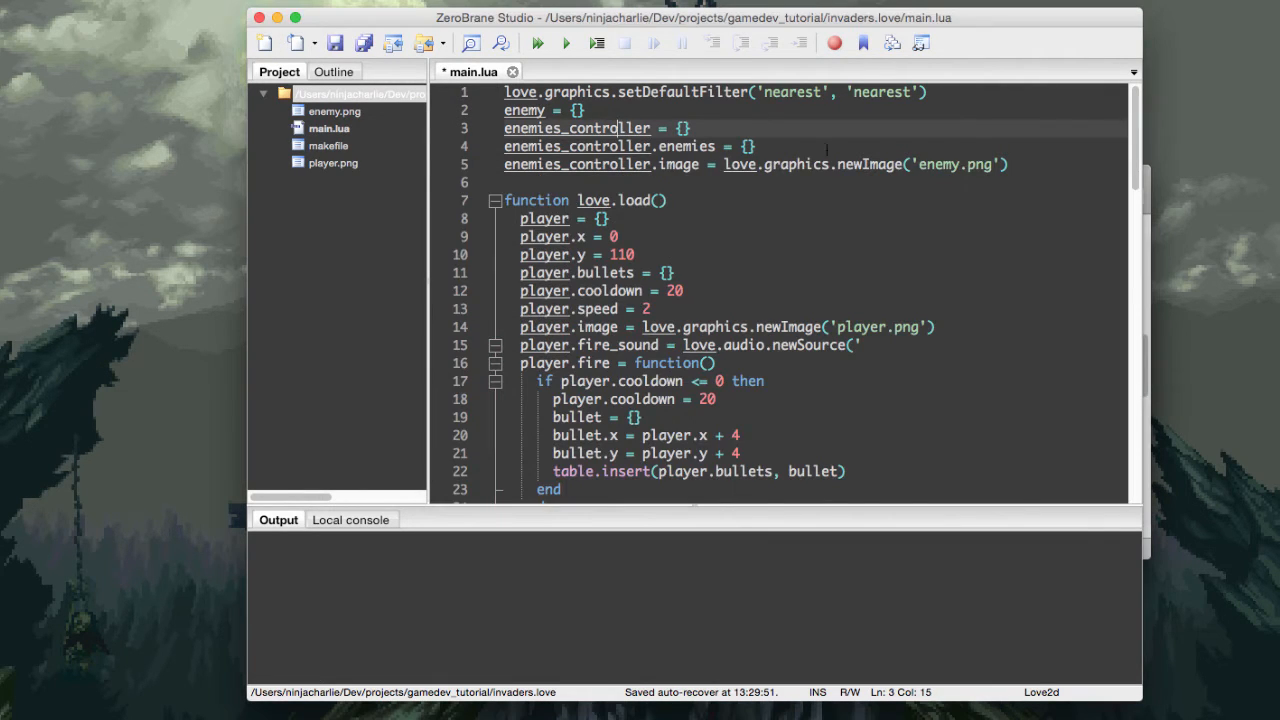
{"action": "left_click", "coordinate": [858, 344]}
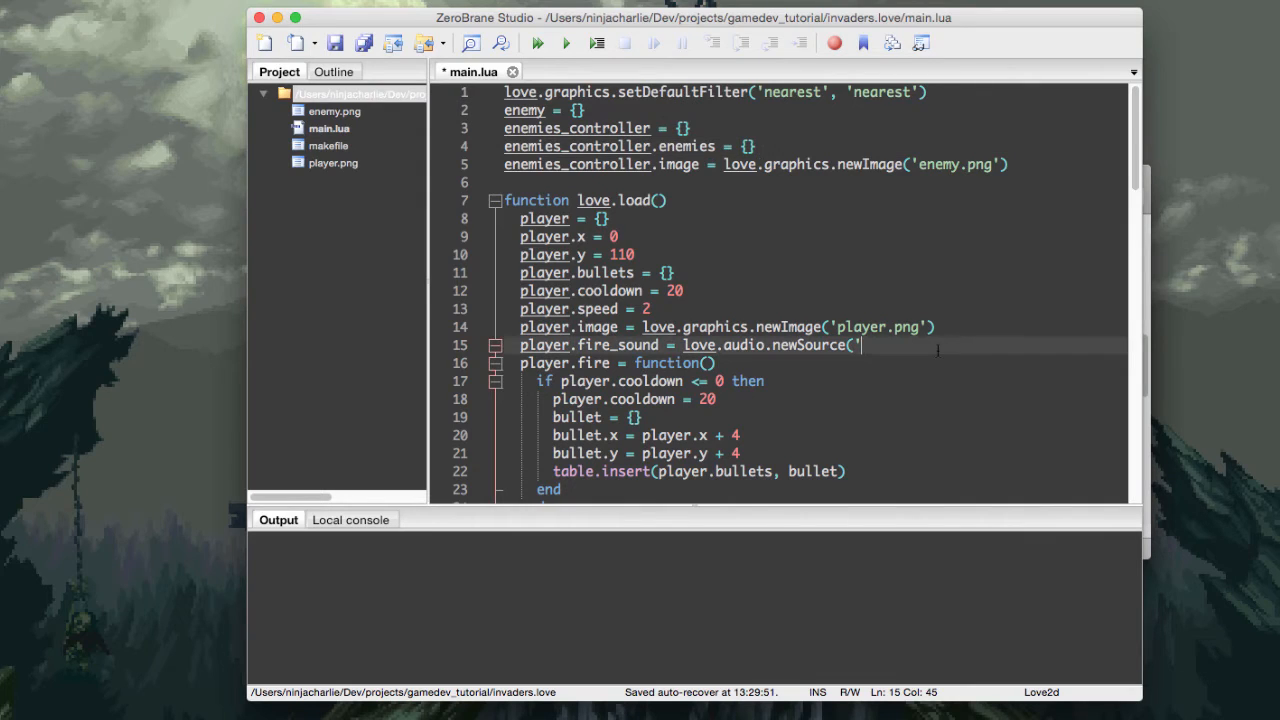
{"action": "type", "text": "Laser_Shoot2.wav')"}
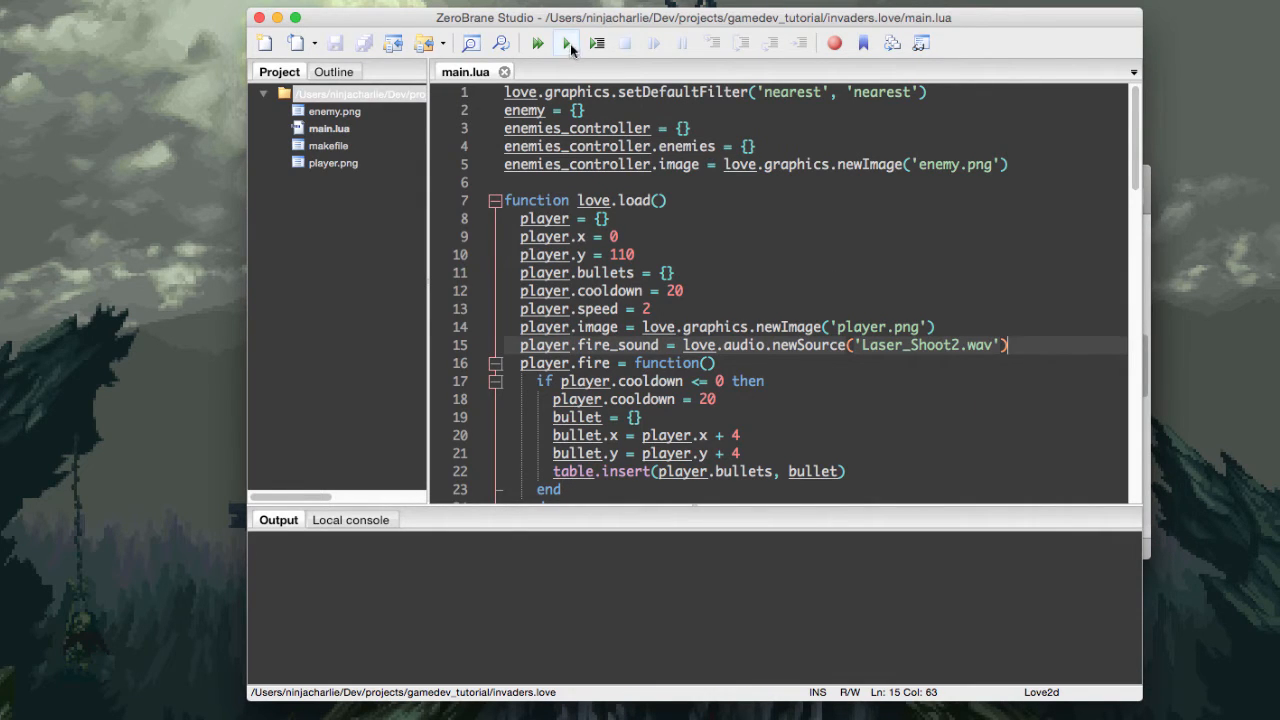
- Run the game, then add love.audio.play(player.fire_sound) at the start of player.fire and rerun
{"action": "left_click", "coordinate": [536, 42]}
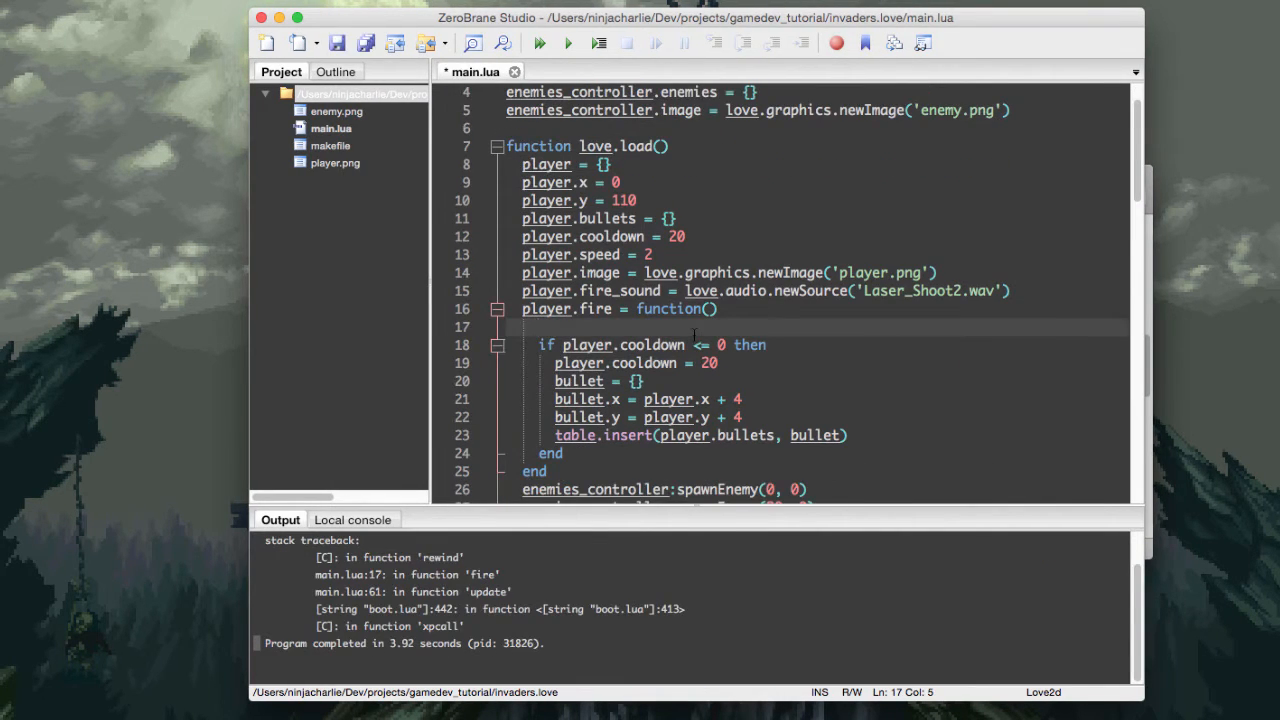
{"action": "type", "text": "p"}
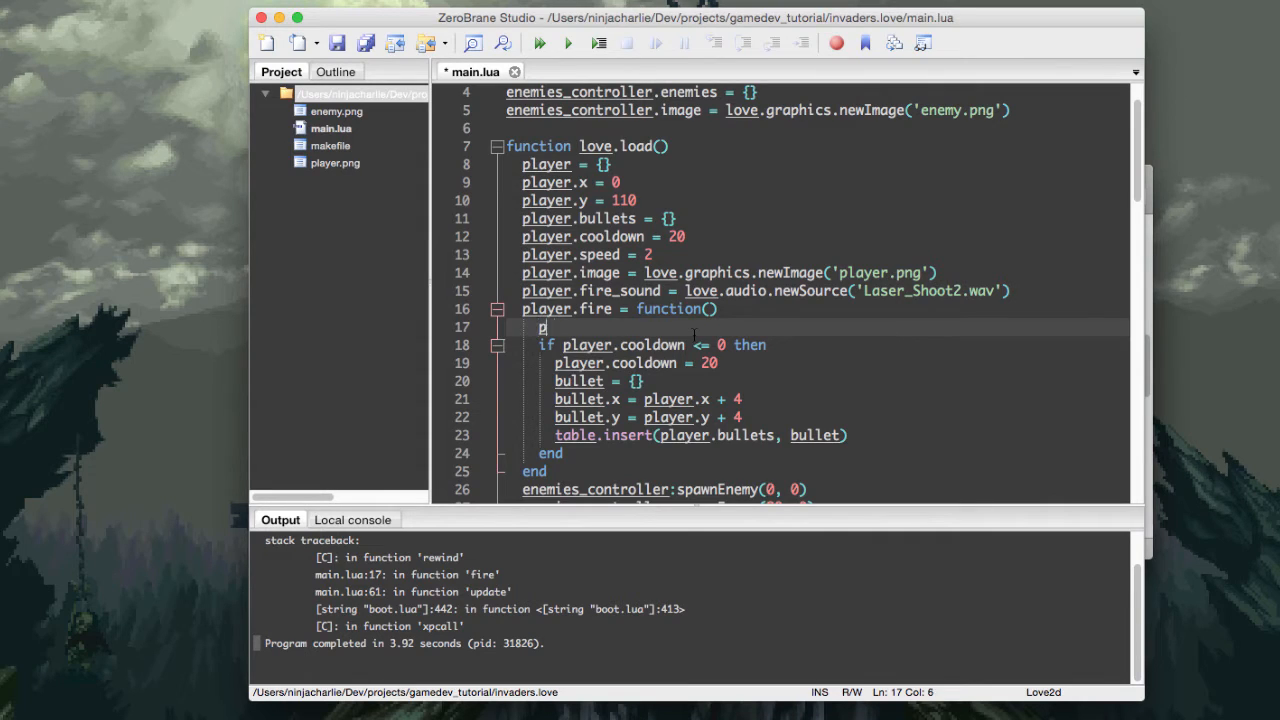
{"action": "type", "text": "ove.audio.play("}
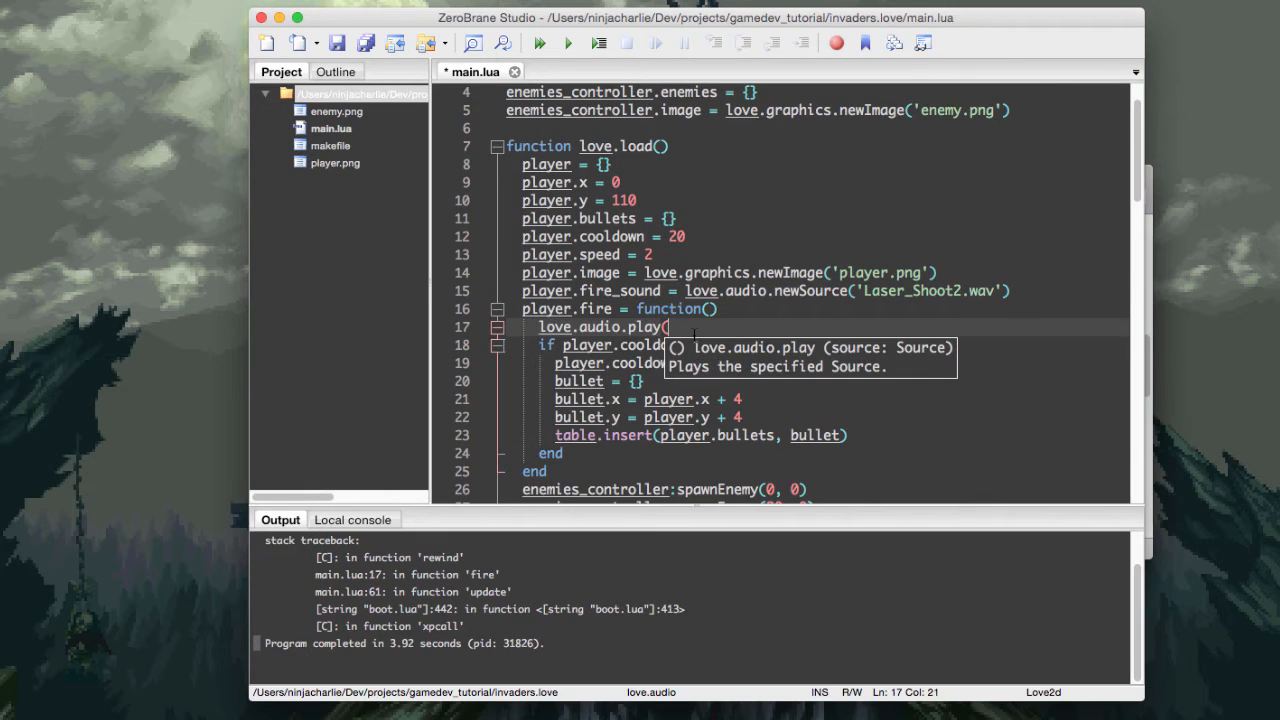
{"action": "type", "text": "player.fire_sound"}
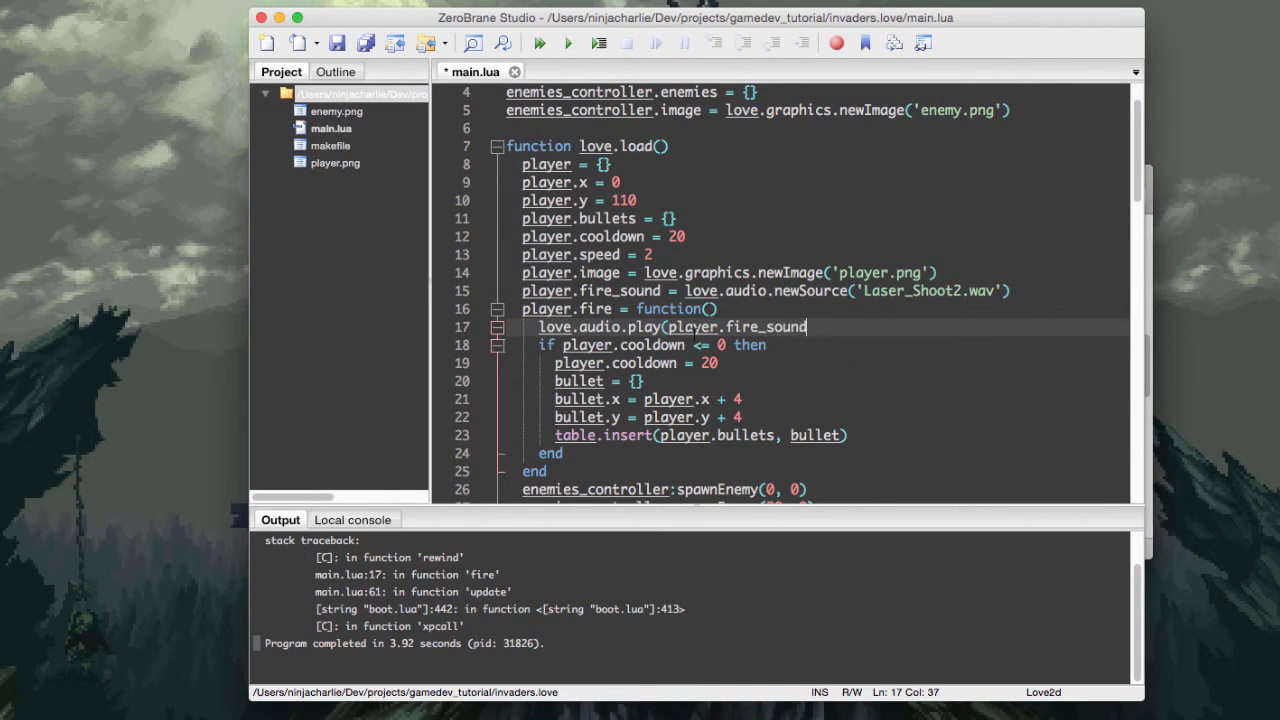
{"action": "type", "text": ")"}
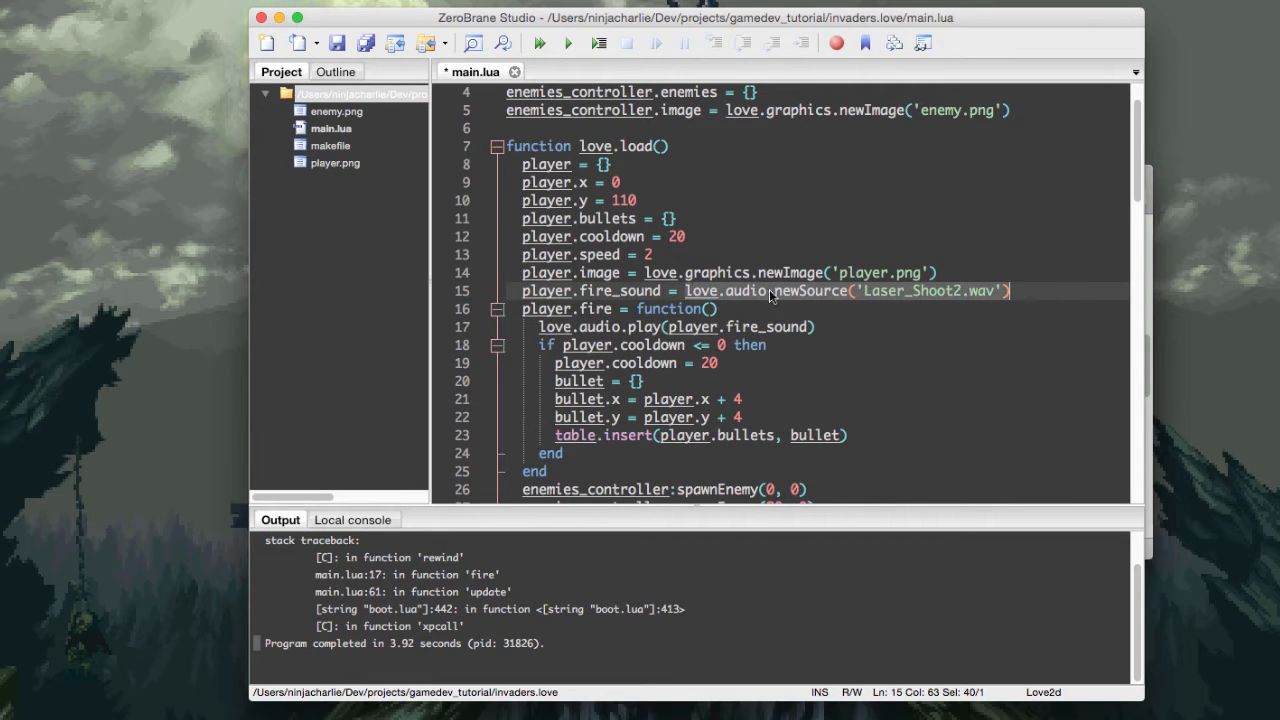
{"action": "left_click", "coordinate": [760, 344]}
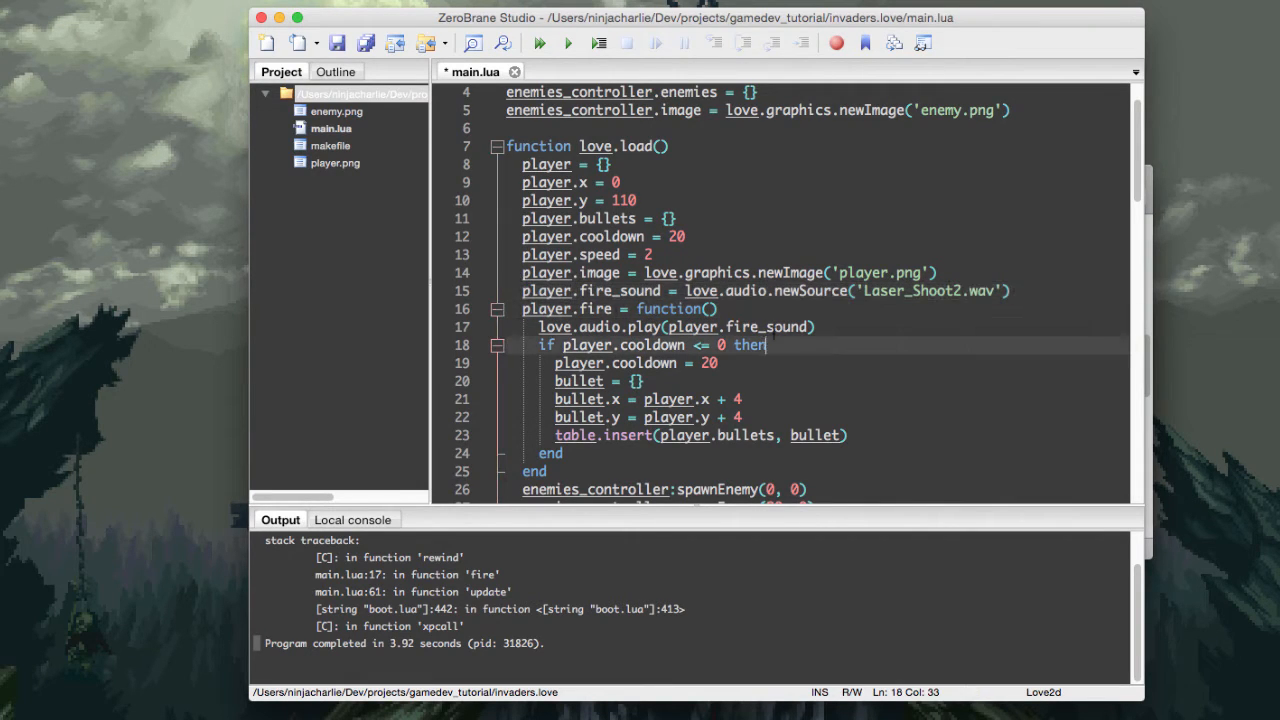
{"action": "left_click", "coordinate": [538, 42]}
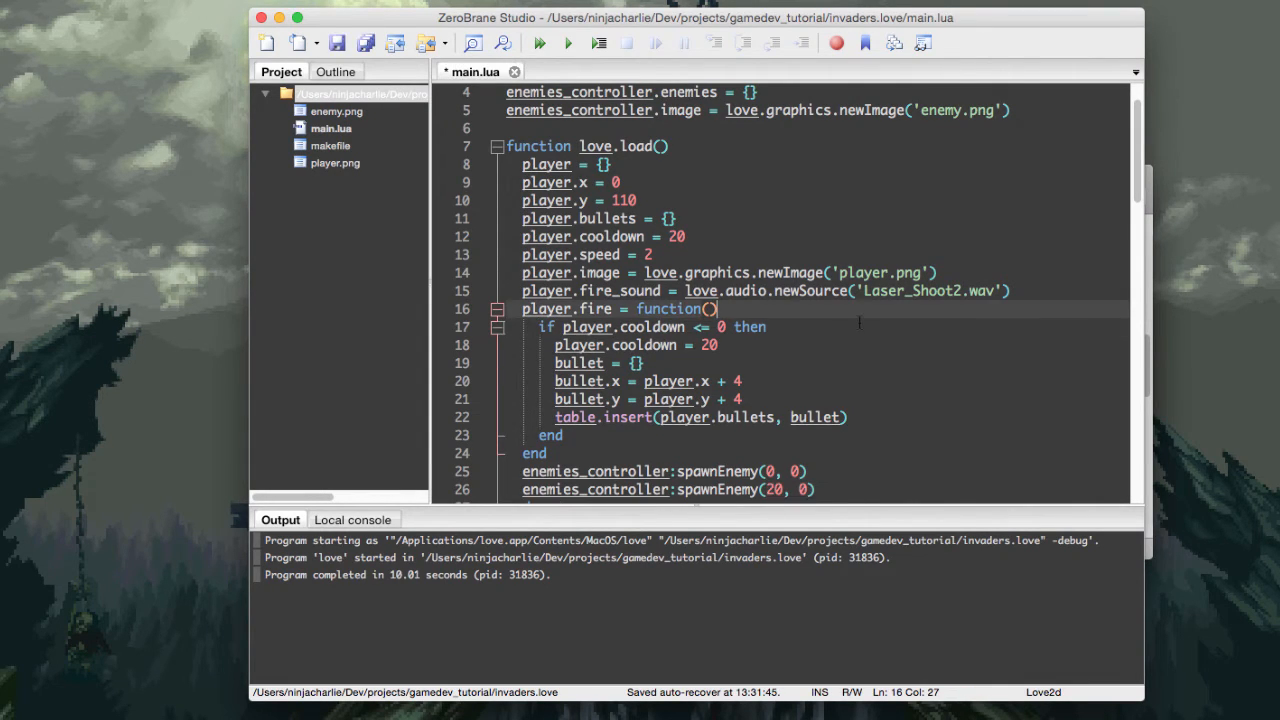
- Move love.audio.play(player.fire_sound) inside the cooldown check and rerun the game
{"action": "key", "text": "Return"}
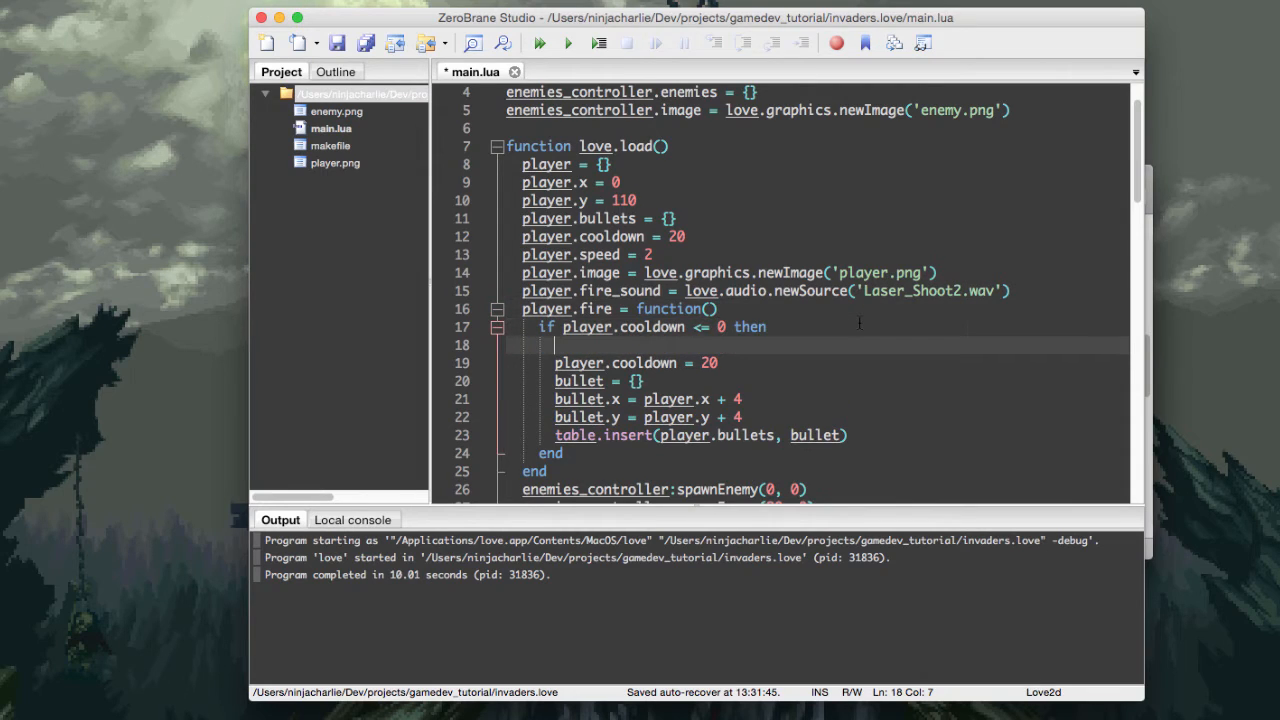
{"action": "type", "text": "love.audio.play(player.fire_sound)"}
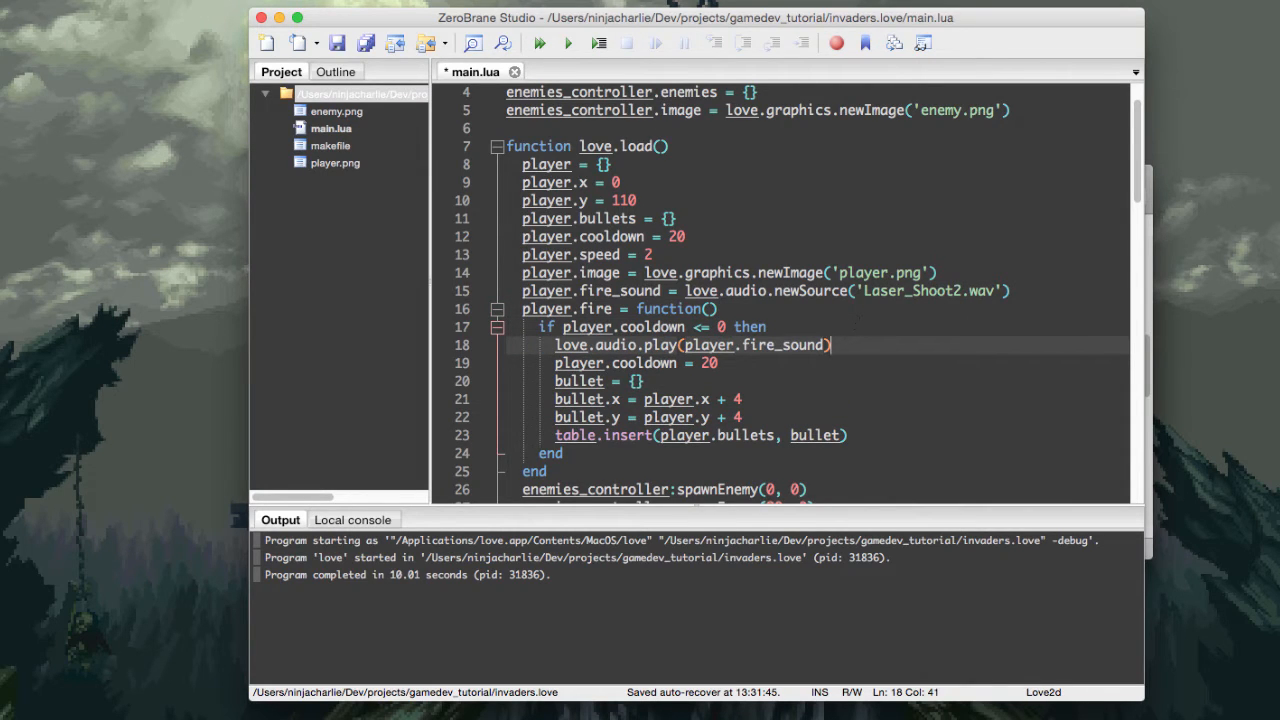
{"action": "left_click", "coordinate": [538, 44]}
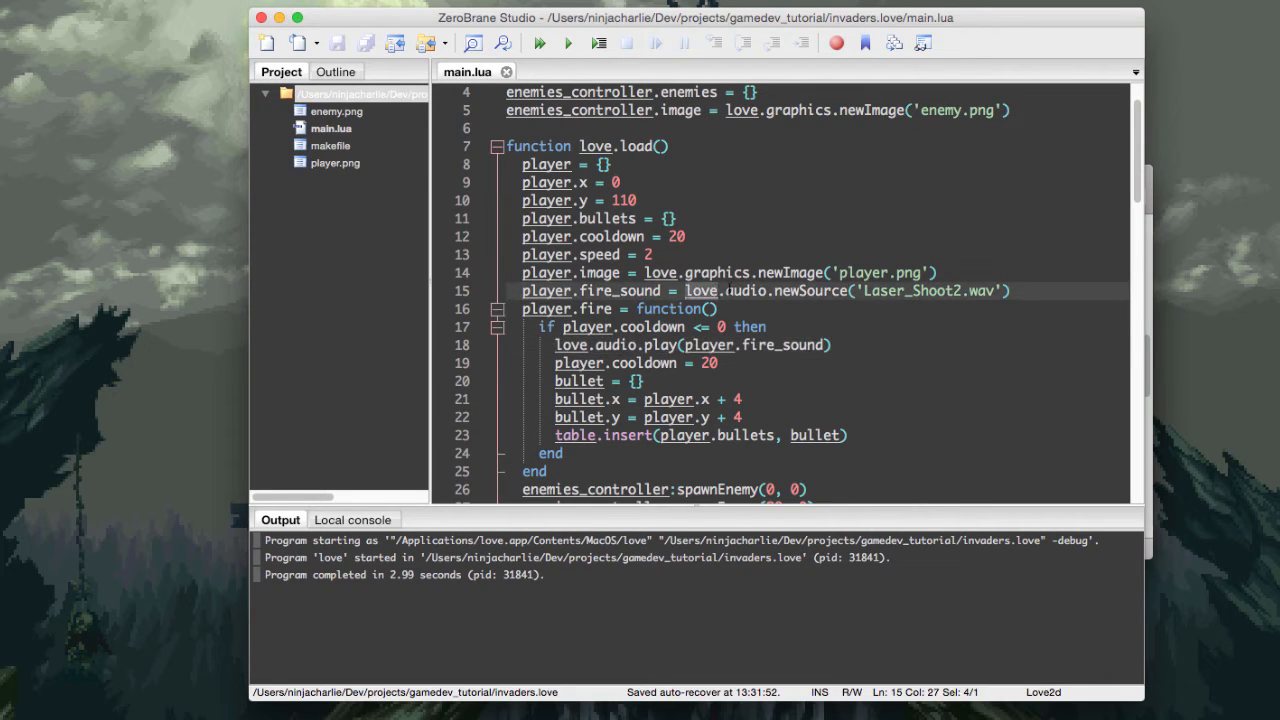
{"action": "left_click", "coordinate": [704, 308]}
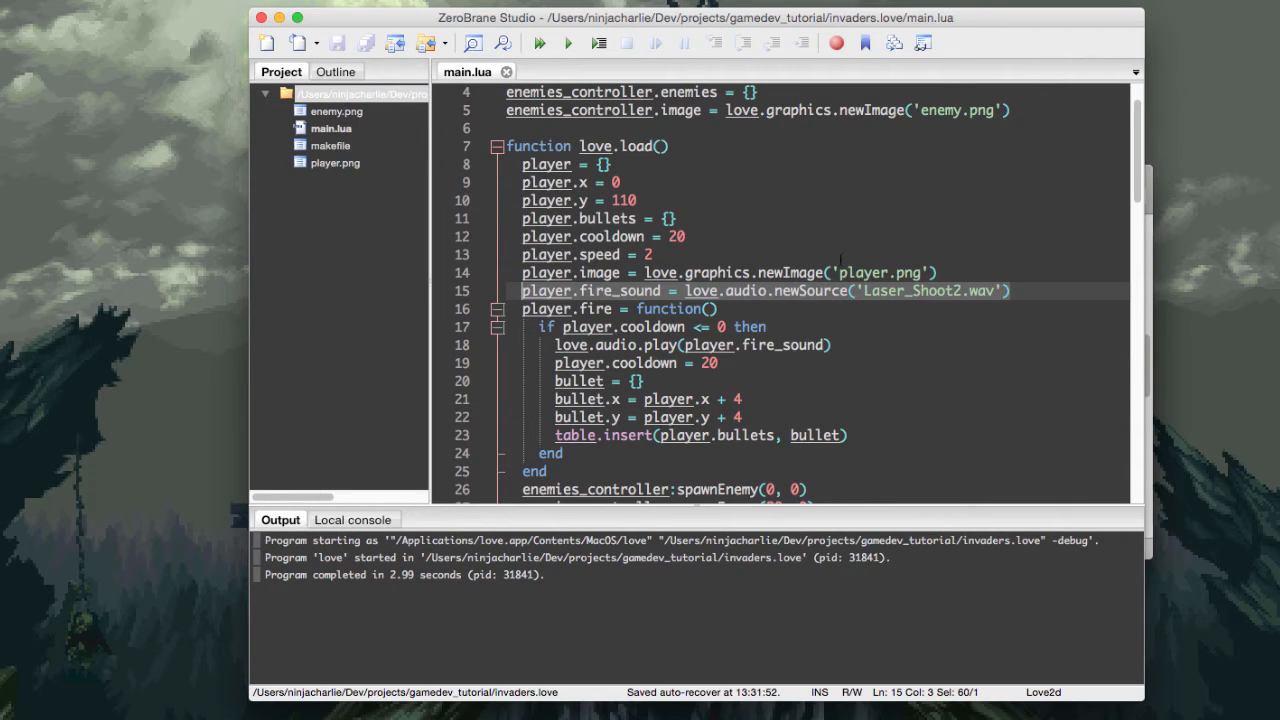
{"action": "mouse_move", "coordinate": [760, 304]}
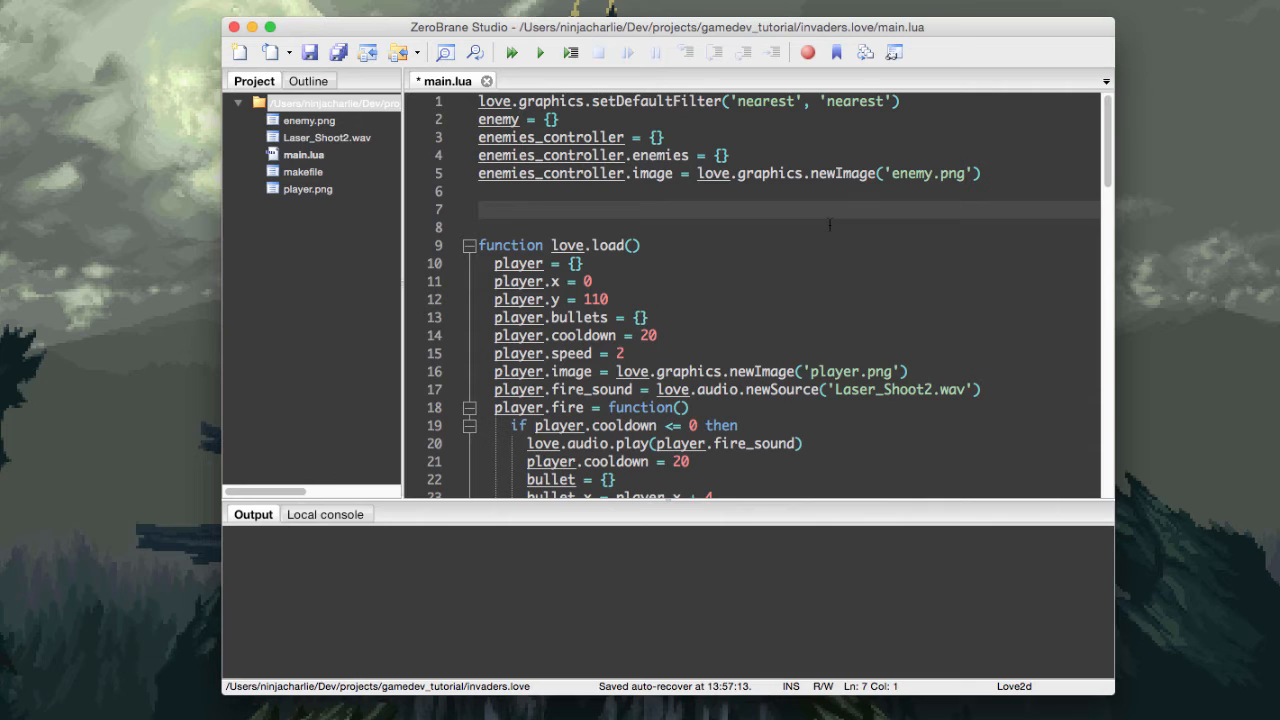
- Declare function checkCollisions(enemies, bullets) in main.lua
{"action": "type", "text": "function"}
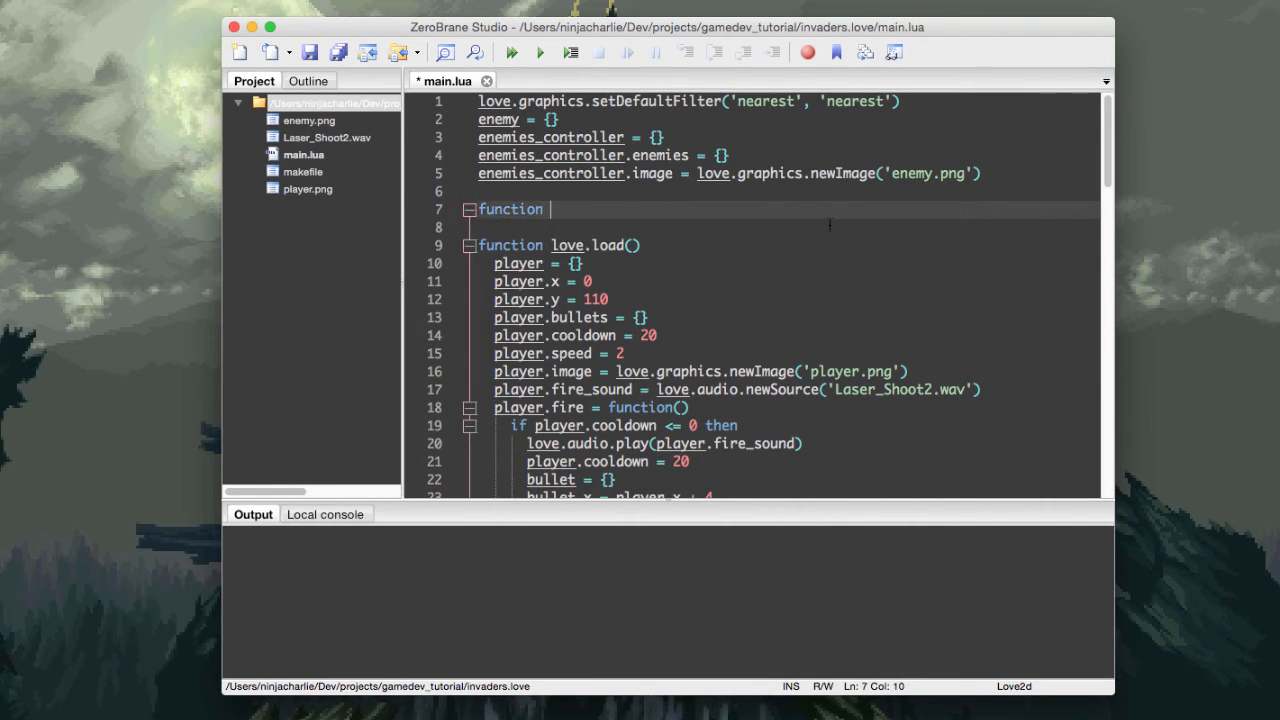
{"action": "type", "text": "c"}
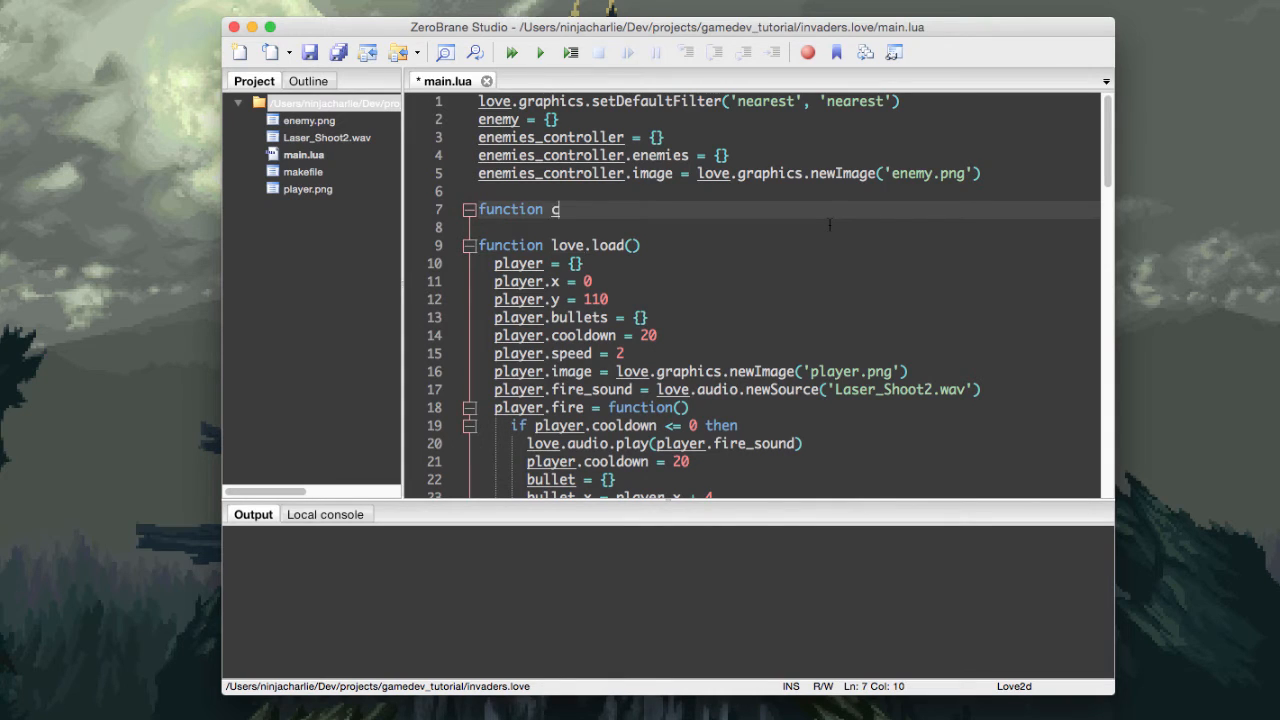
{"action": "type", "text": "heckColli"}
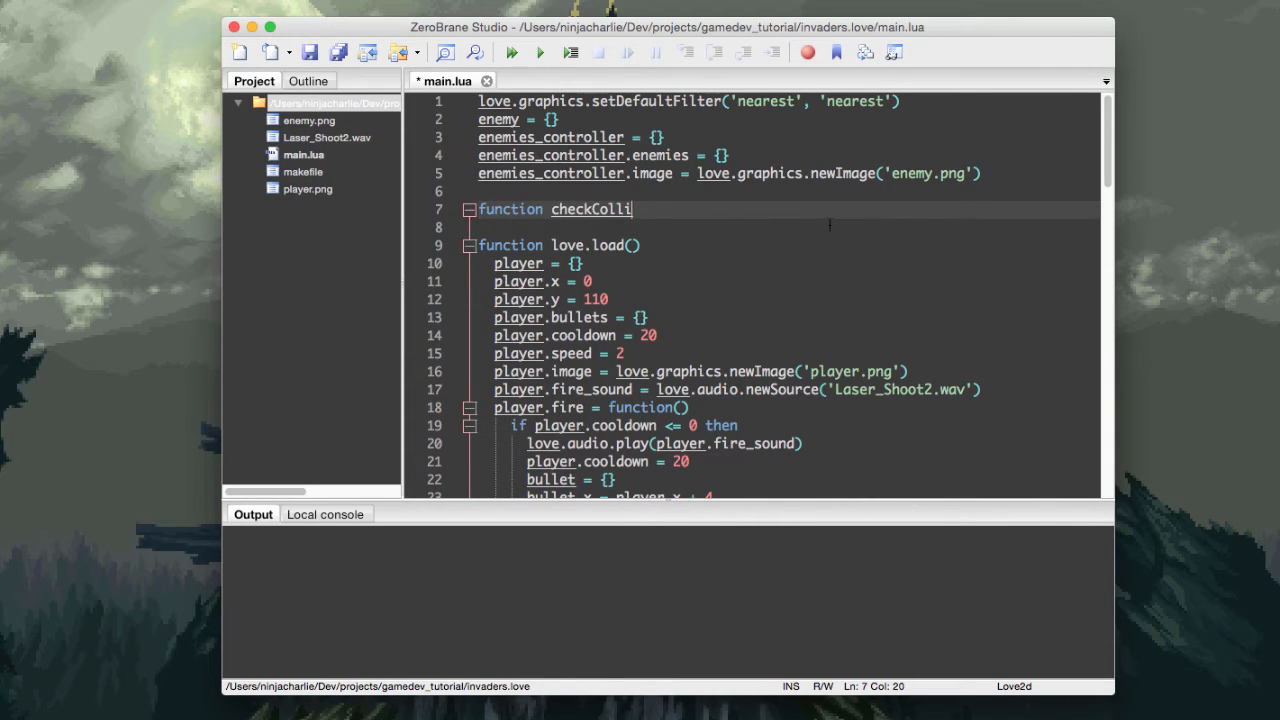
{"action": "type", "text": "sions"}
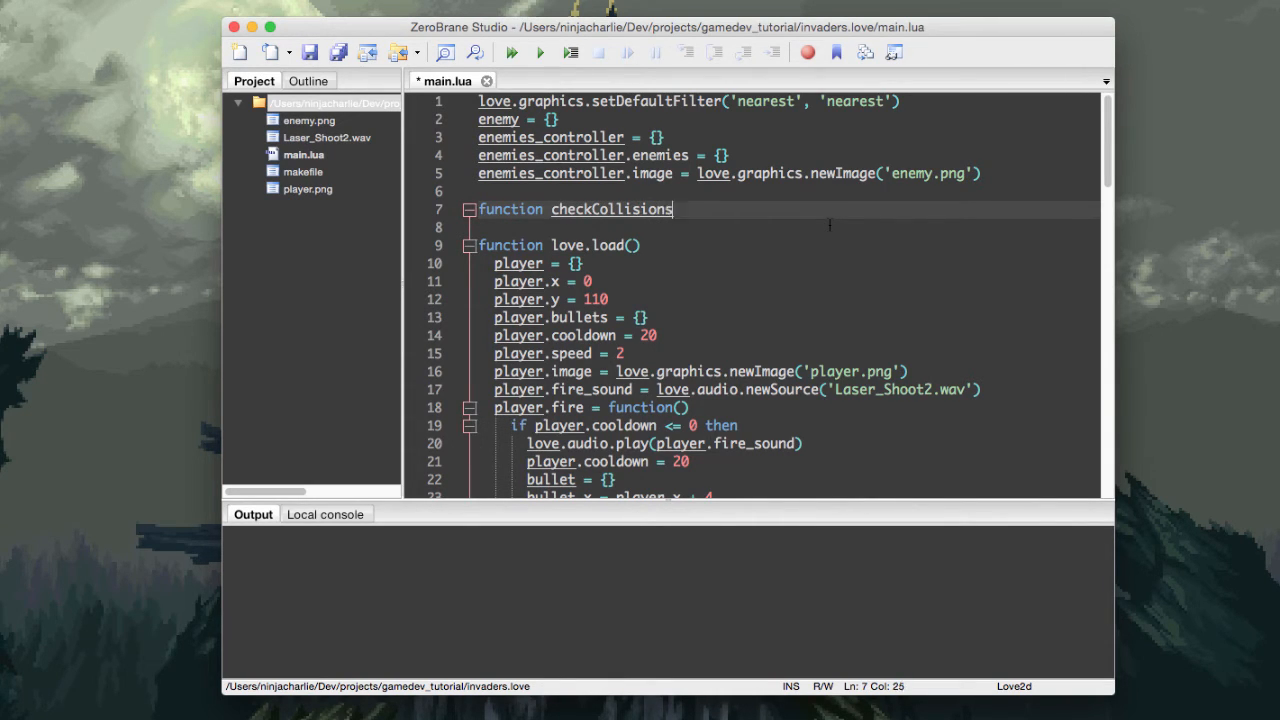
{"action": "type", "text": "("}
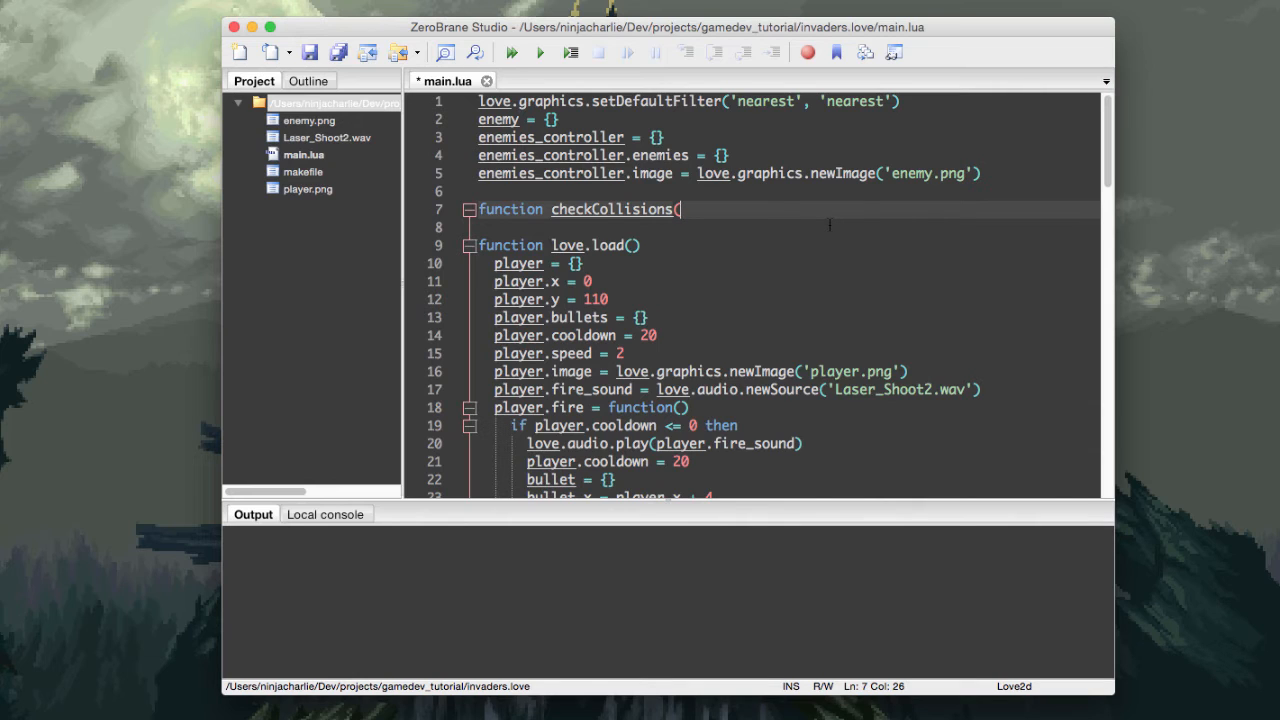
{"action": "type", "text": "enemies,"}
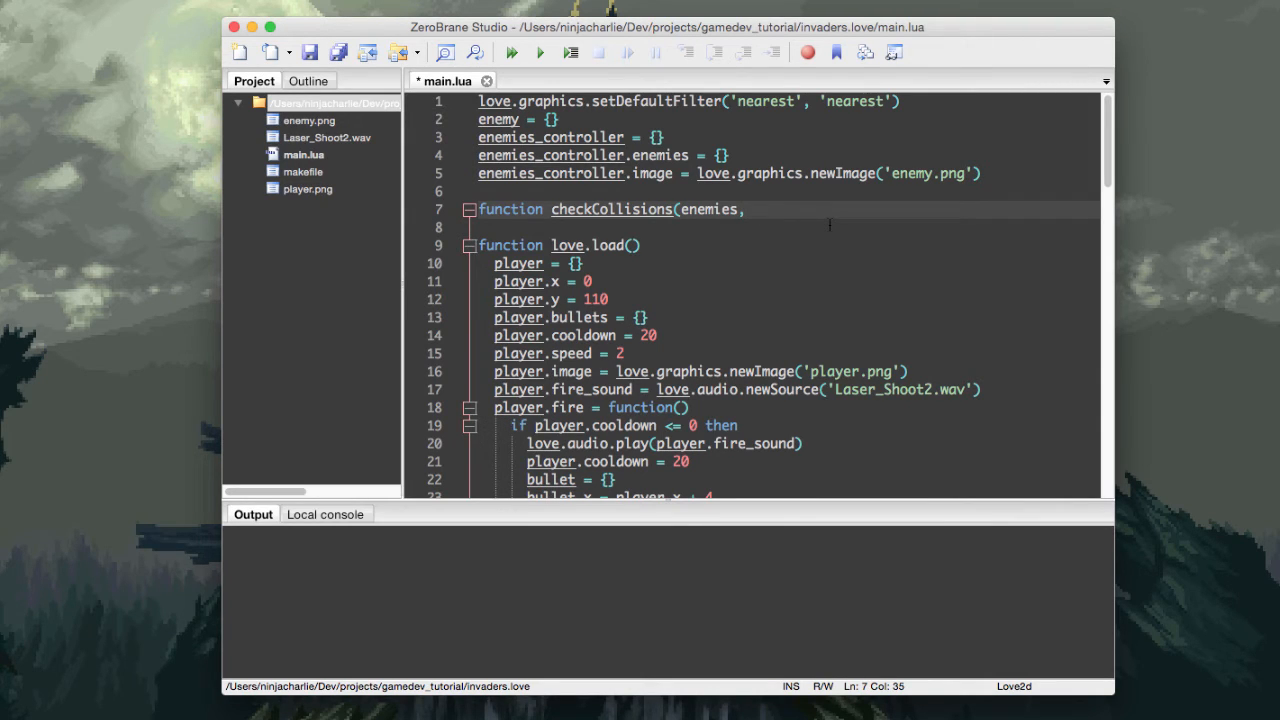
{"action": "type", "text": "bullets)"}
{"action": "type", "text": "end"}
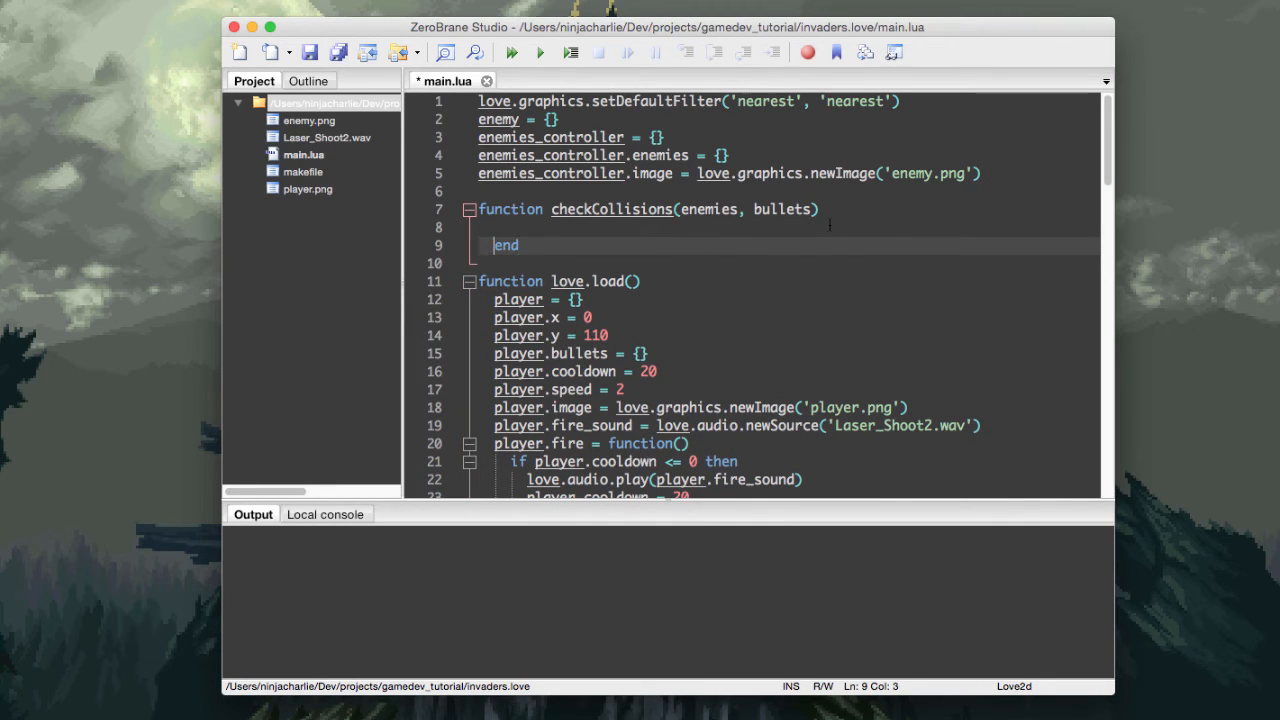
- Write nested for _, in pairs loops over enemies and bullets
{"action": "type", "text": "for"}
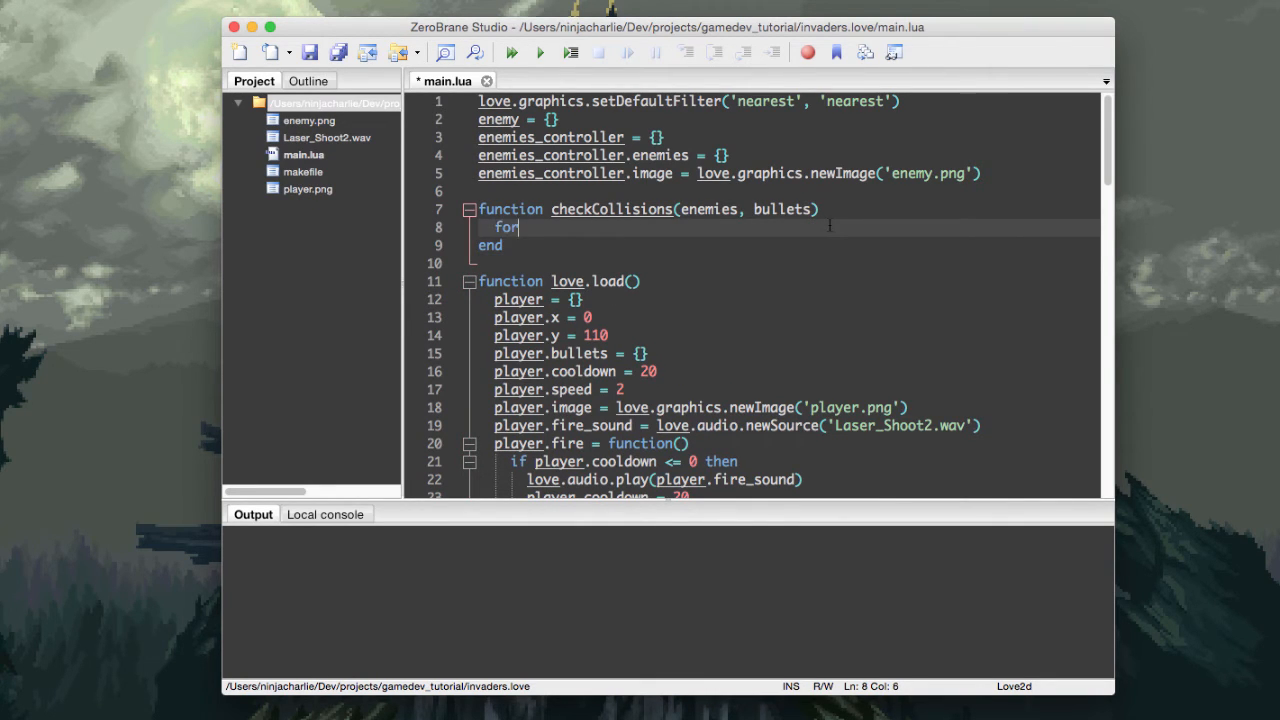
{"action": "type", "text": "_, e in enemies"}
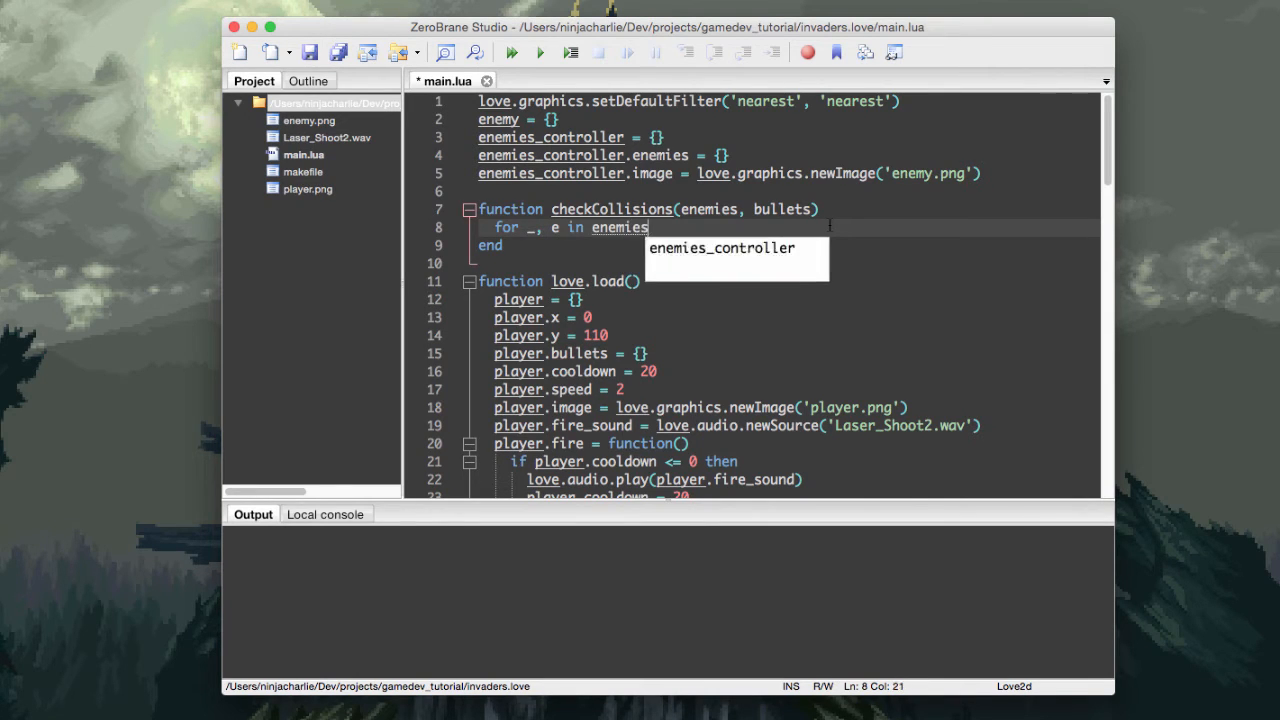
{"action": "type", "text": "pairs(enem"}
{"action": "left_click", "coordinate": [784, 264]}
{"action": "type", "text": "end"}
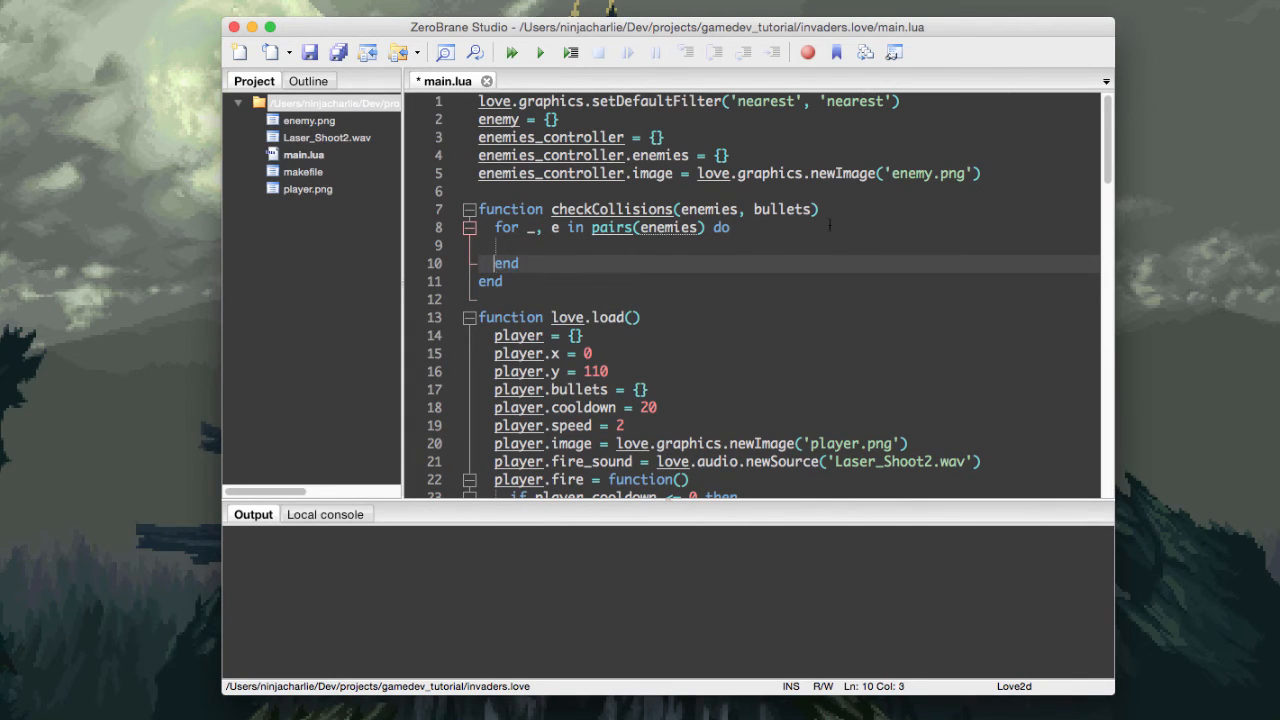
{"action": "type", "text": "for _, b in"}
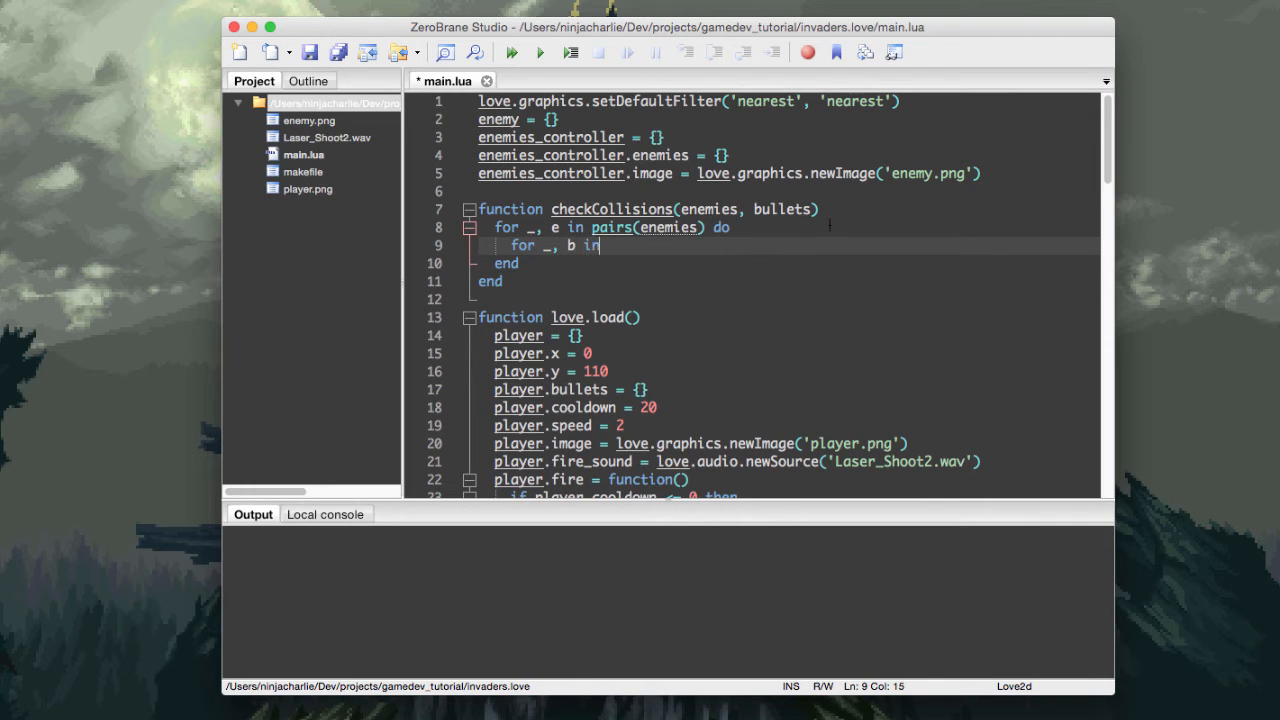
{"action": "type", "text": "pairs(bullets) do"}
{"action": "type", "text": "end"}
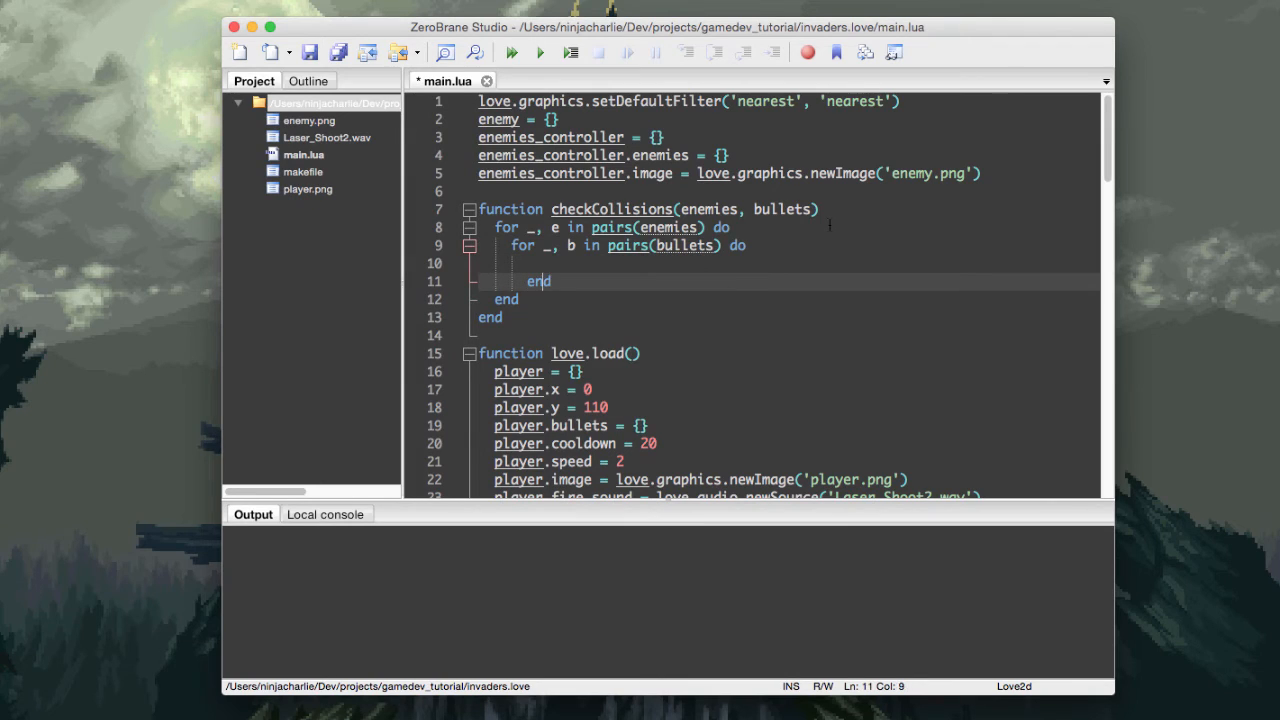
{"action": "key", "text": "Backspace"}
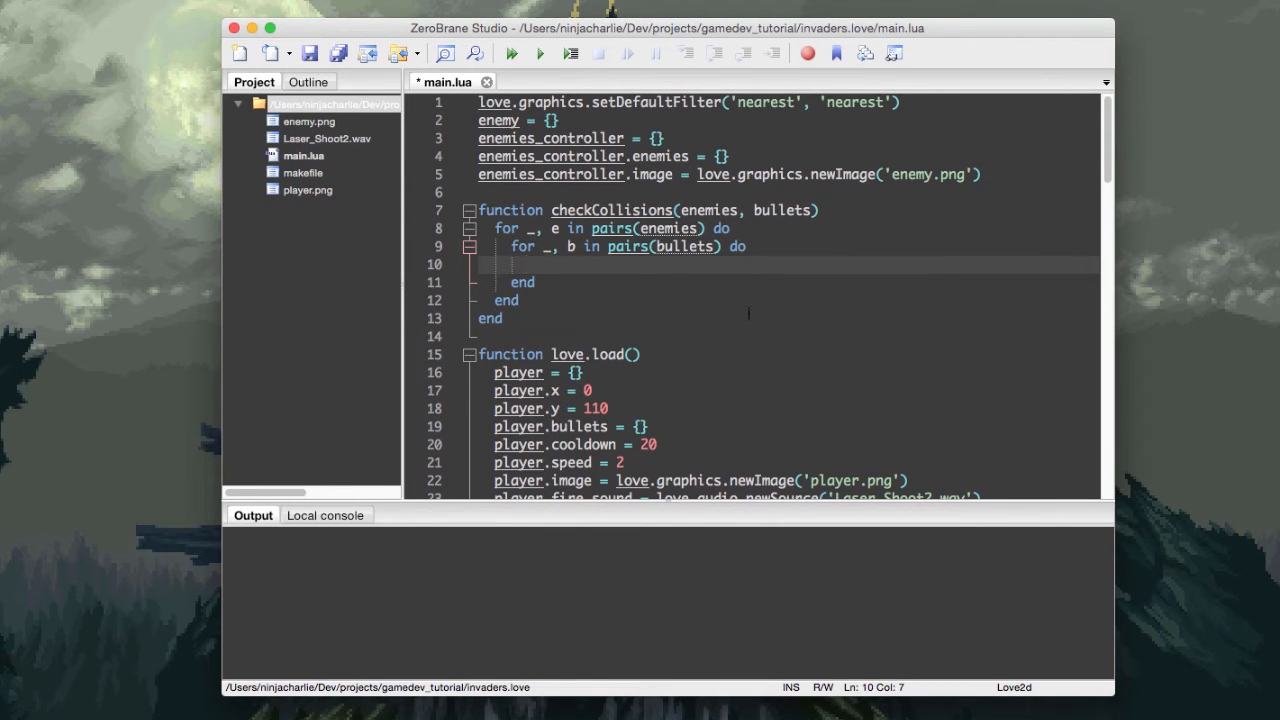
- Add the bounds-check if: b.y <= e.y + e.height and b.x between e.x and e.x + e.width
{"action": "type", "text": "i"}
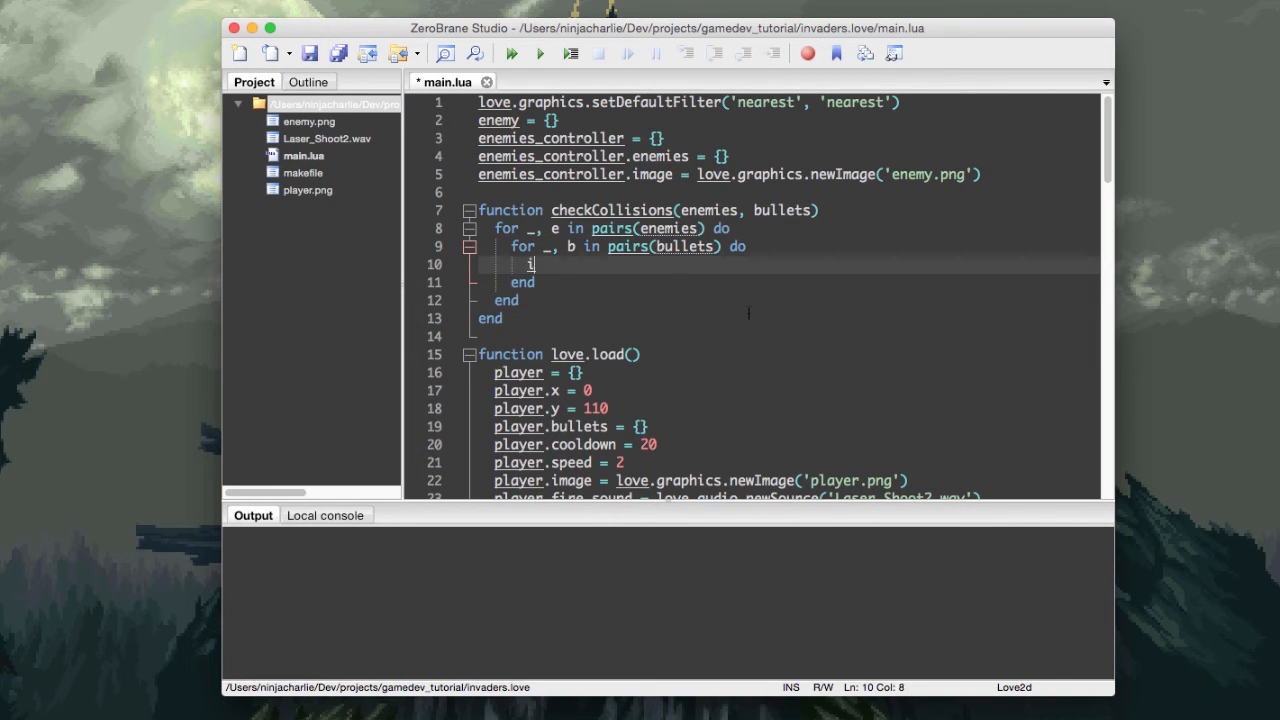
{"action": "type", "text": "f b.y"}
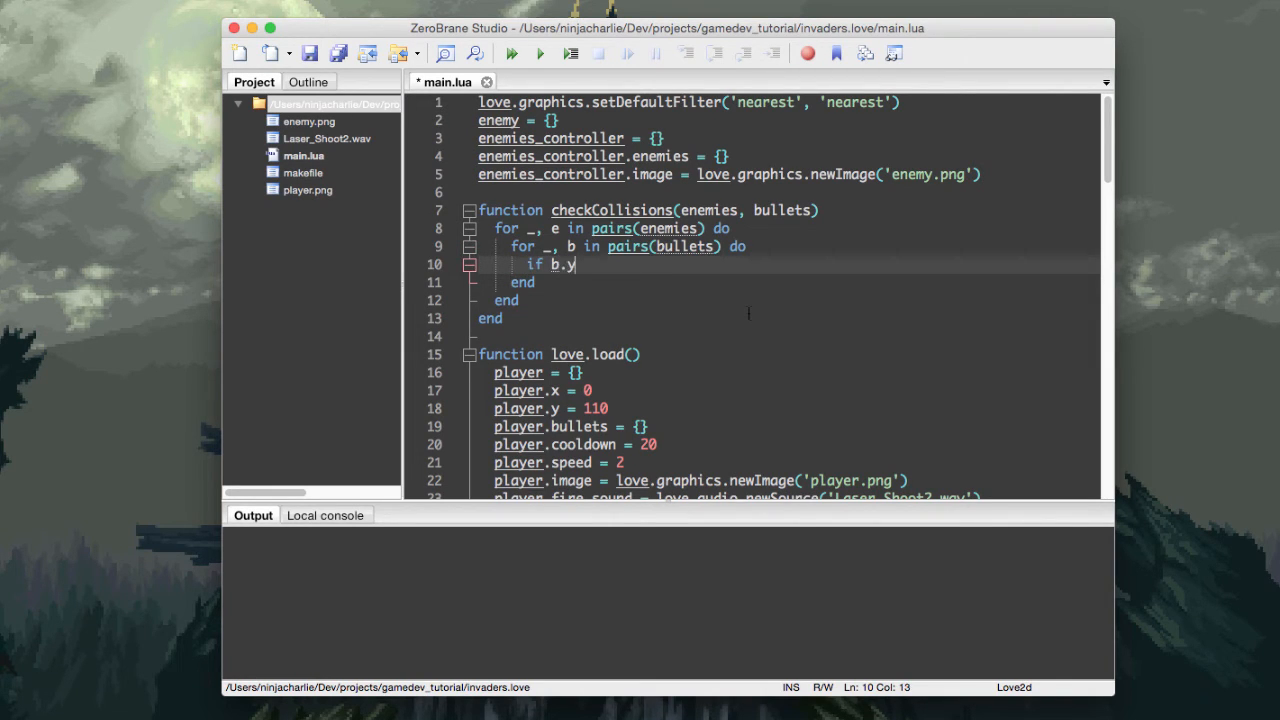
{"action": "type", "text": "<="}
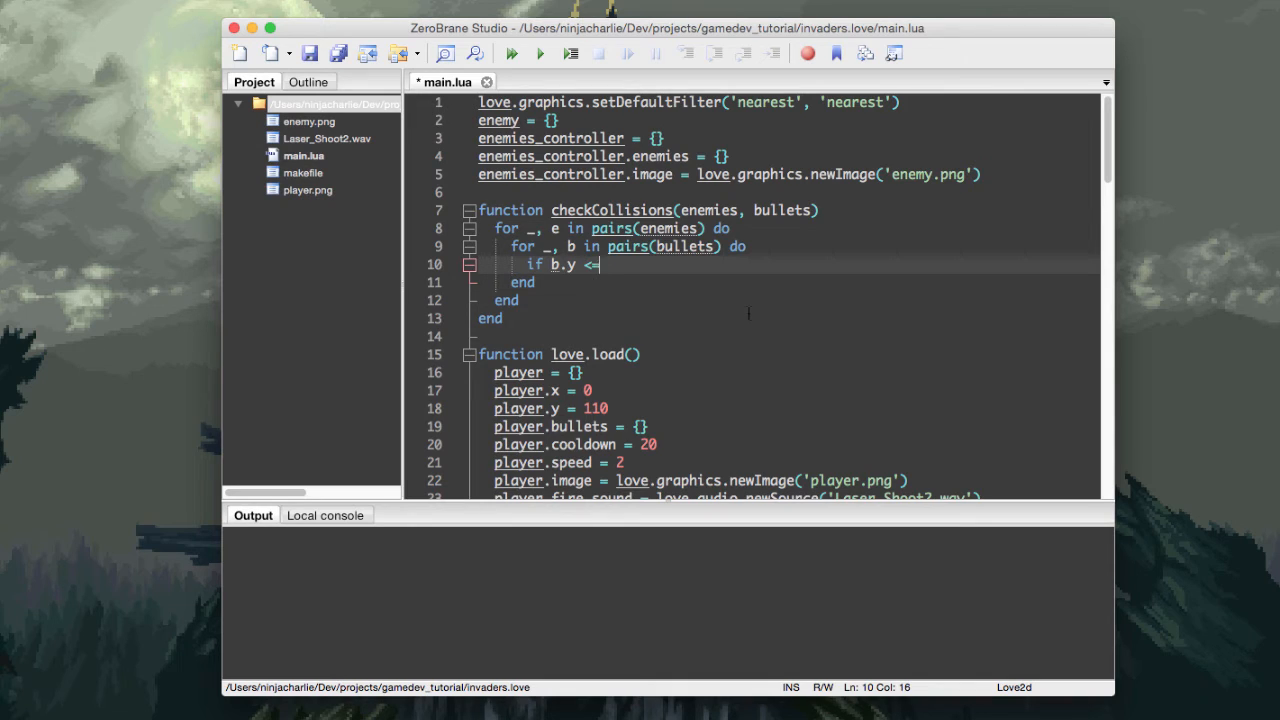
{"action": "type", "text": "e.y +"}
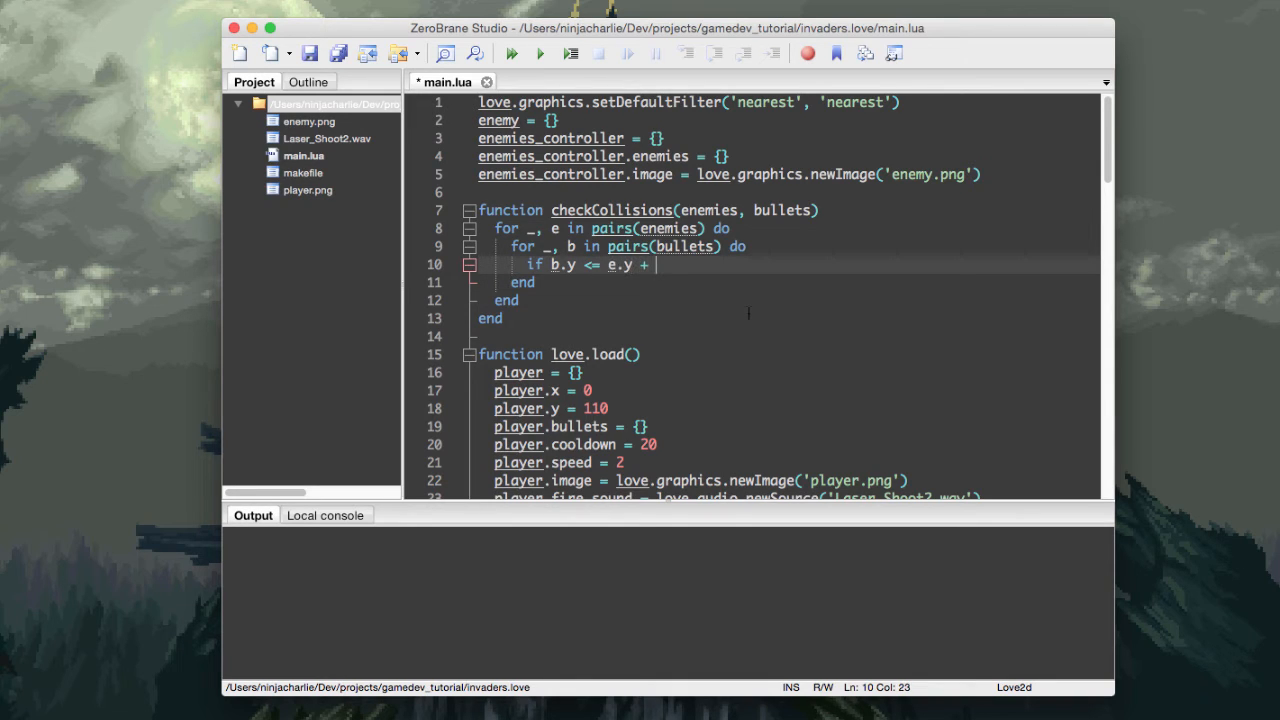
{"action": "type", "text": "e.height"}
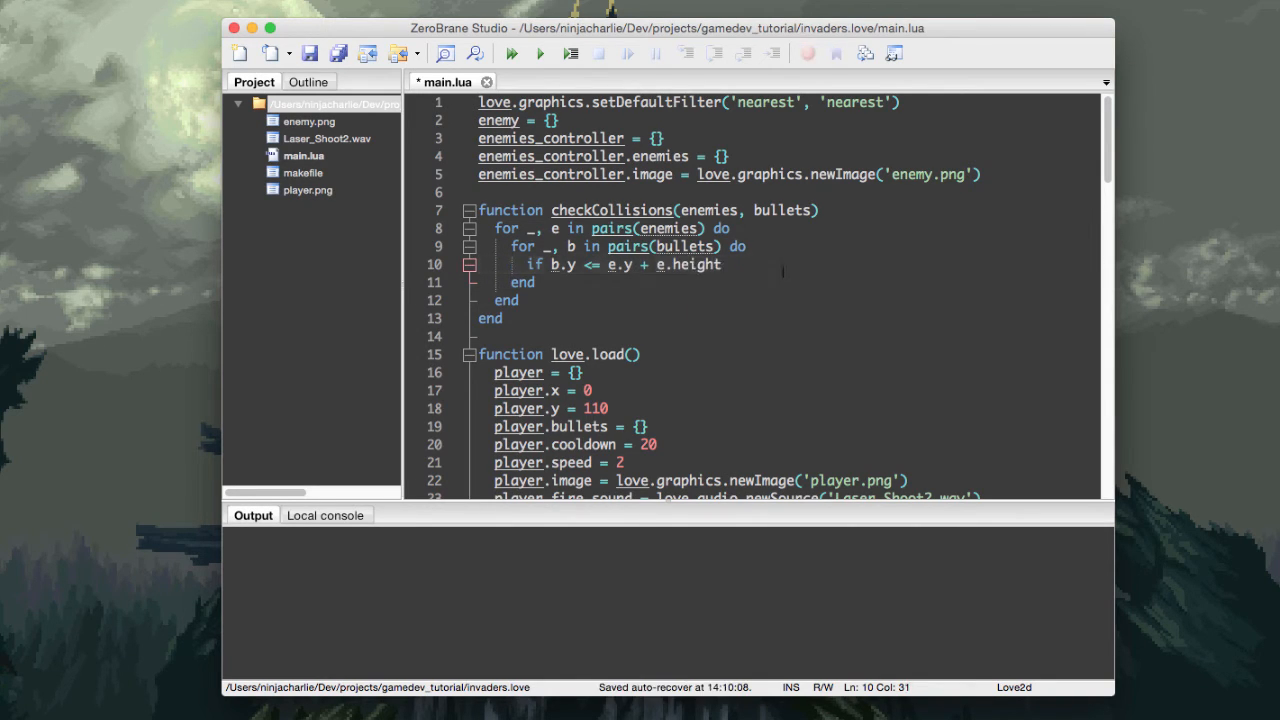
{"action": "type", "text": "and"}
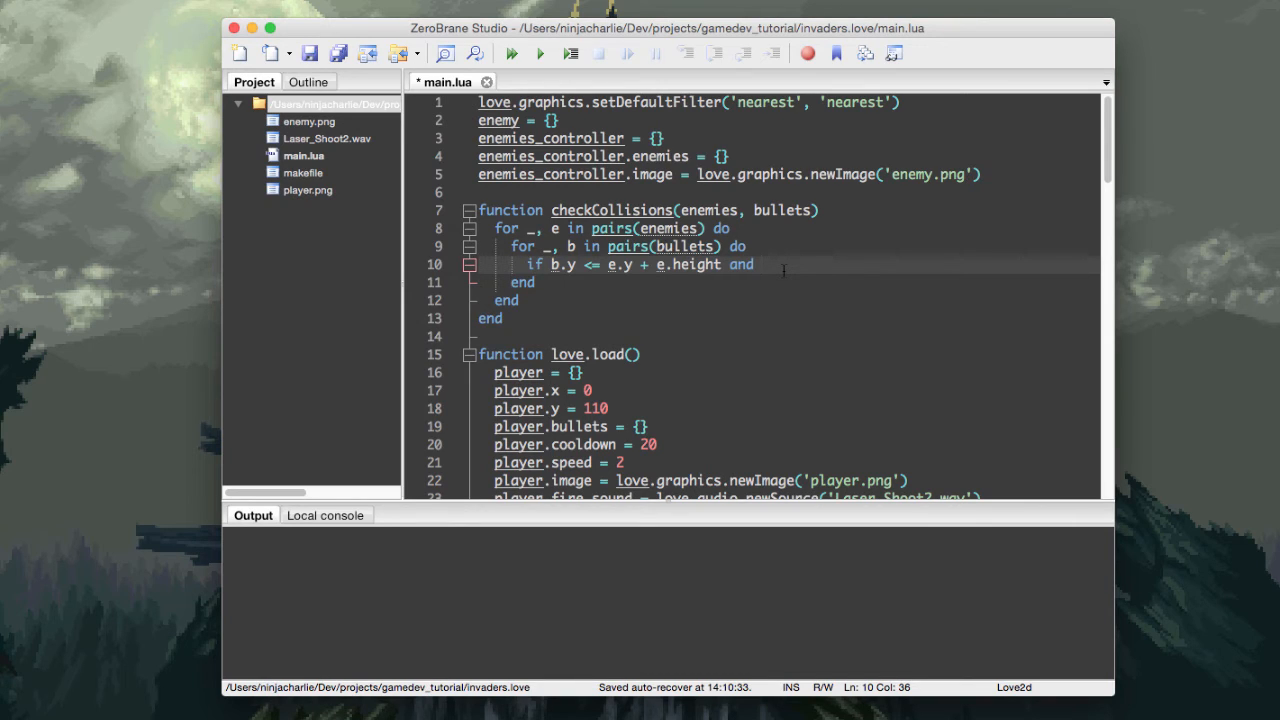
{"action": "type", "text": "b.x"}
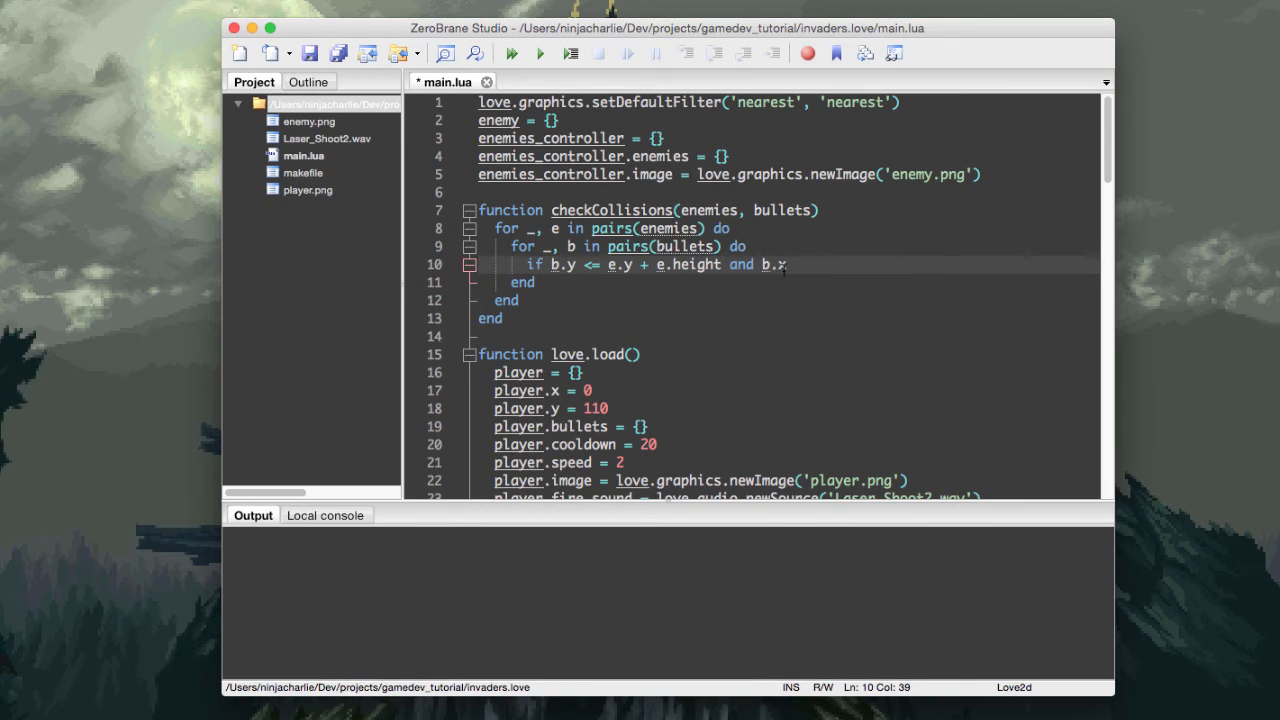
{"action": "type", "text": ">"}
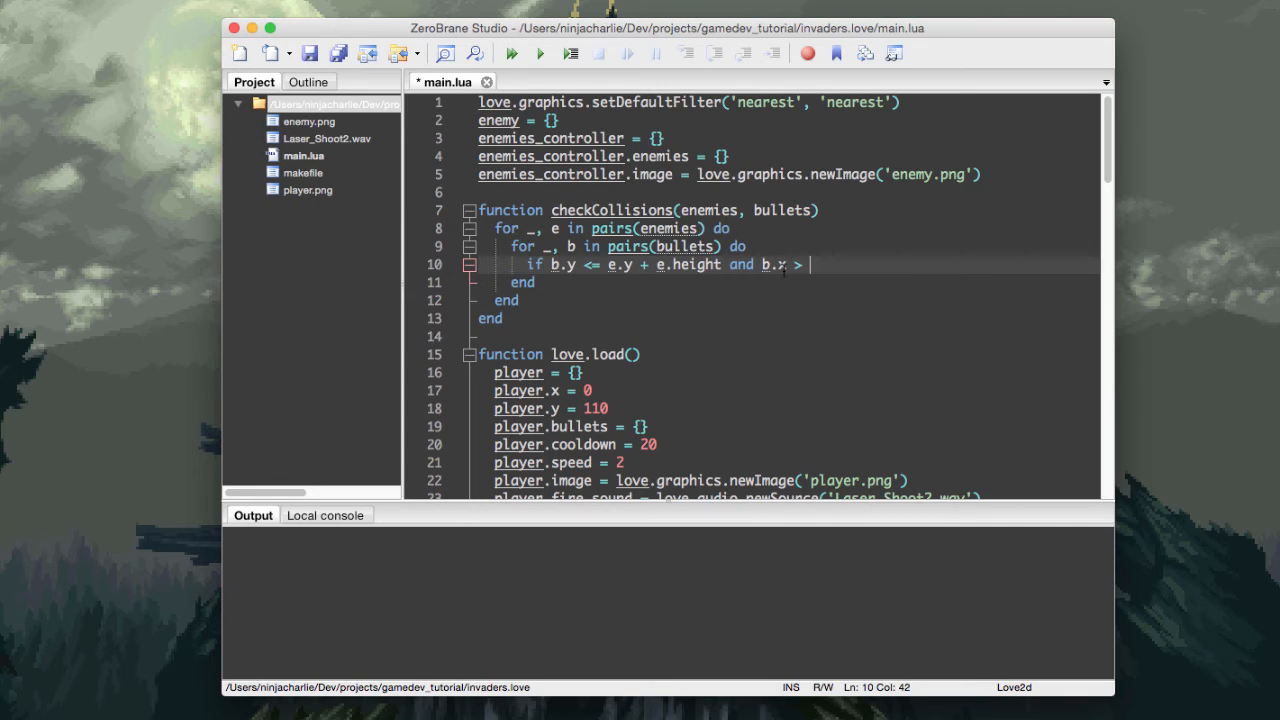
{"action": "type", "text": "e.x and"}
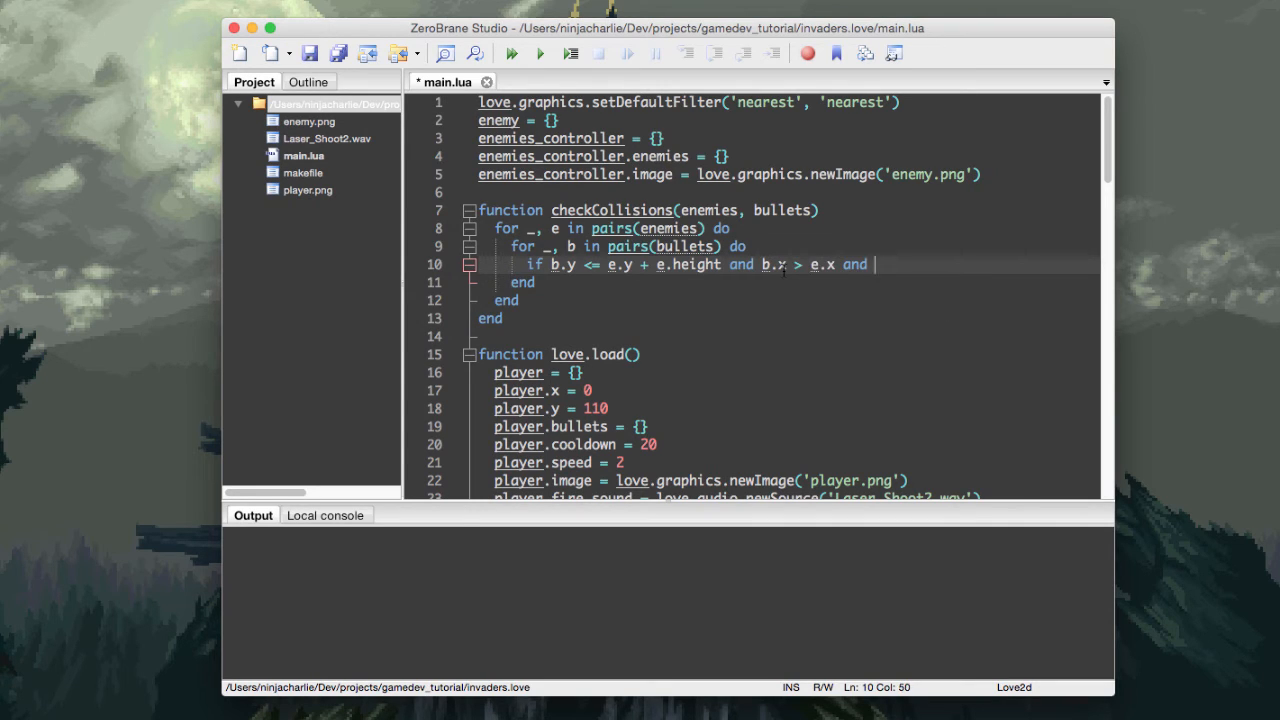
{"action": "type", "text": "b.x"}
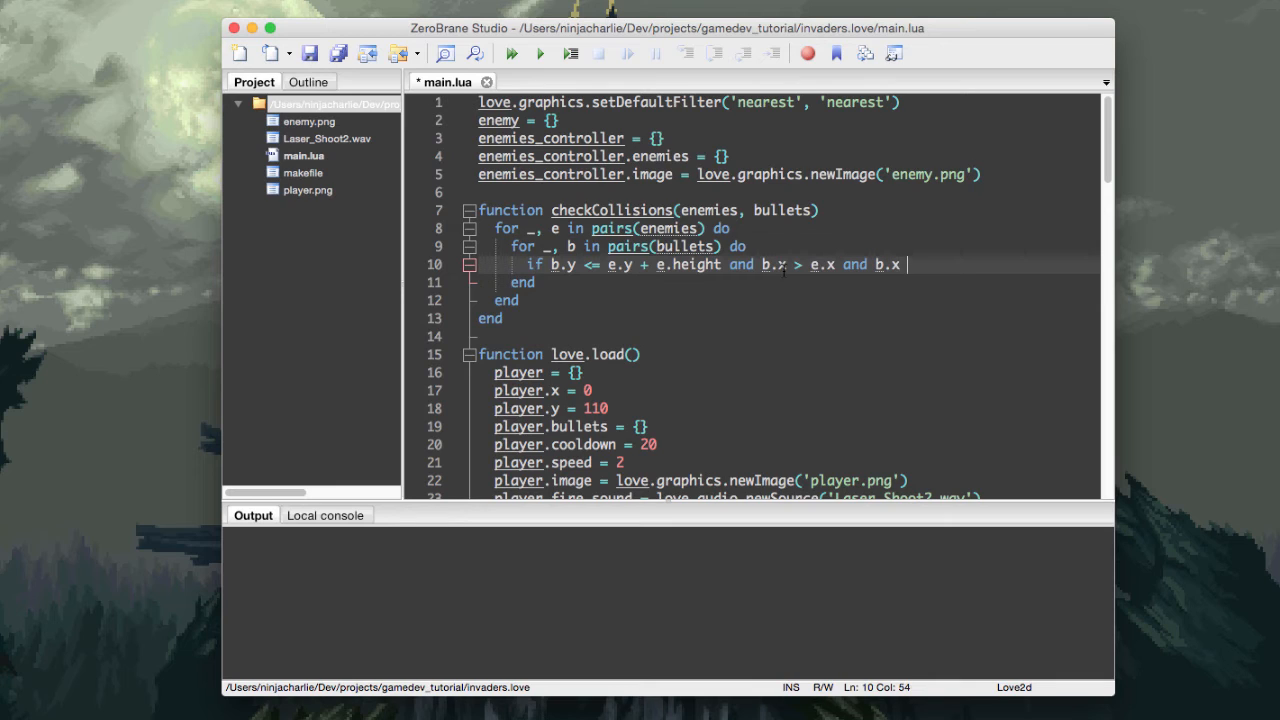
{"action": "type", "text": "< e.x + e.width th"}
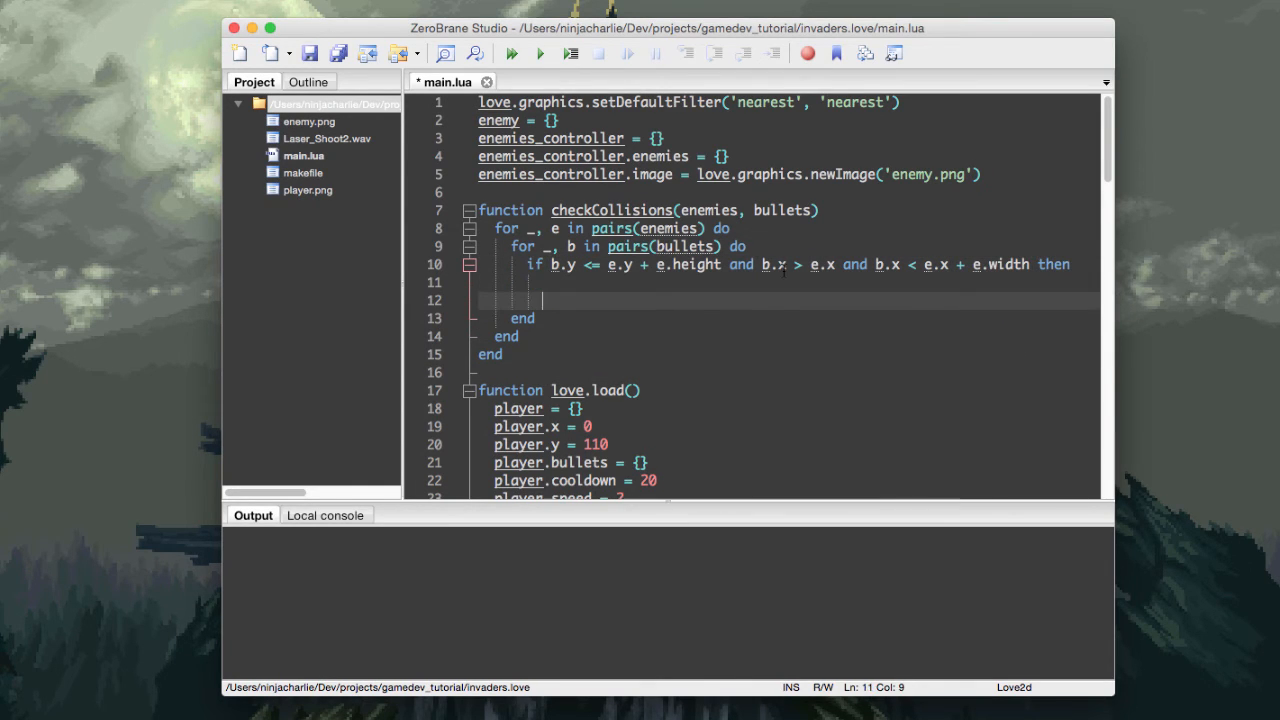
{"action": "type", "text": "end"}
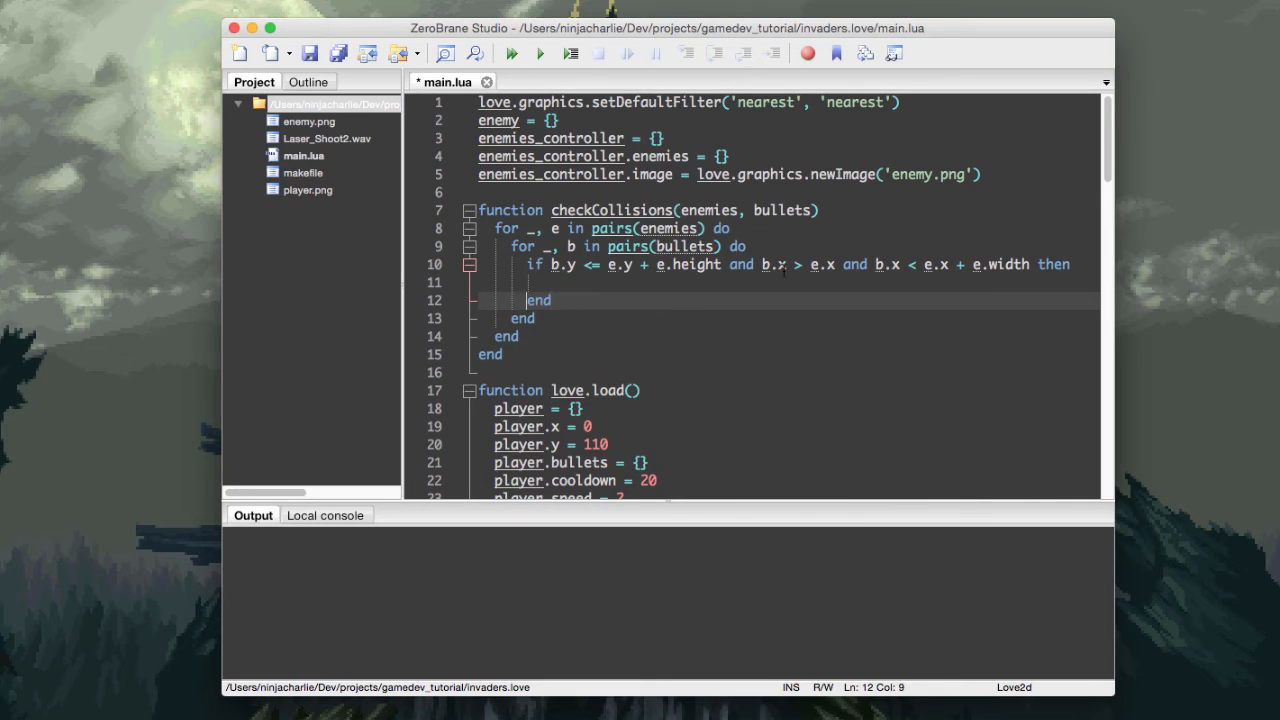
{"action": "type", "text": "pr"}
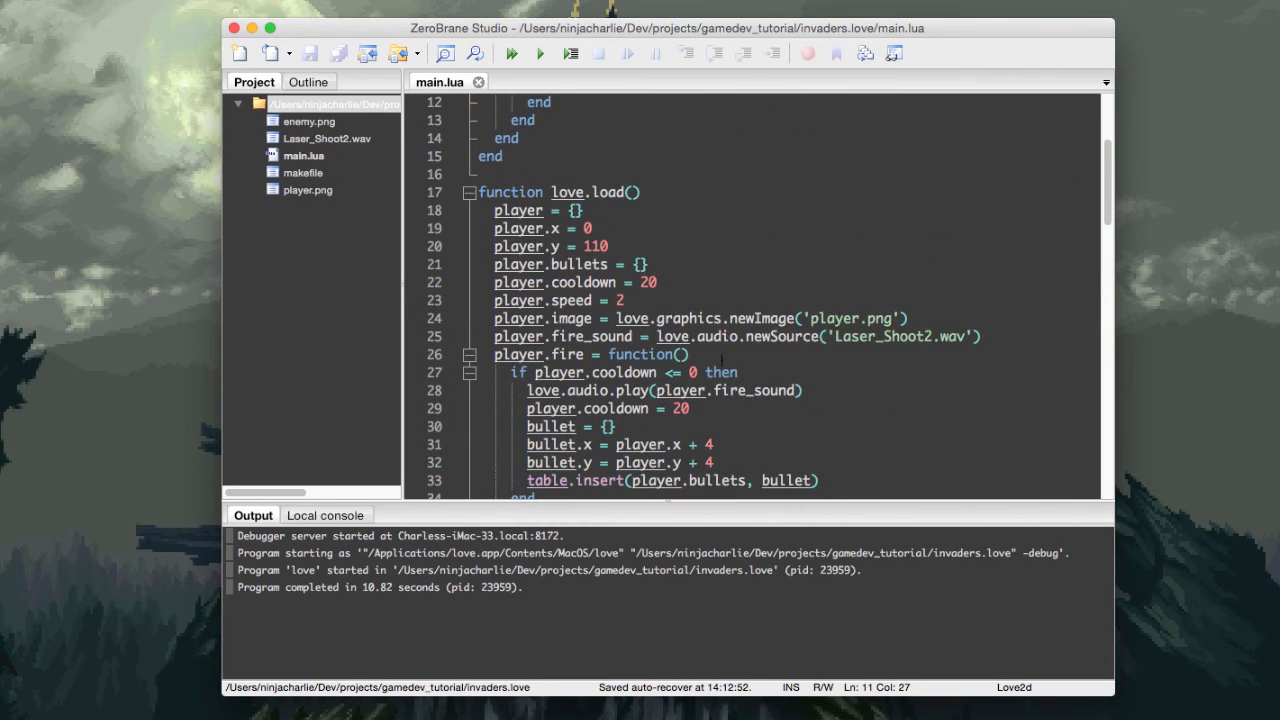
{"action": "scroll", "scroll_direction": "down", "scroll_amount": 3}
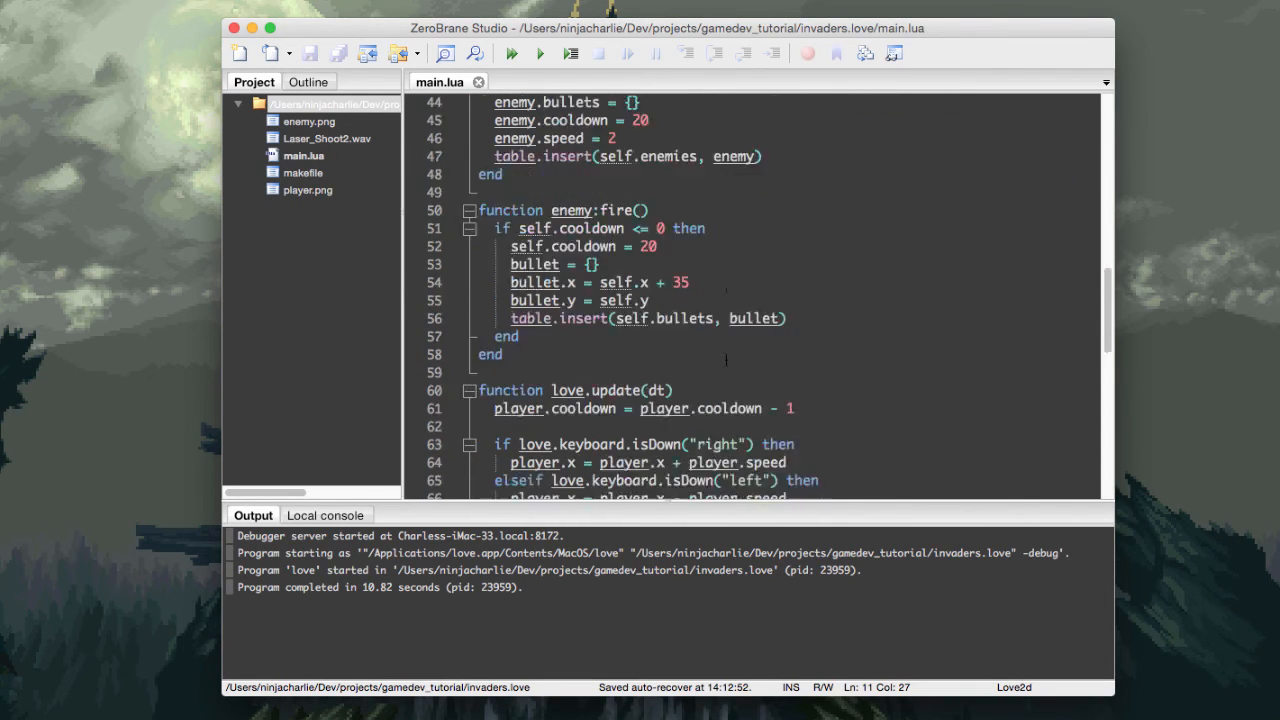
{"action": "scroll", "scroll_direction": "down", "scroll_amount": 3}
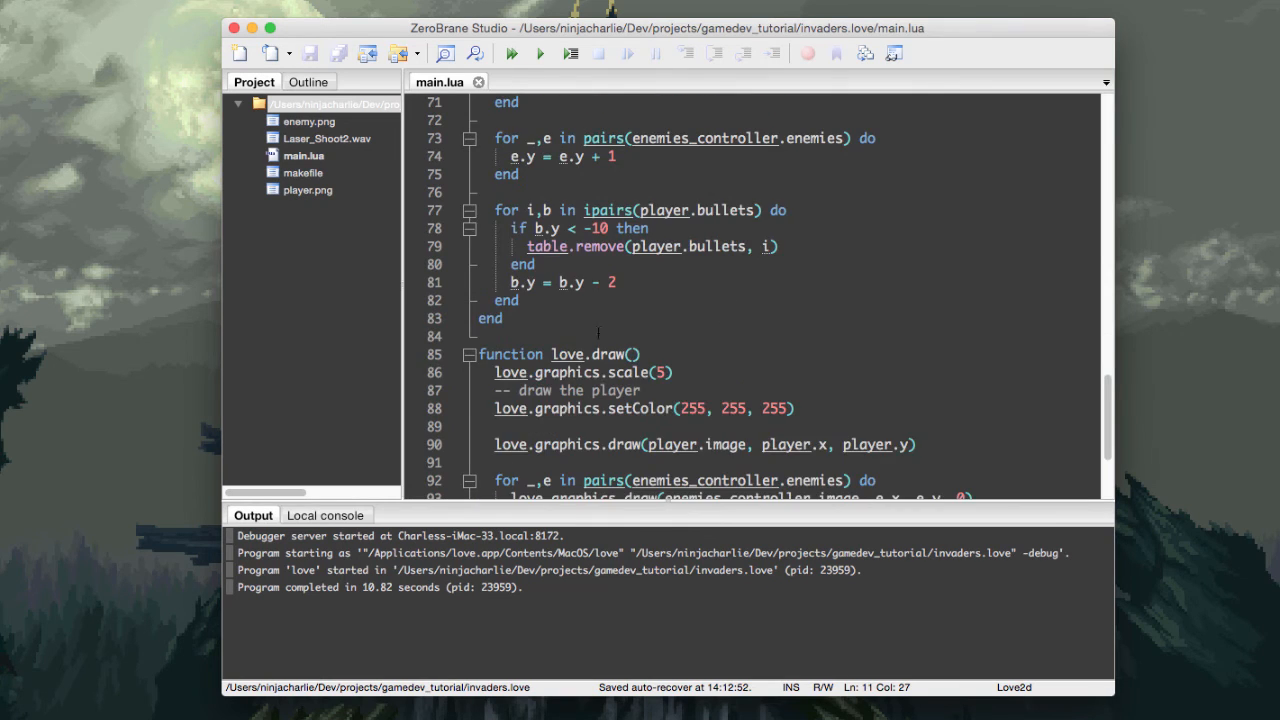
{"action": "scroll", "scroll_direction": "up", "scroll_amount": 3}
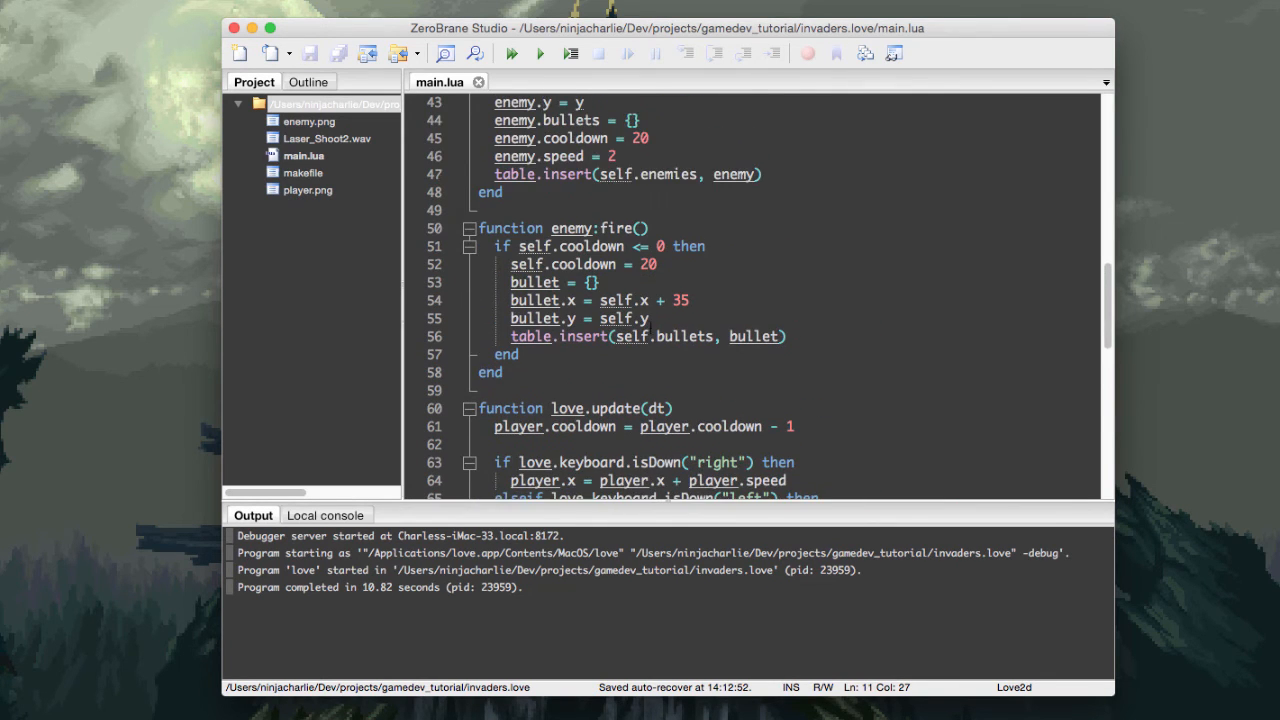
{"action": "scroll", "scroll_direction": "up", "scroll_amount": 3}
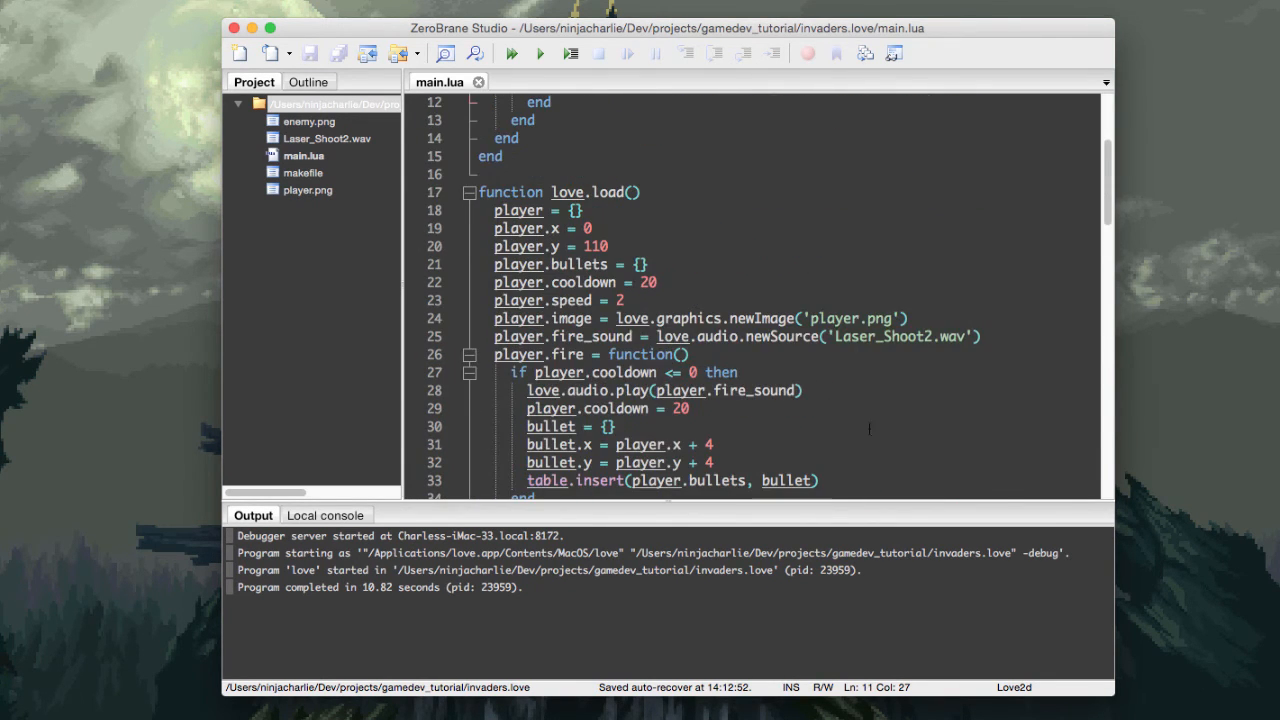
{"action": "scroll", "scroll_direction": "up", "scroll_amount": 3}
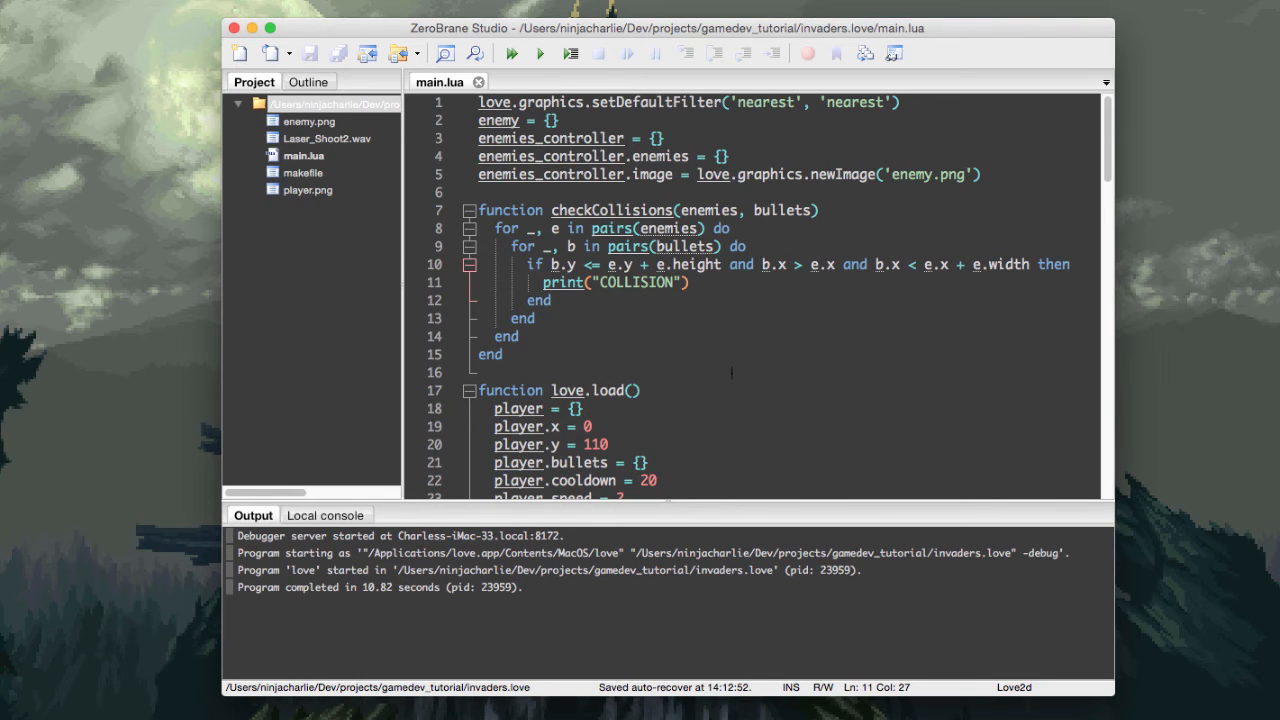
{"action": "scroll", "scroll_direction": "down", "scroll_amount": 3}
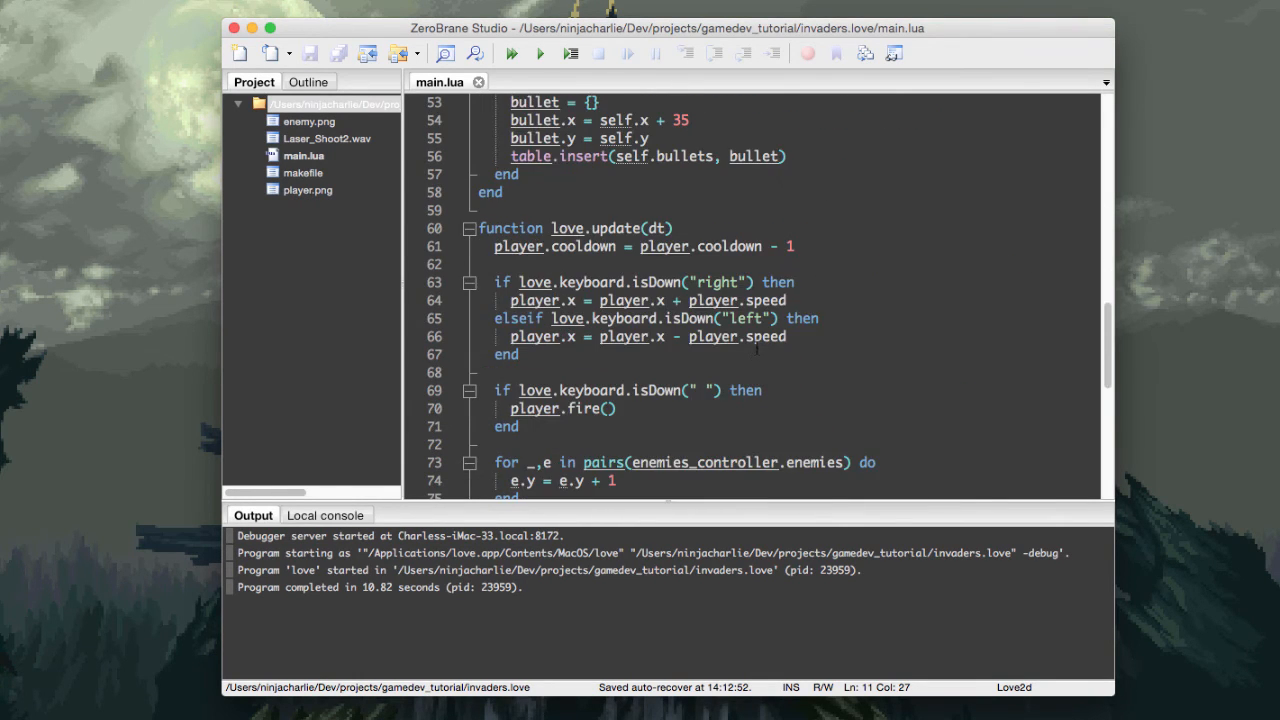
{"action": "scroll", "scroll_direction": "down", "scroll_amount": 3}
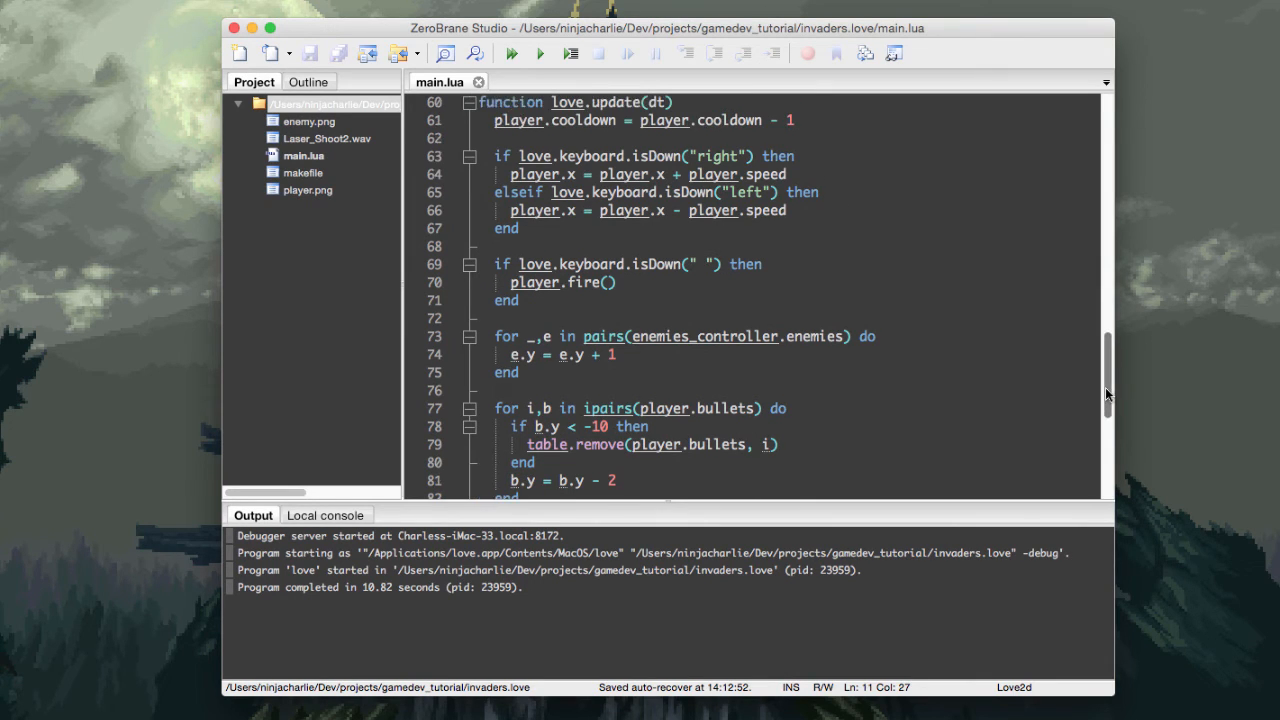
{"action": "scroll", "scroll_direction": "up", "scroll_amount": 3}
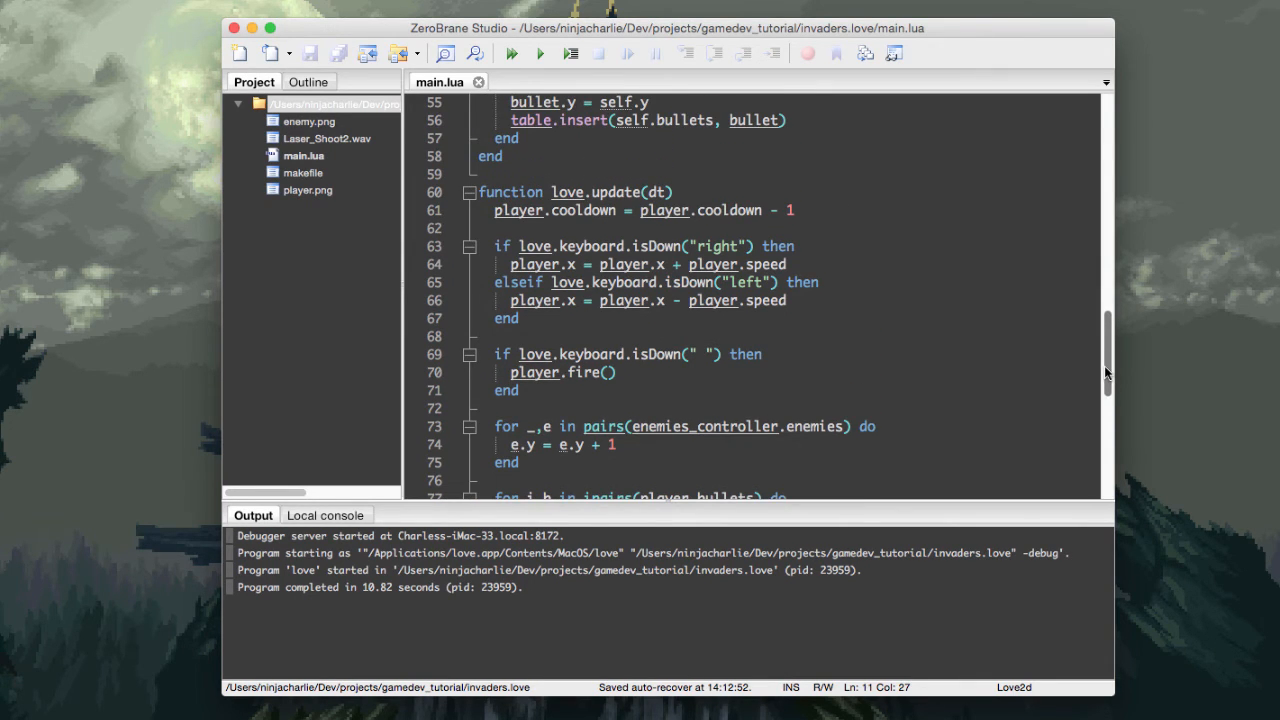
{"action": "scroll", "scroll_direction": "down", "scroll_amount": 3}
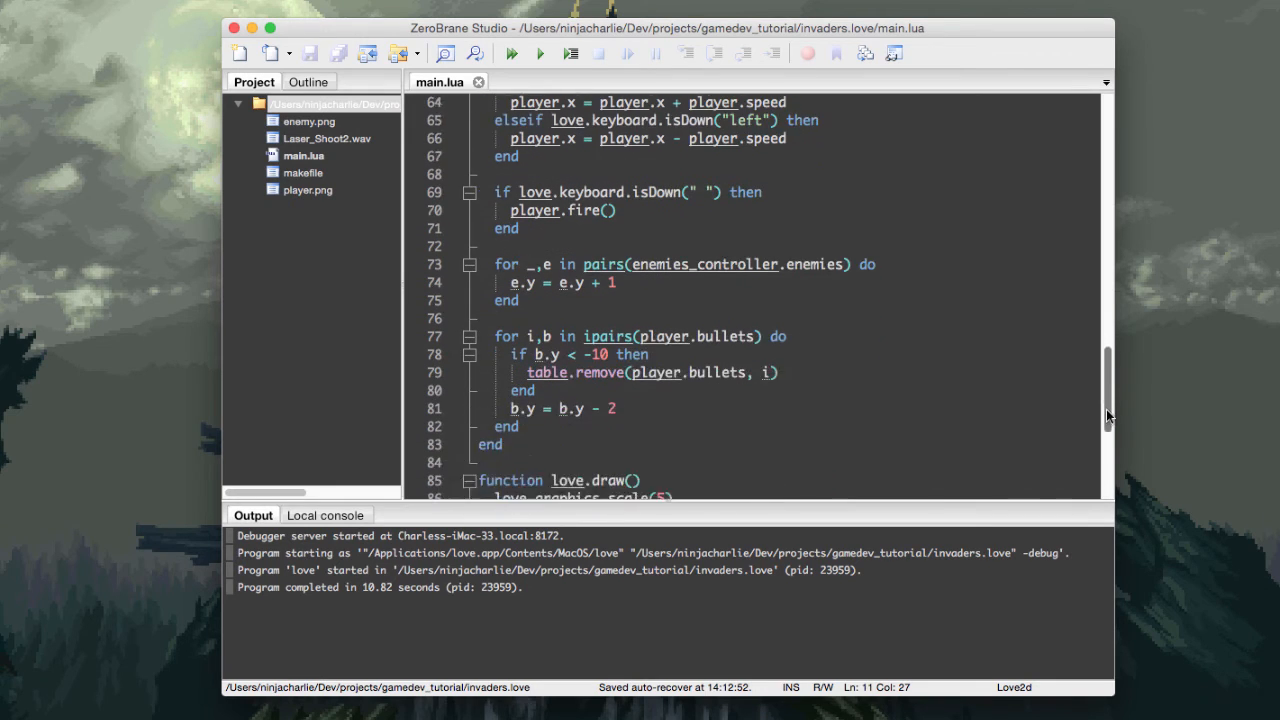
{"action": "scroll", "scroll_direction": "up", "scroll_amount": 3}
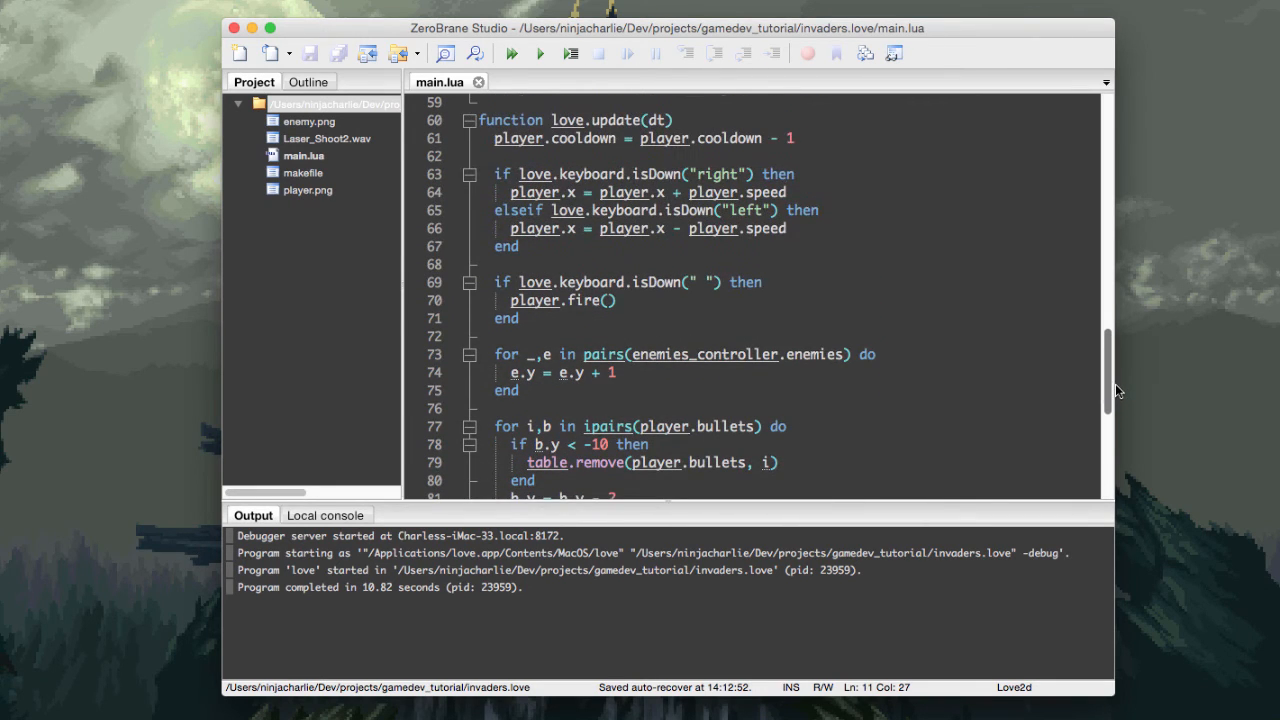
{"action": "scroll", "scroll_direction": "down", "scroll_amount": 3}
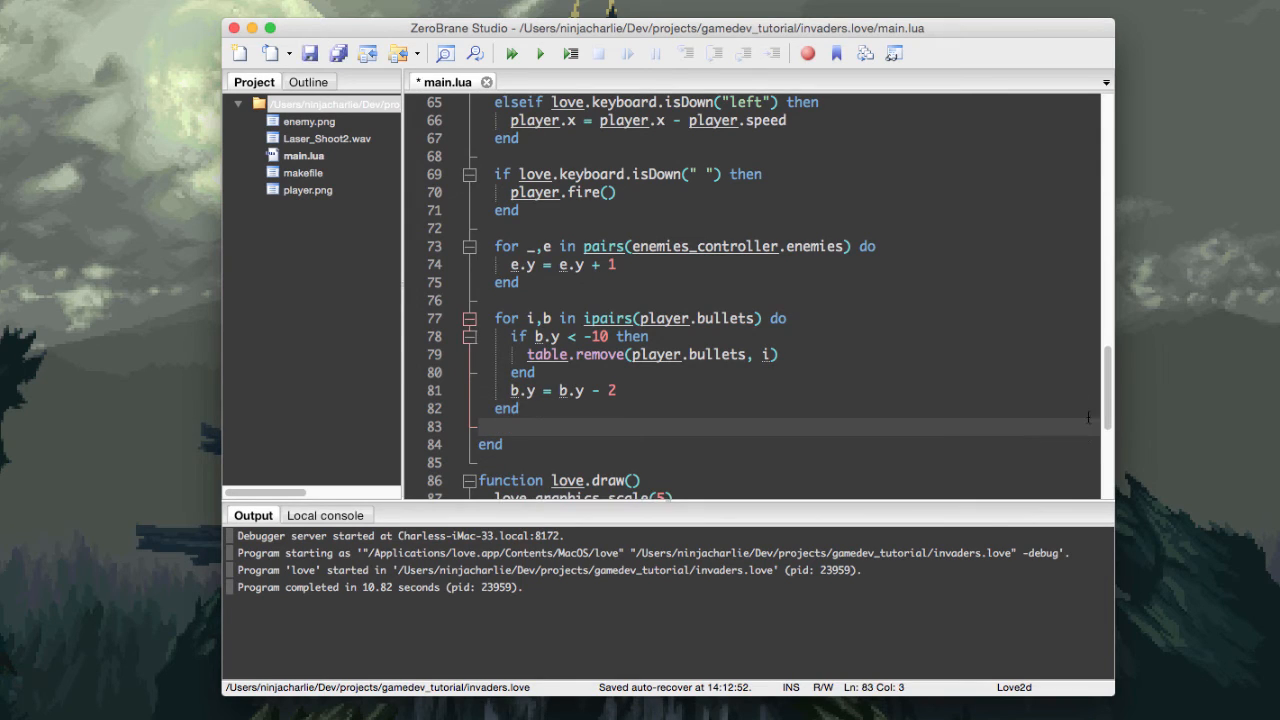
- Start the call checkCollisions(enemies_controller.enemies, player. at the end of love.update
{"action": "type", "text": "d"}
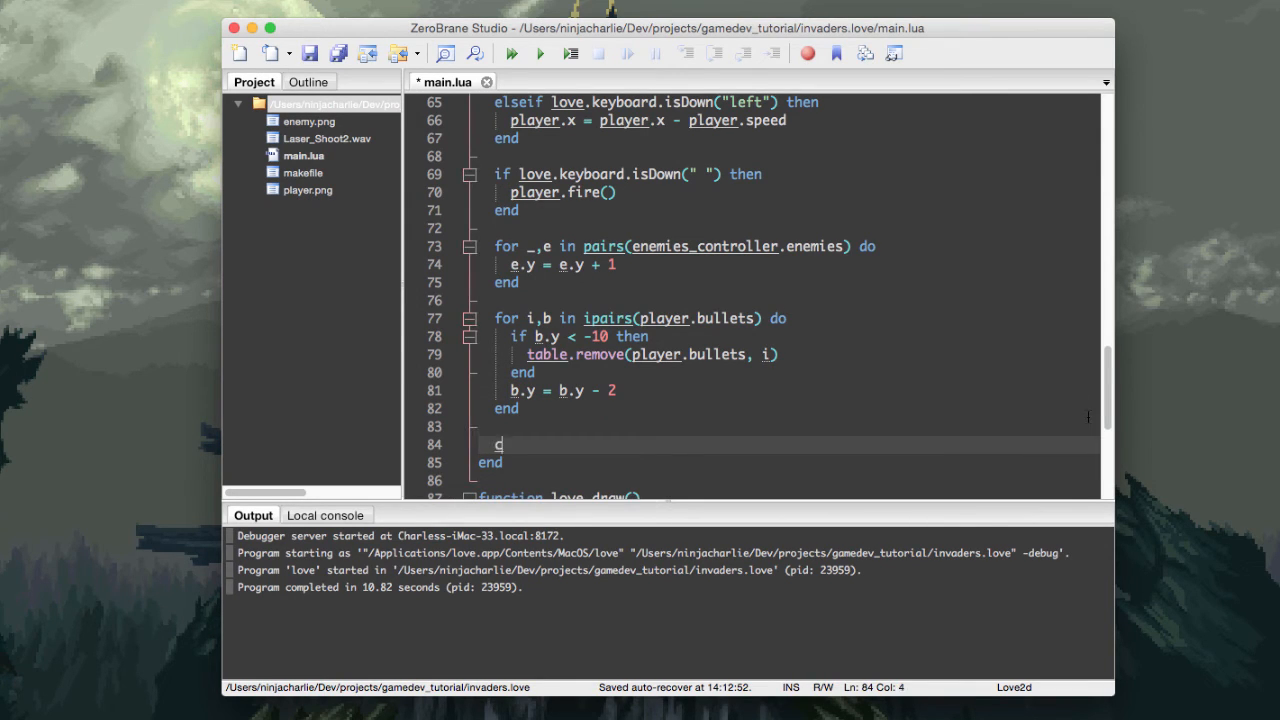
{"action": "type", "text": "heckCollisions"}
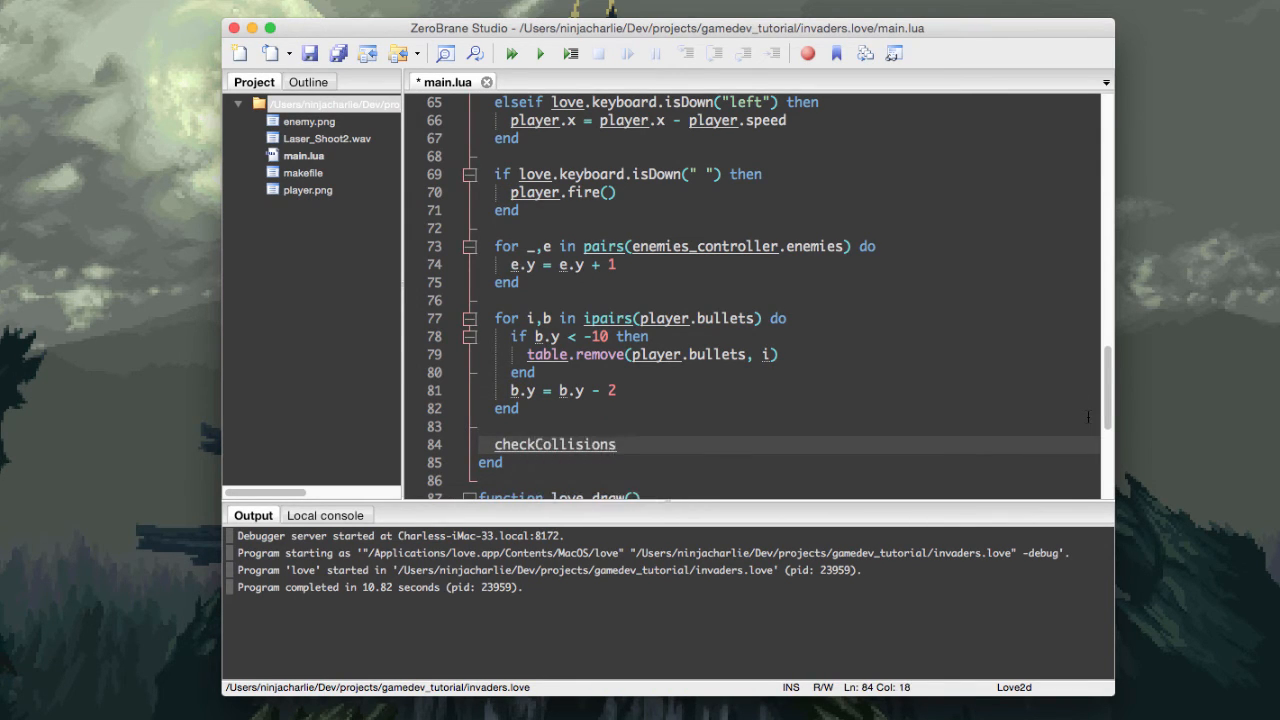
{"action": "type", "text": "("}
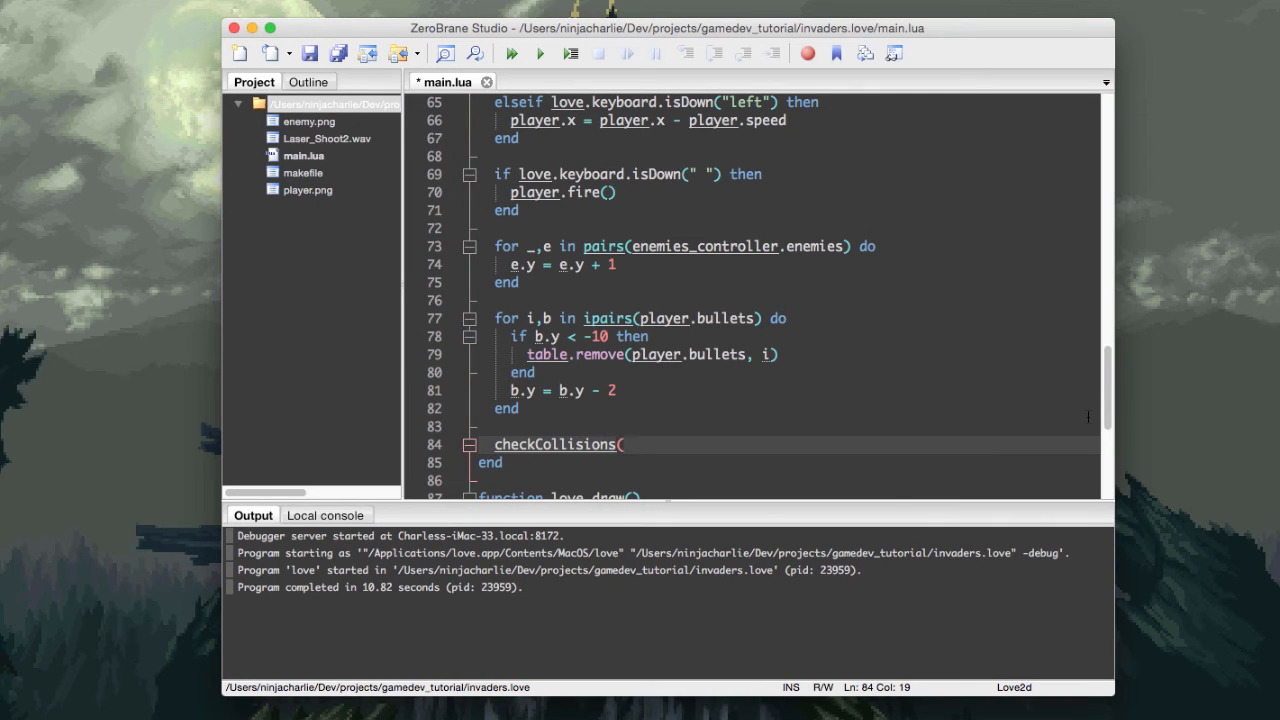
{"action": "type", "text": "e"}
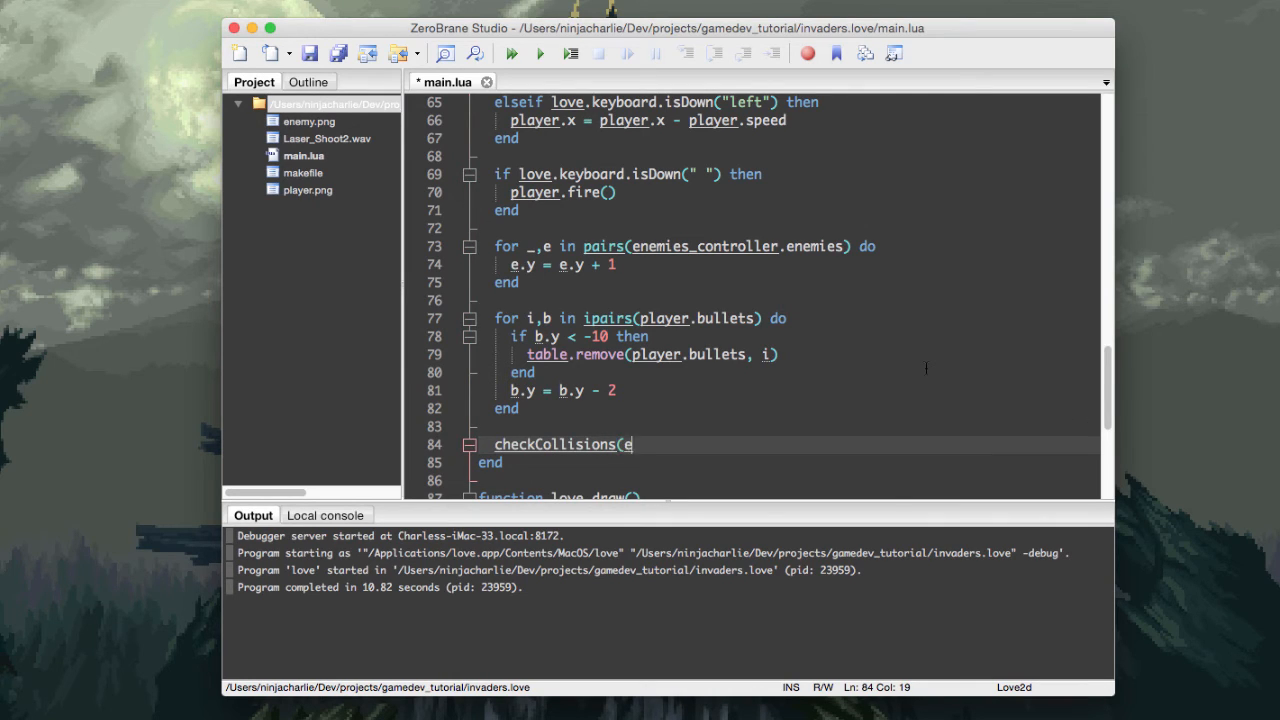
{"action": "type", "text": "nemies_controller.e"}
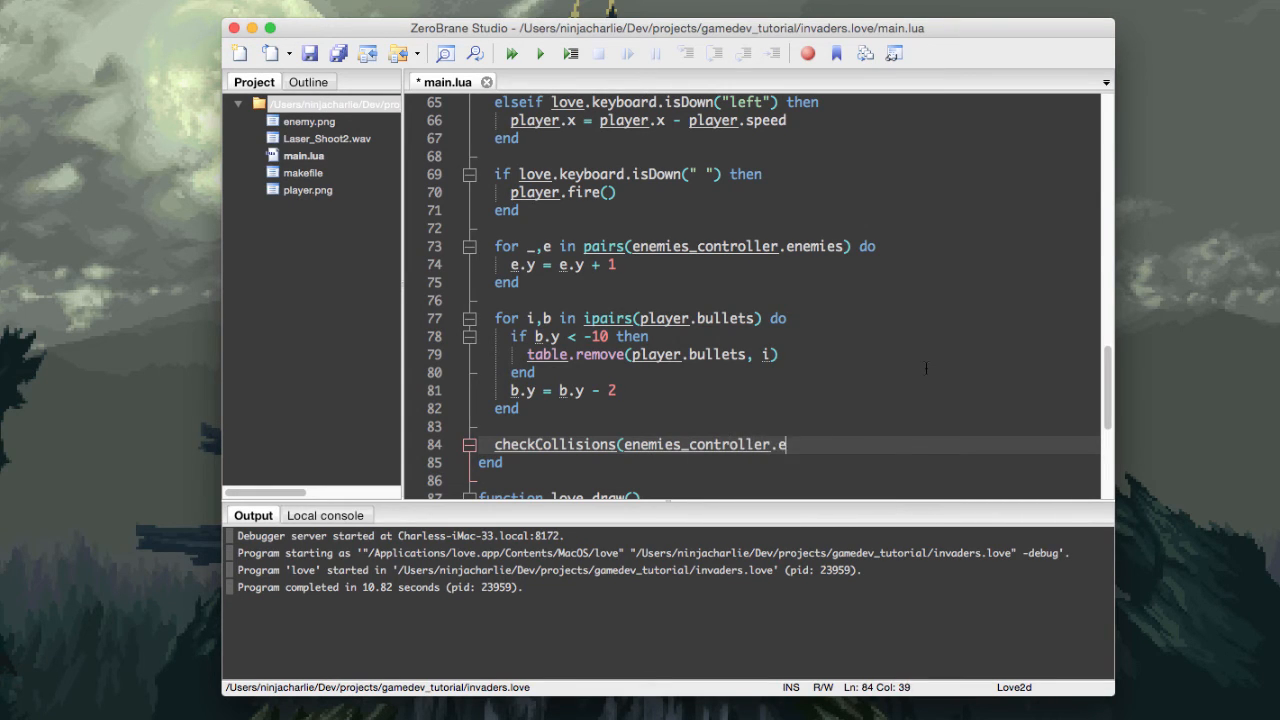
{"action": "type", "text": "nemies,"}
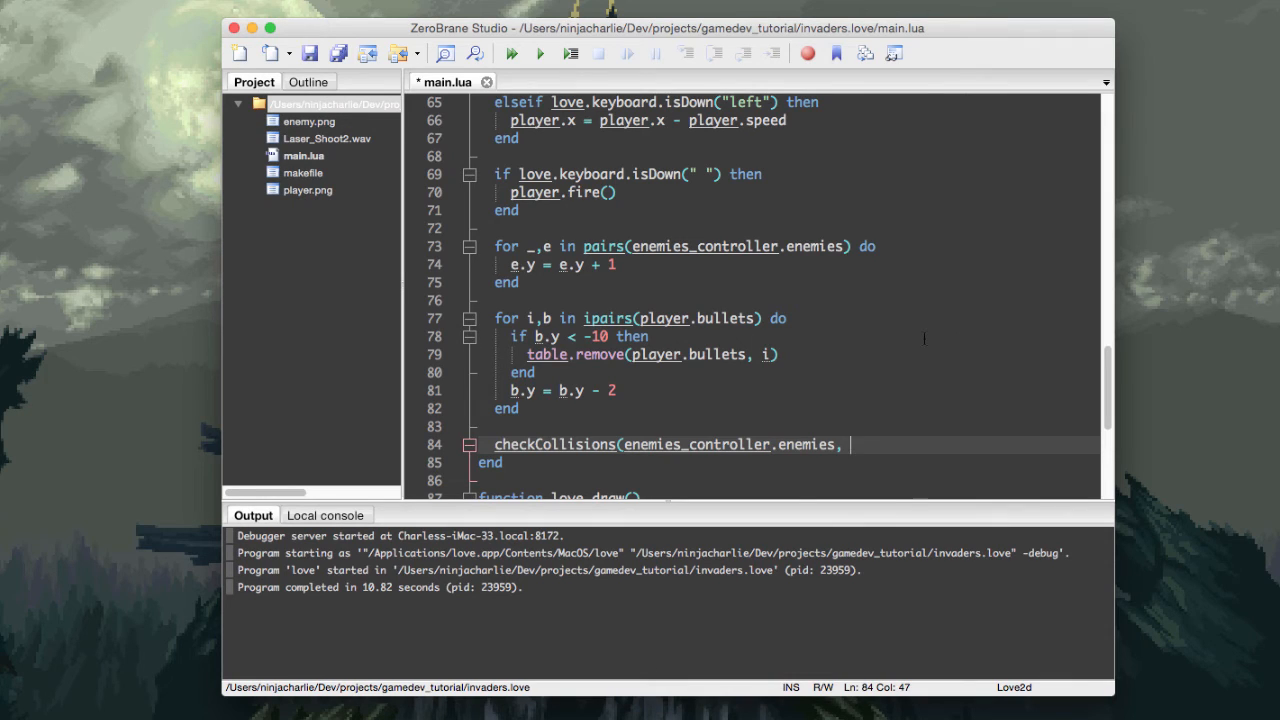
{"action": "type", "text": "player."}
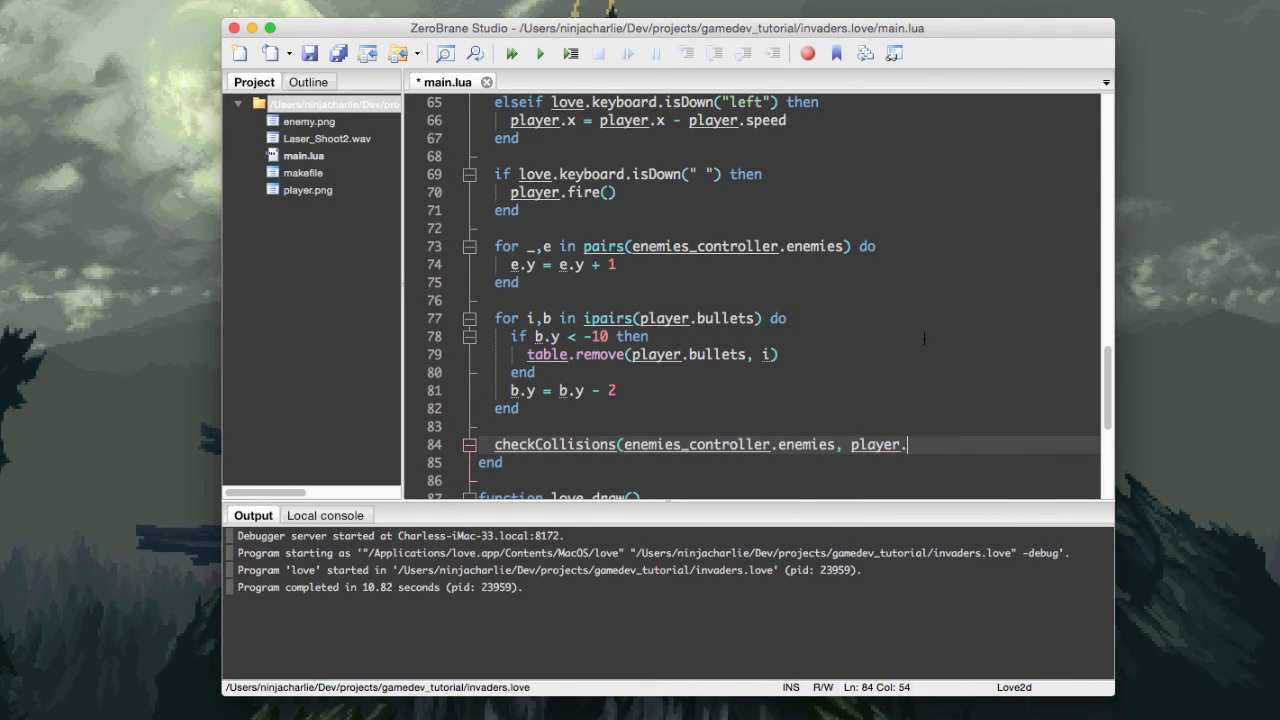
- Check the player table in love.load, then finish the call with player.bullets)
{"action": "scroll", "scroll_direction": "up", "scroll_amount": 3}
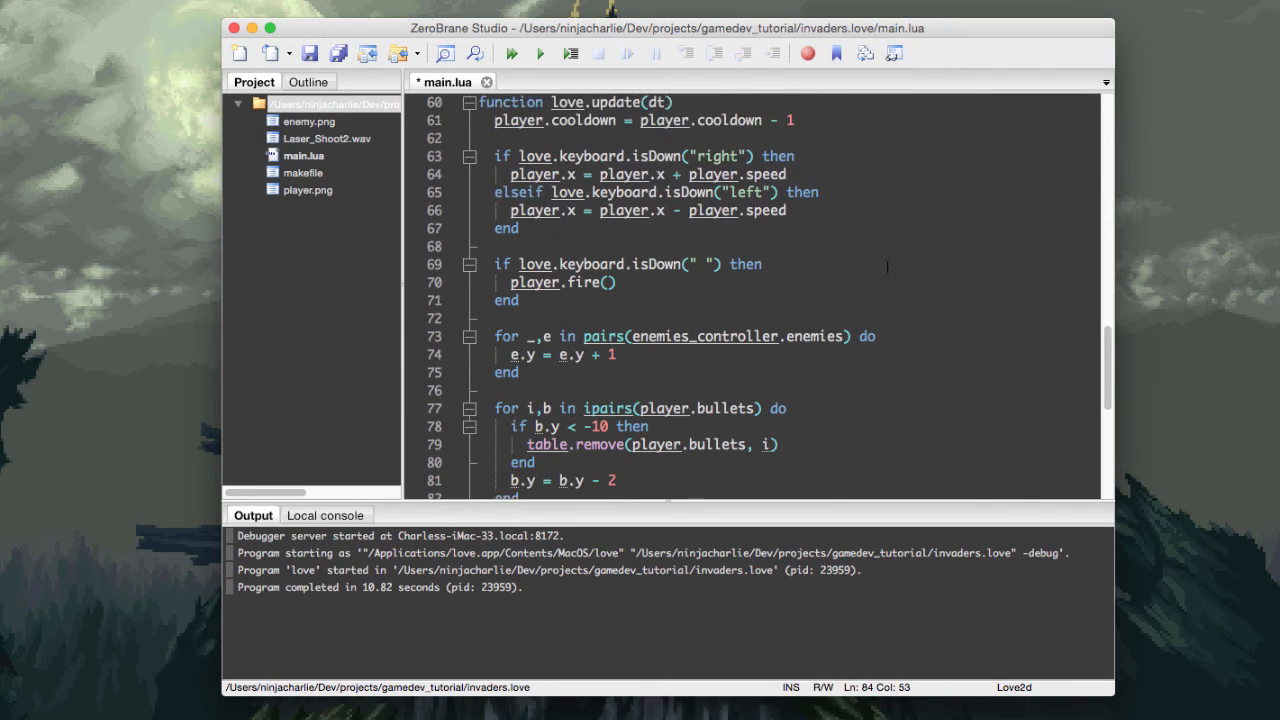
{"action": "scroll", "scroll_direction": "up", "scroll_amount": 3}
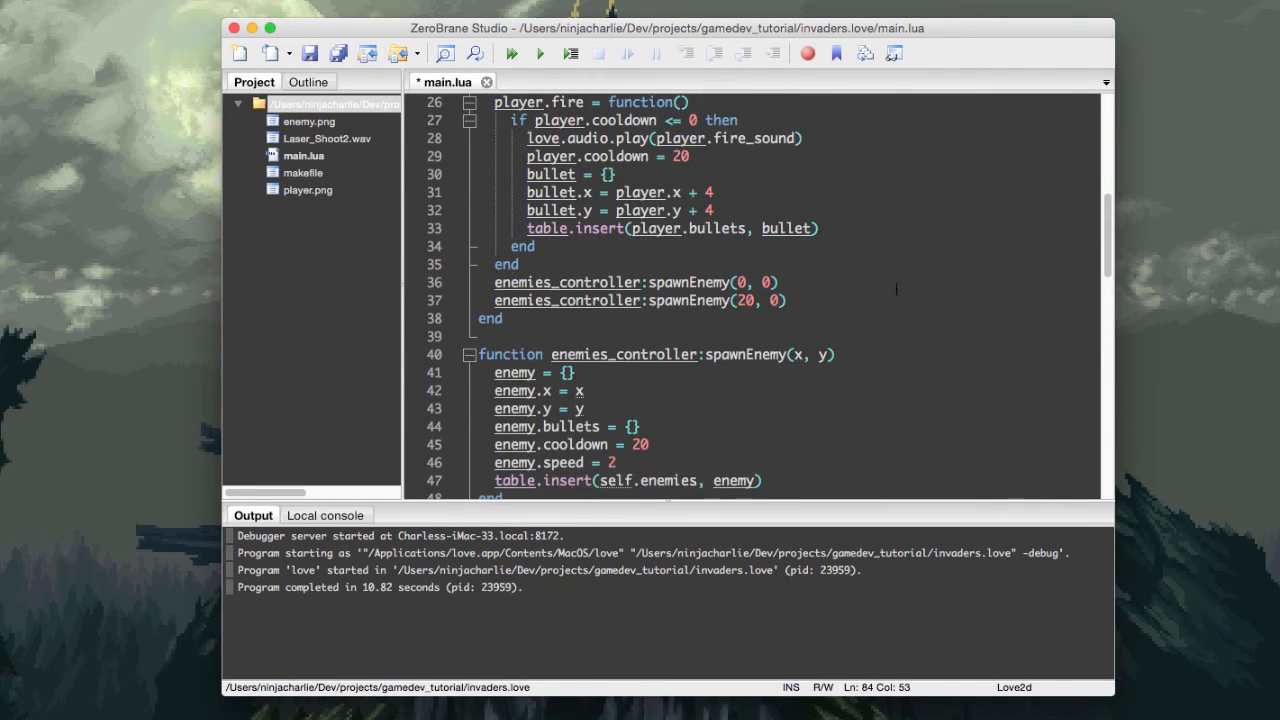
{"action": "scroll", "scroll_direction": "up", "scroll_amount": 3}
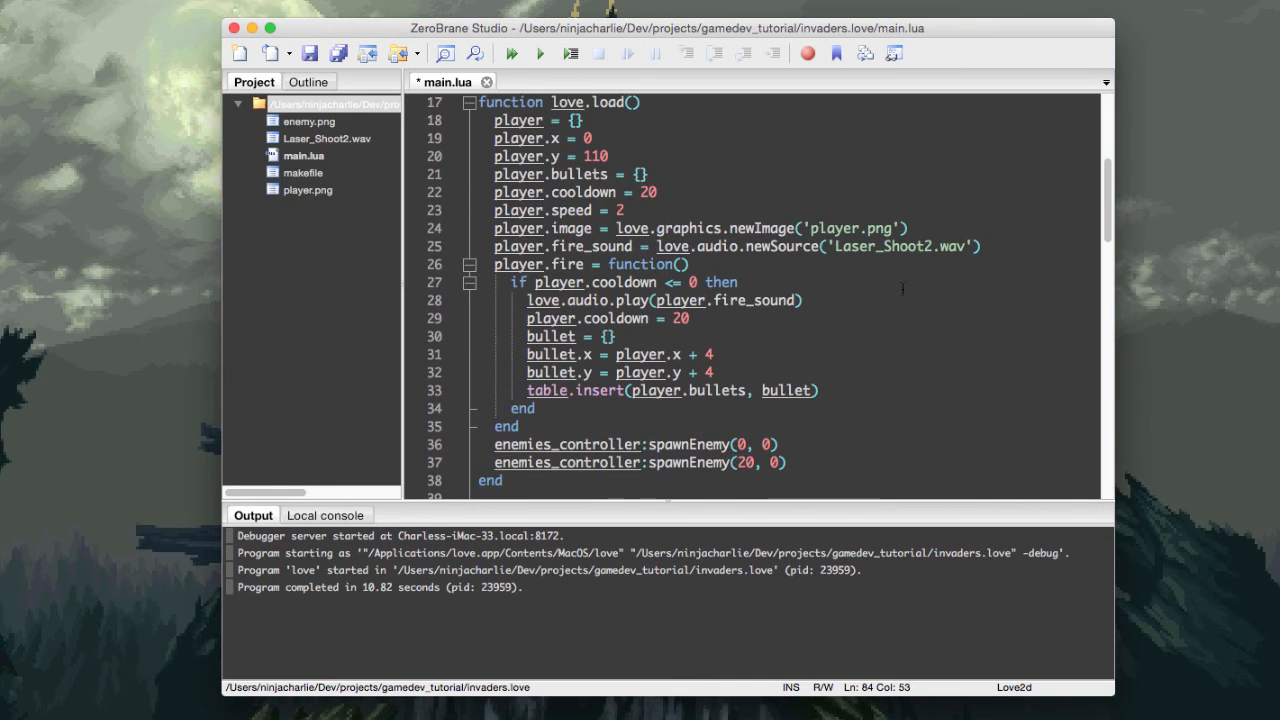
{"action": "scroll", "scroll_direction": "up", "scroll_amount": 3}
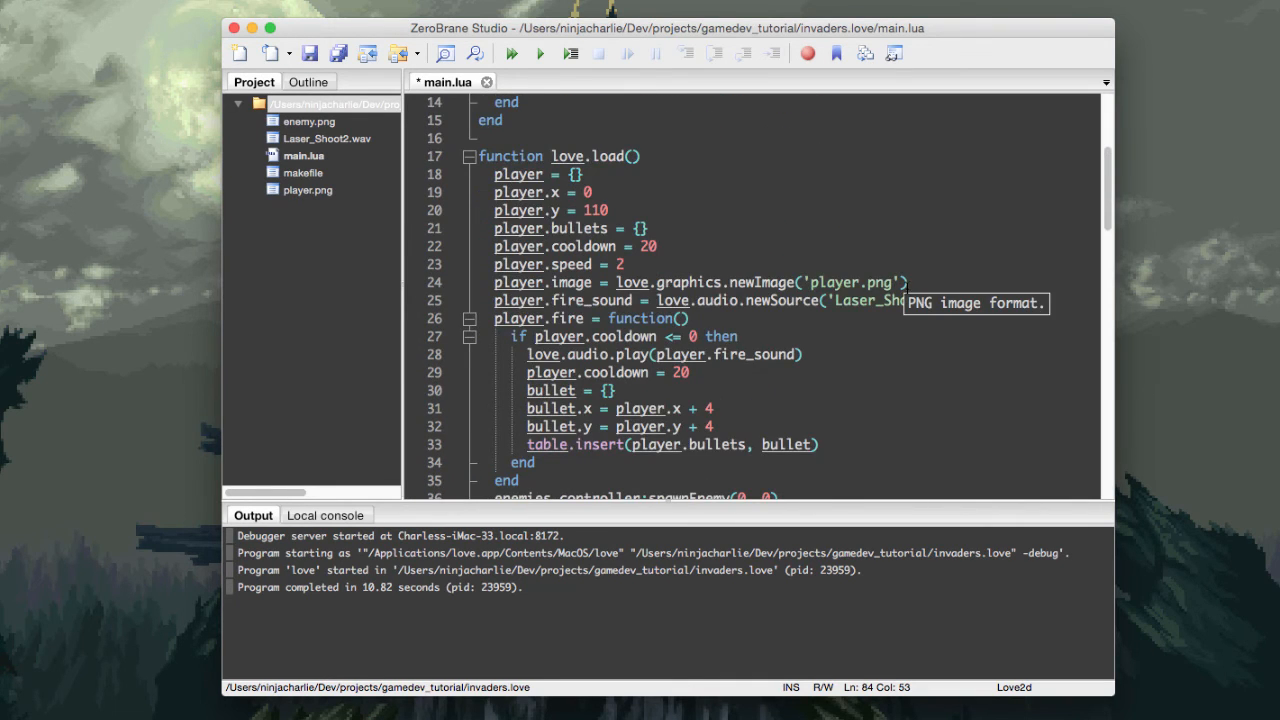
{"action": "scroll", "scroll_direction": "down", "scroll_amount": 3}
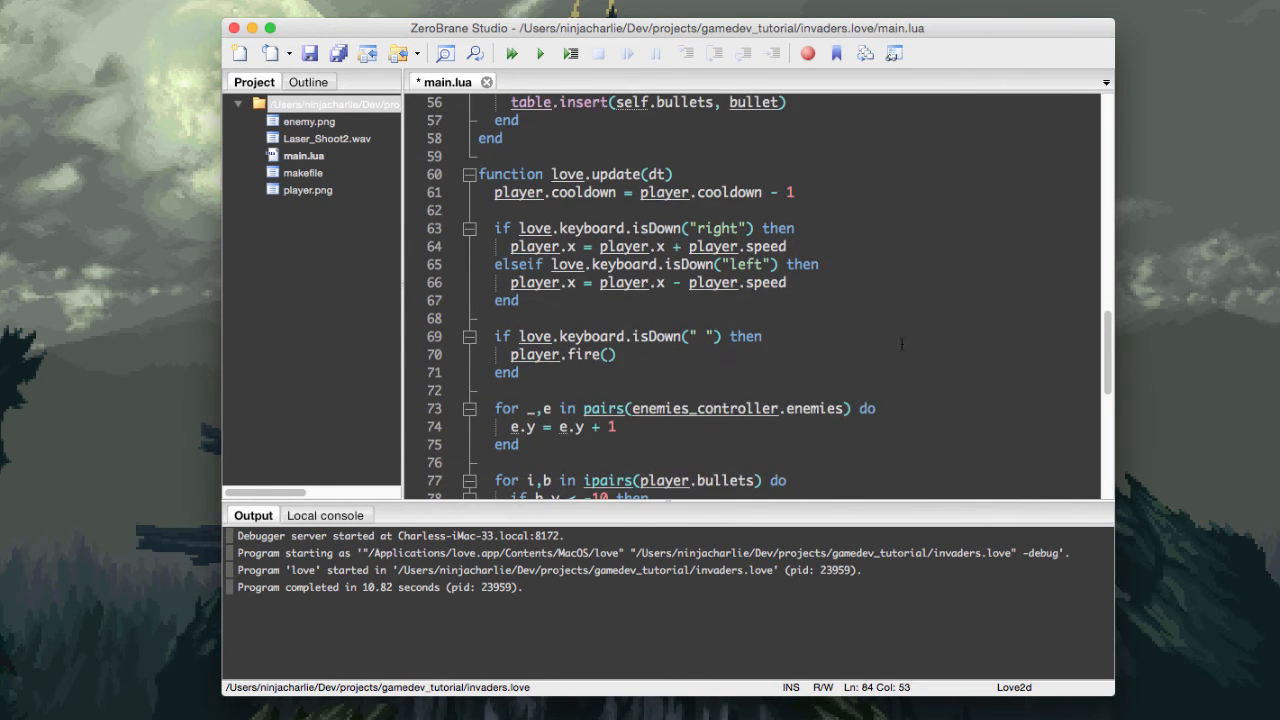
{"action": "scroll", "scroll_direction": "up", "scroll_amount": 3}
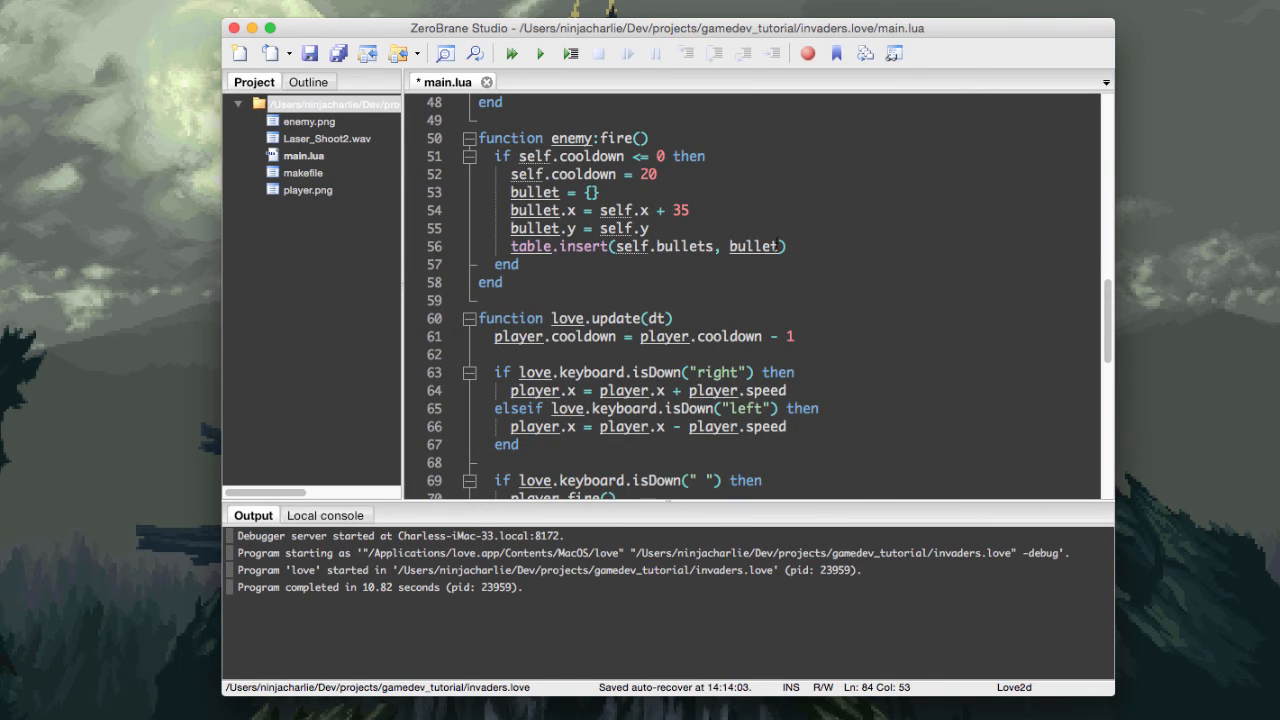
{"action": "scroll", "scroll_direction": "down", "scroll_amount": 3}
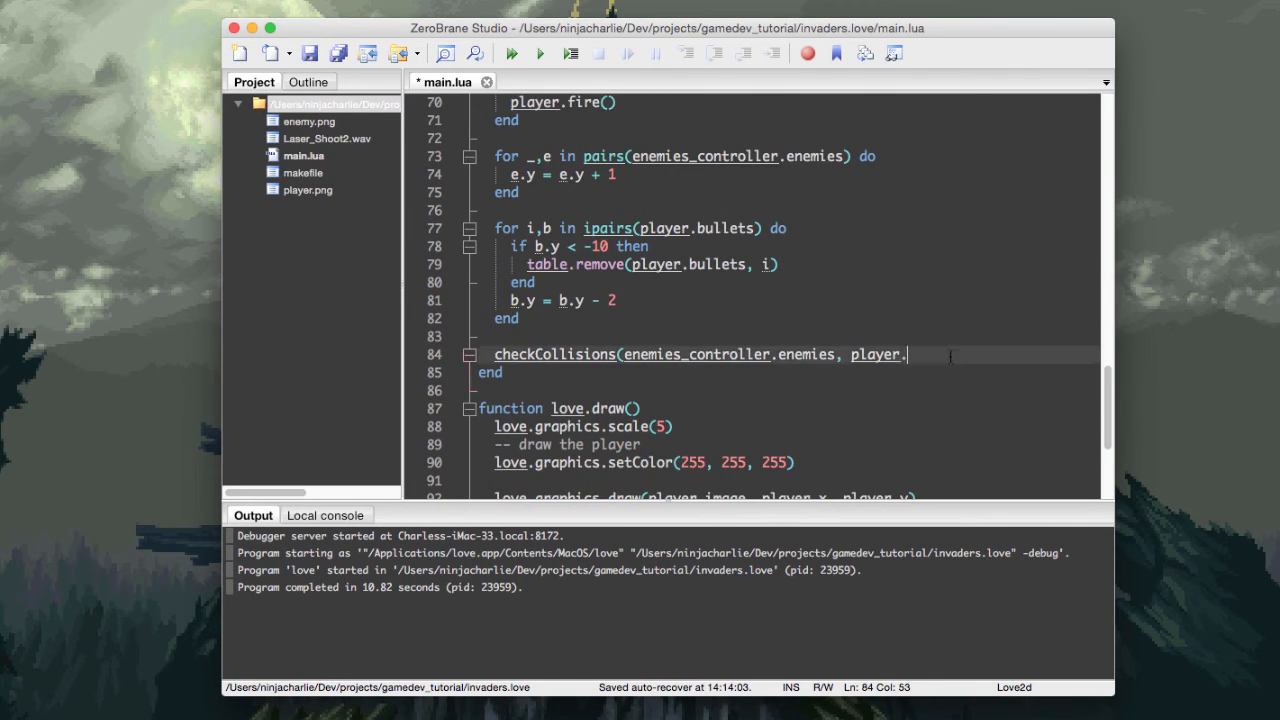
{"action": "type", "text": "bullets)"}
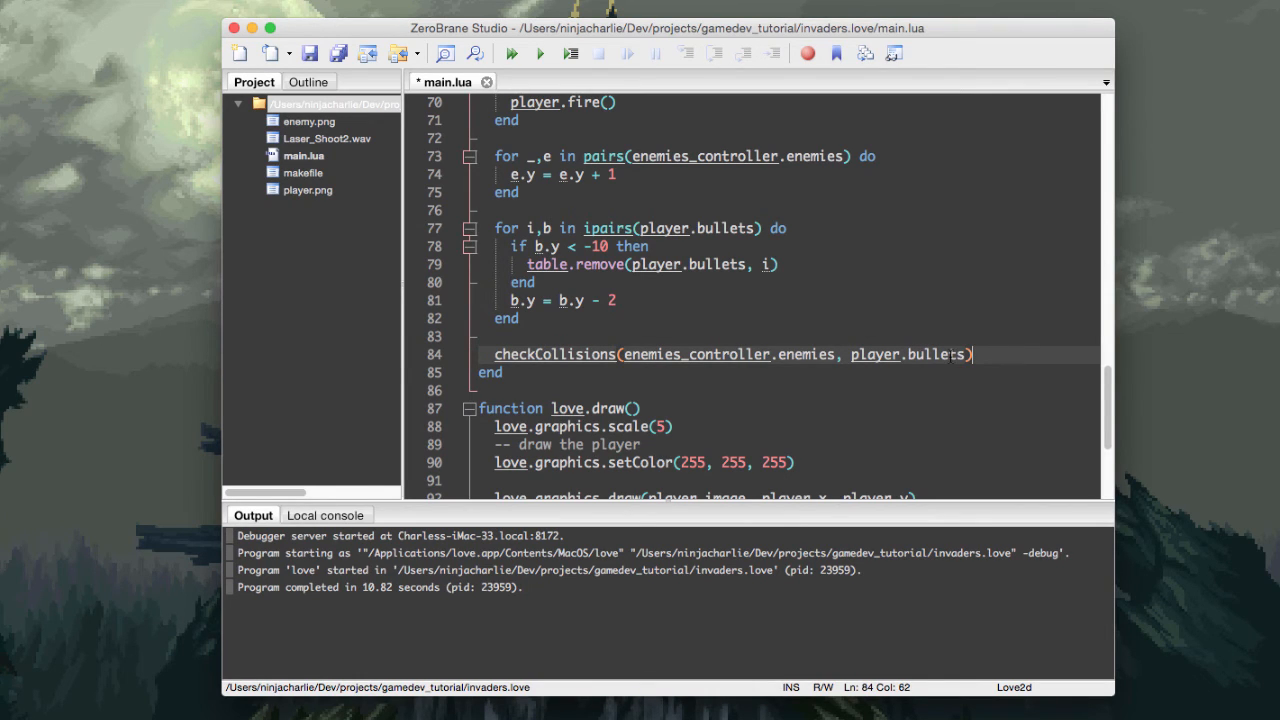
{"action": "mouse_move", "coordinate": [896, 258]}
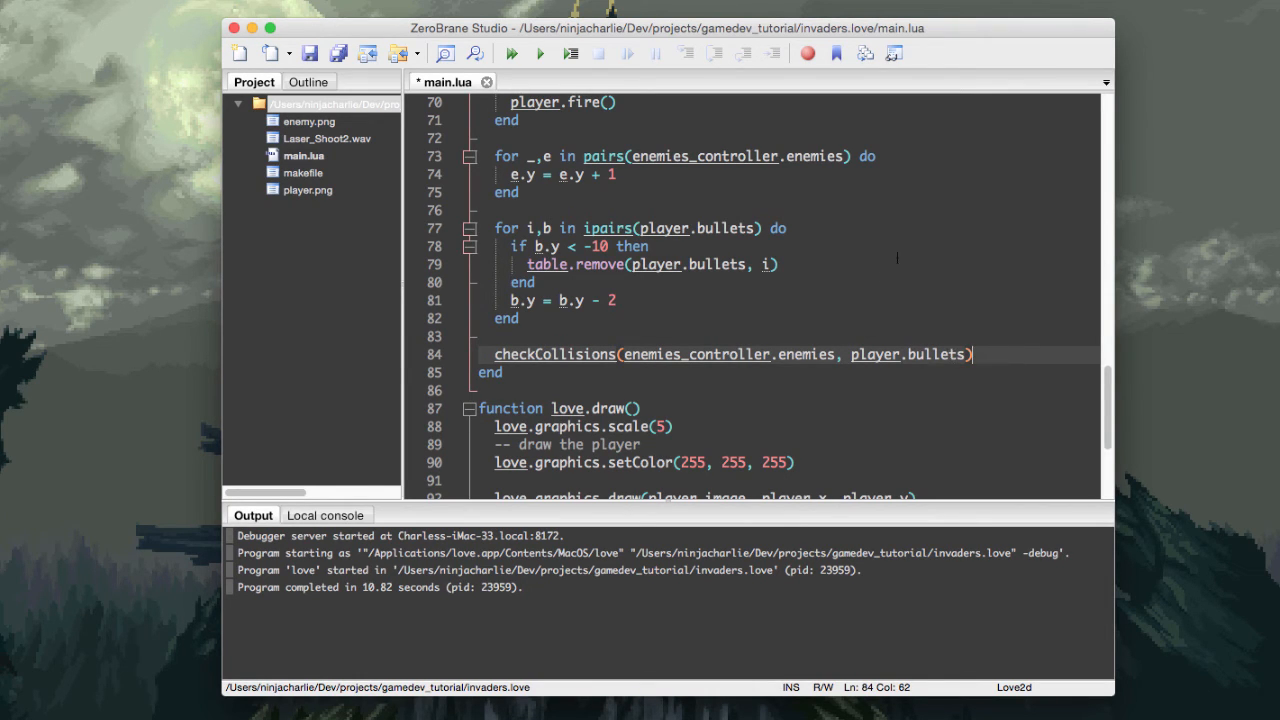
- Run the game, which crashes with a nil 'height' error inside checkCollisions
{"action": "left_click", "coordinate": [510, 52]}
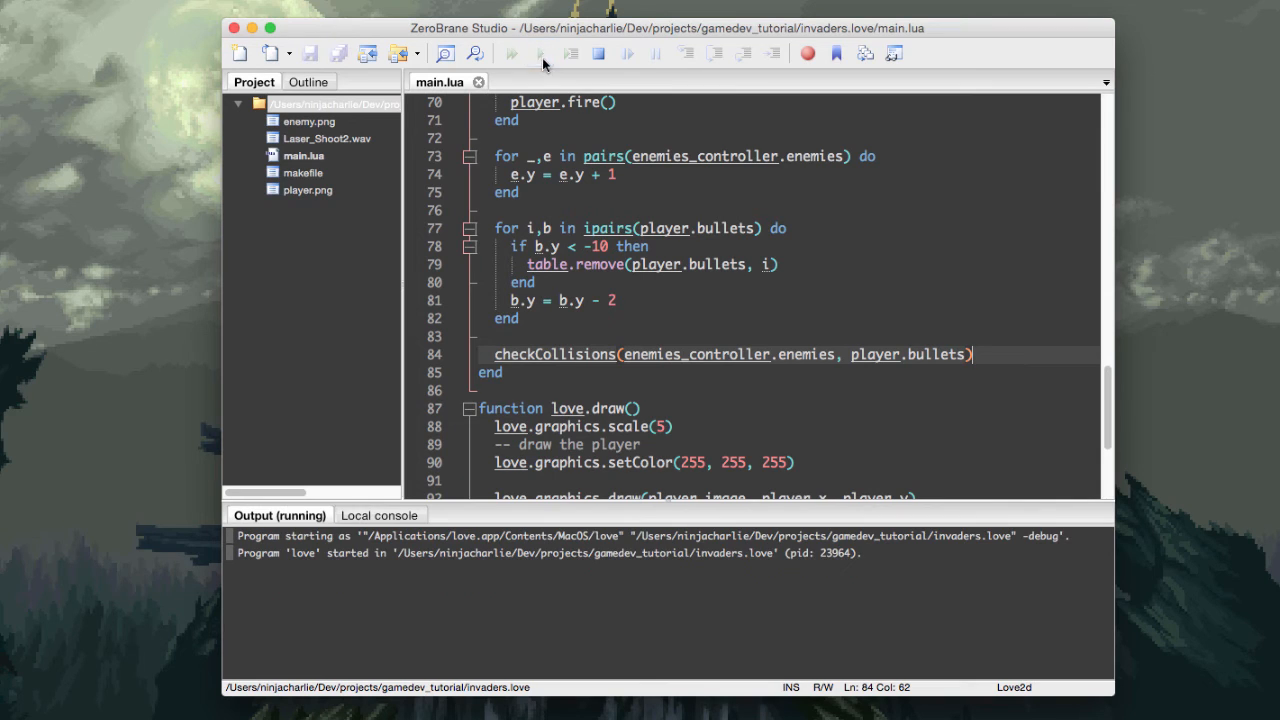
{"action": "mouse_move", "coordinate": [896, 400]}
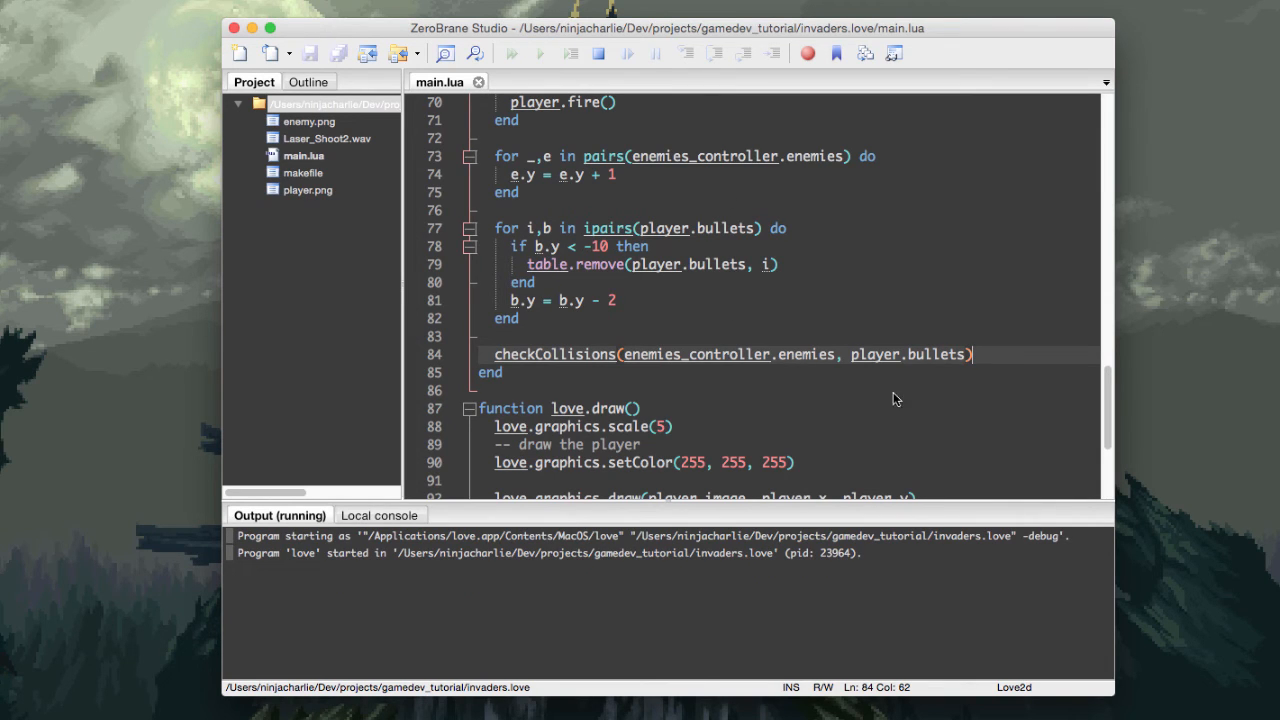
{"action": "left_click", "coordinate": [510, 52]}
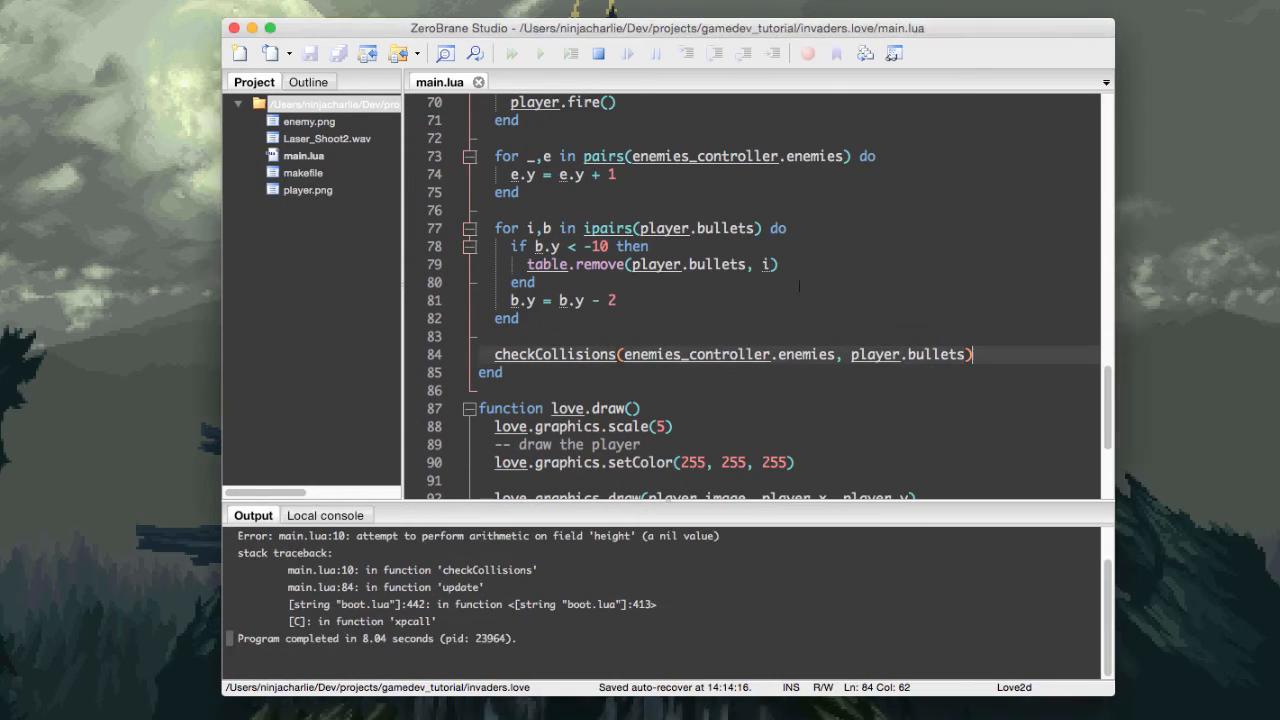
- Set enemy.width = 10 and enemy.height = 10 in spawnEnemy after enemy.y = y
{"action": "scroll", "scroll_direction": "up", "scroll_amount": 3}
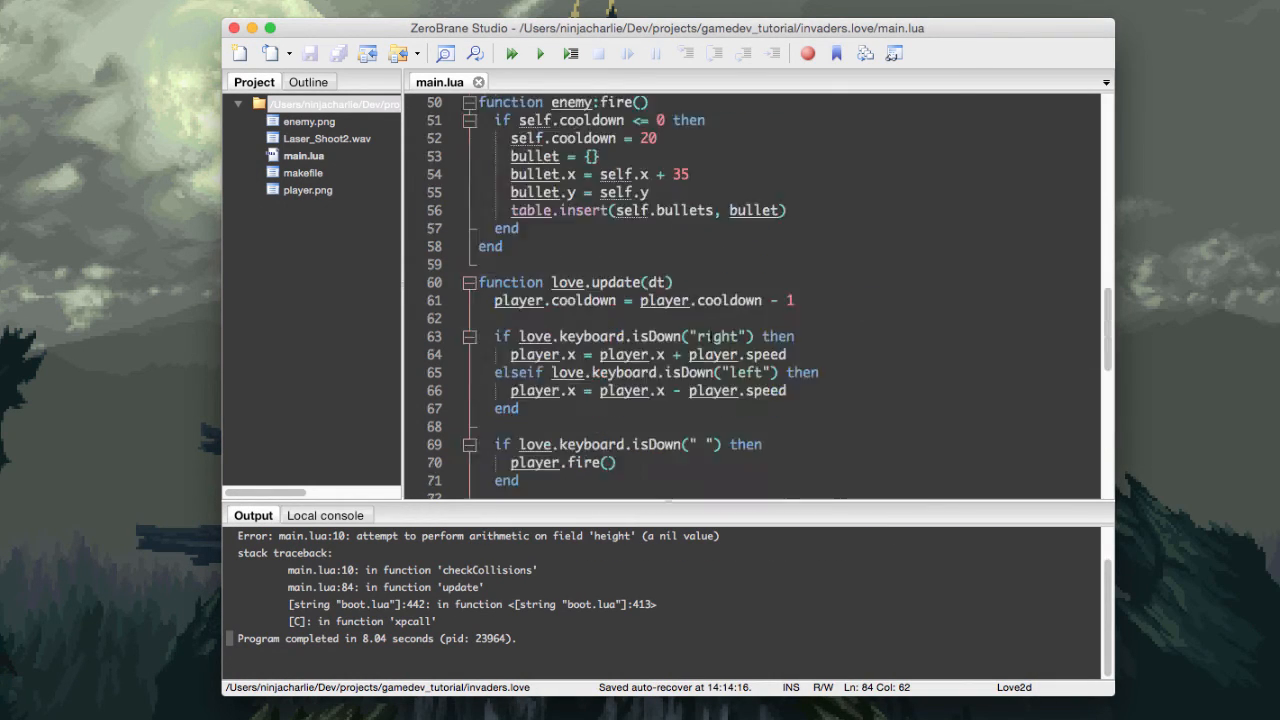
{"action": "scroll", "scroll_direction": "up", "scroll_amount": 3}
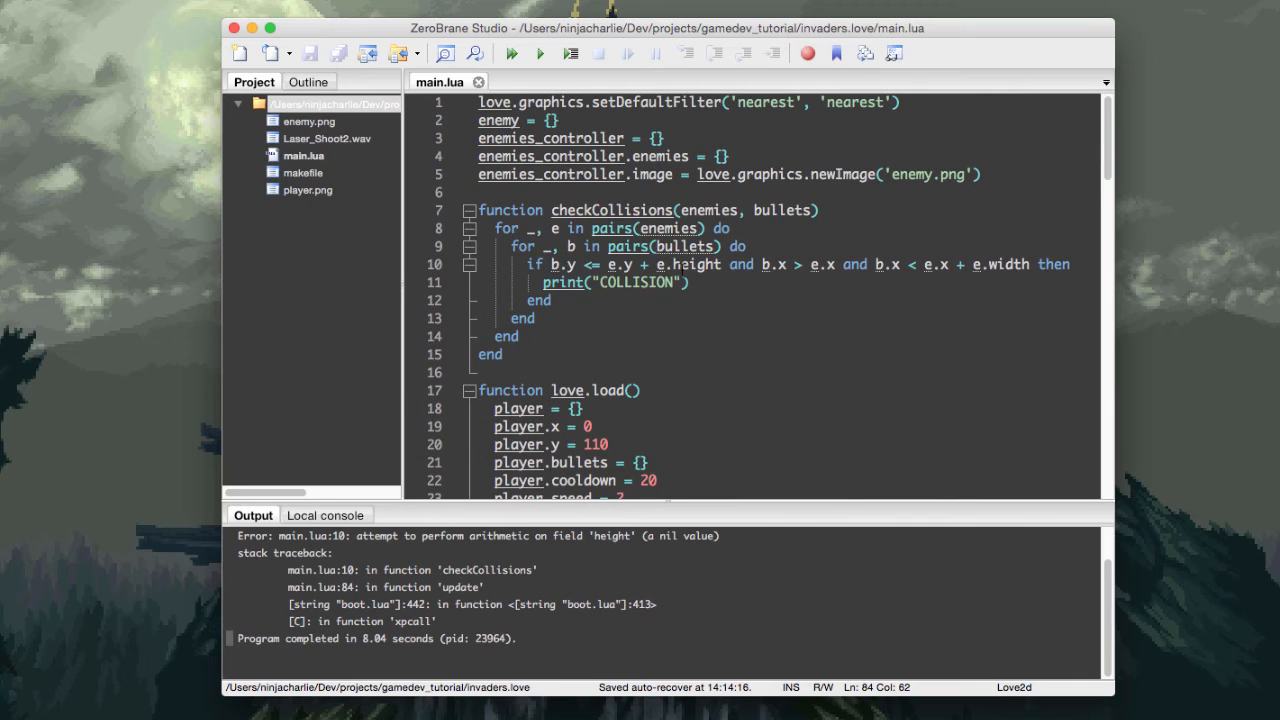
{"action": "scroll", "scroll_direction": "down", "scroll_amount": 3}
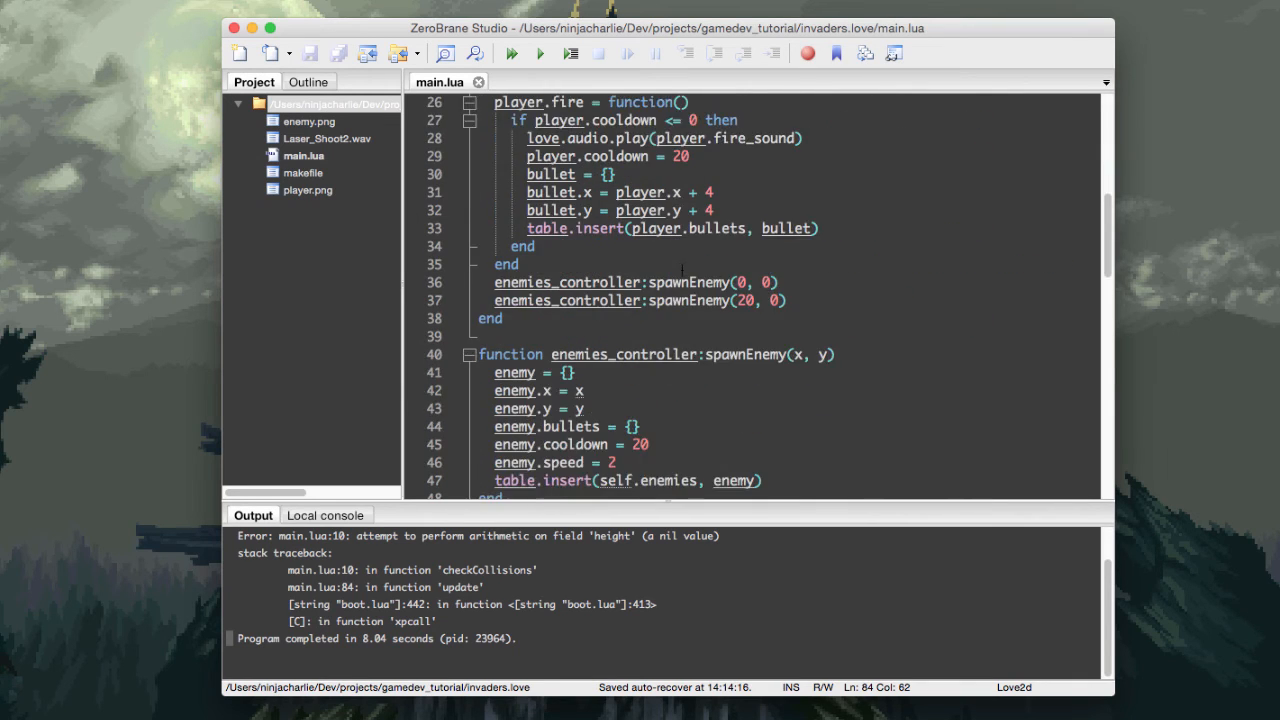
{"action": "scroll", "scroll_direction": "down", "scroll_amount": 3}
{"action": "type", "text": "enemy"}
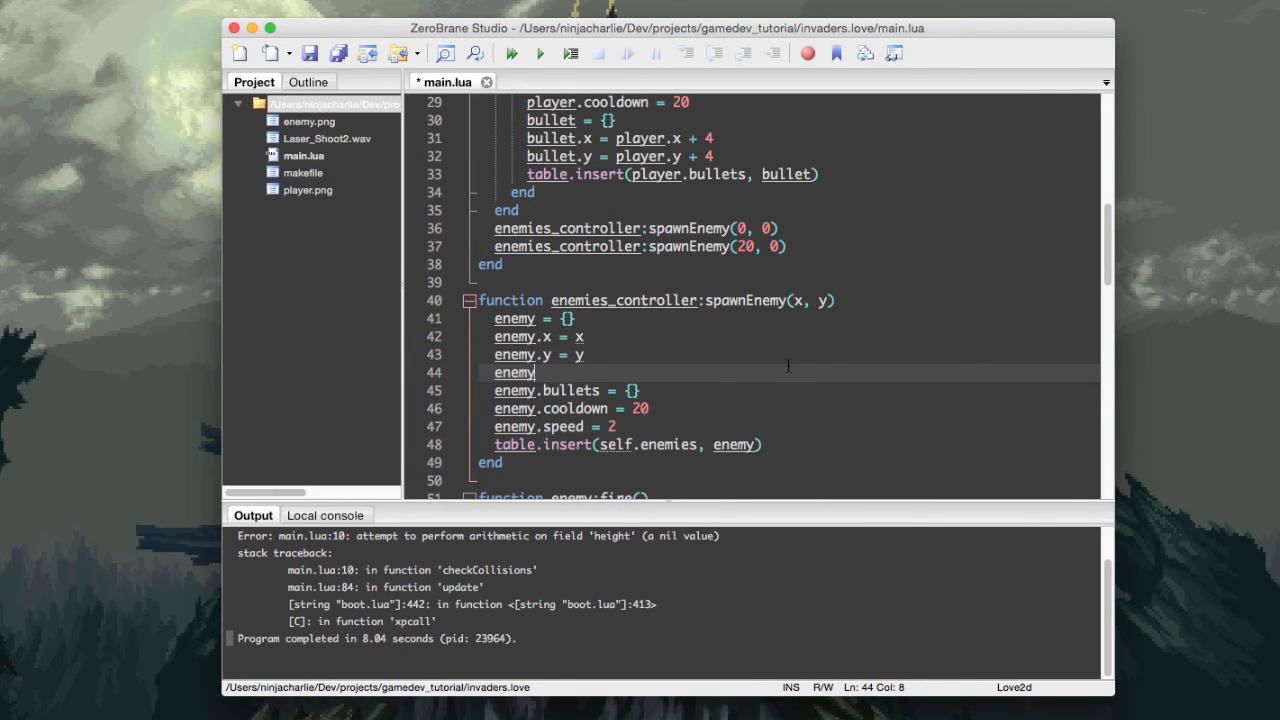
{"action": "type", "text": ".width ="}
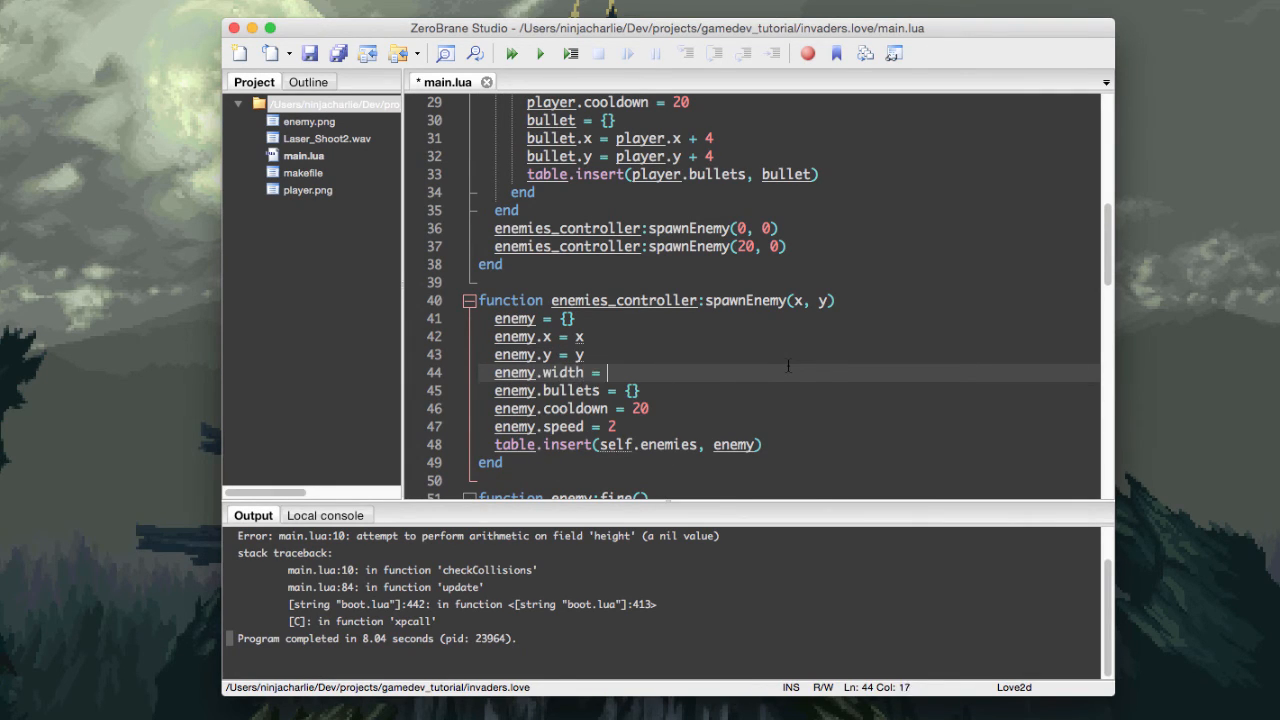
{"action": "scroll", "scroll_direction": "down", "scroll_amount": 3}
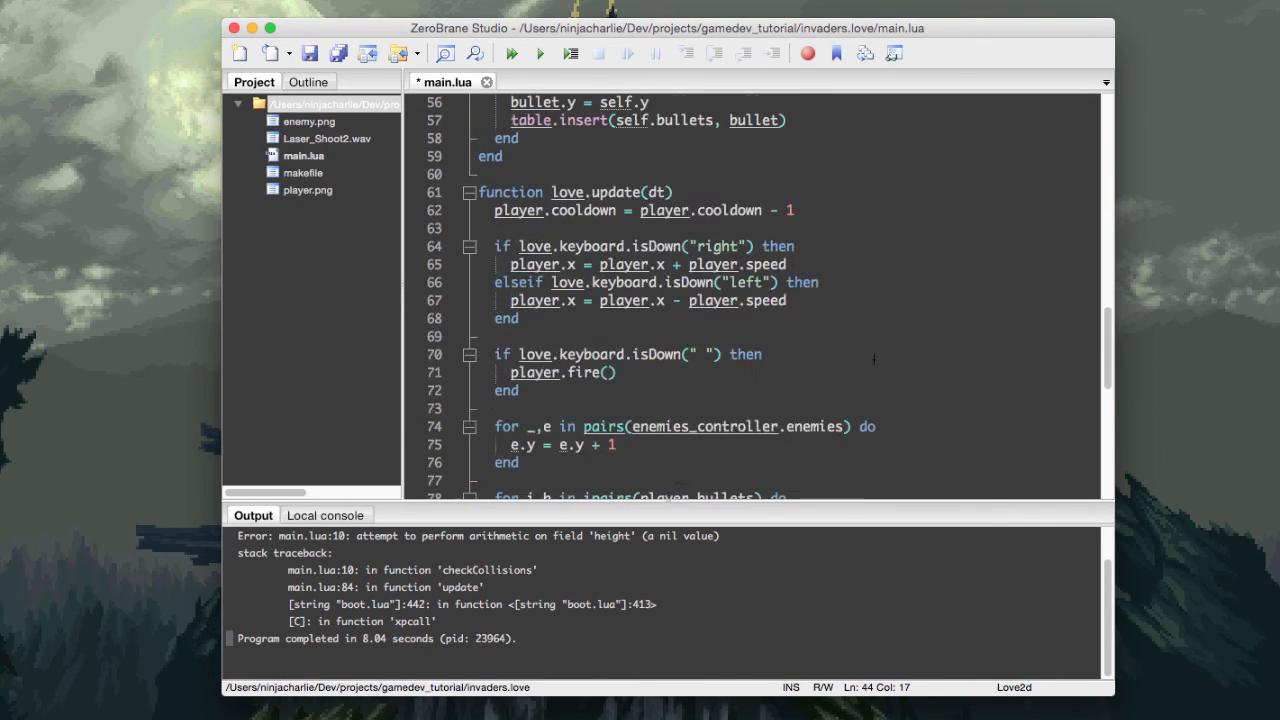
{"action": "scroll", "scroll_direction": "down", "scroll_amount": 3}
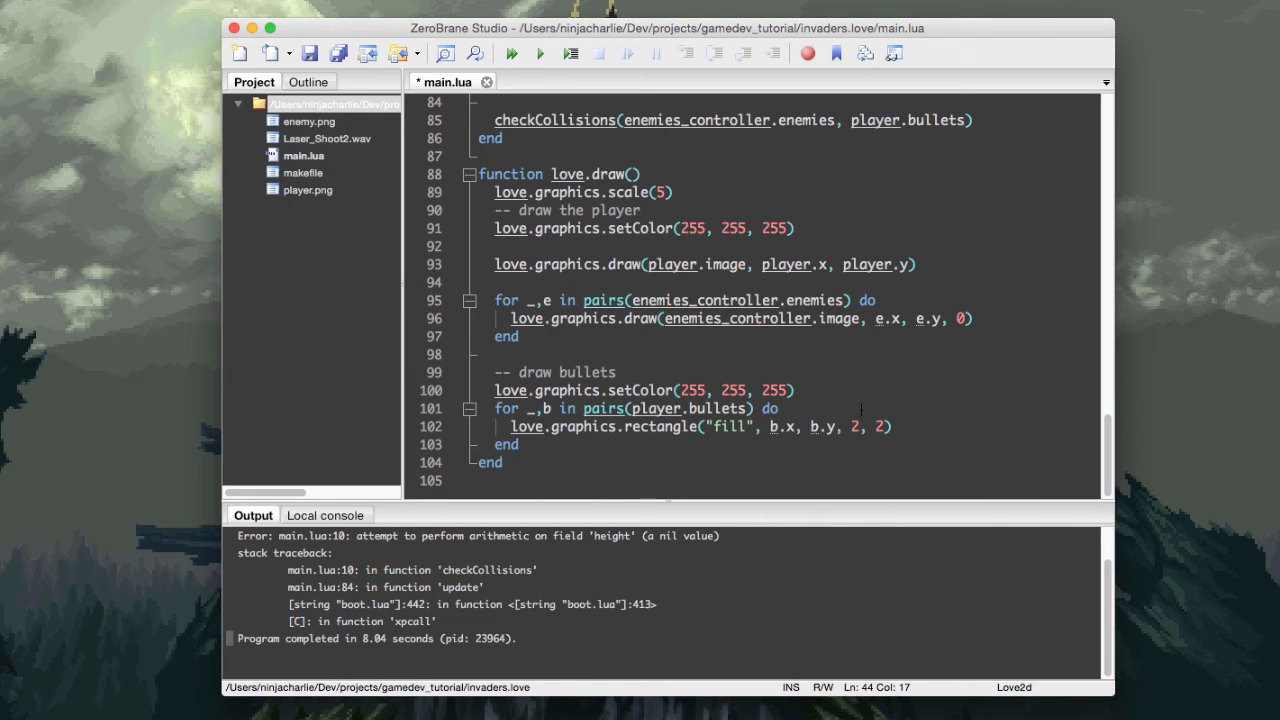
{"action": "scroll", "scroll_direction": "up", "scroll_amount": 3}
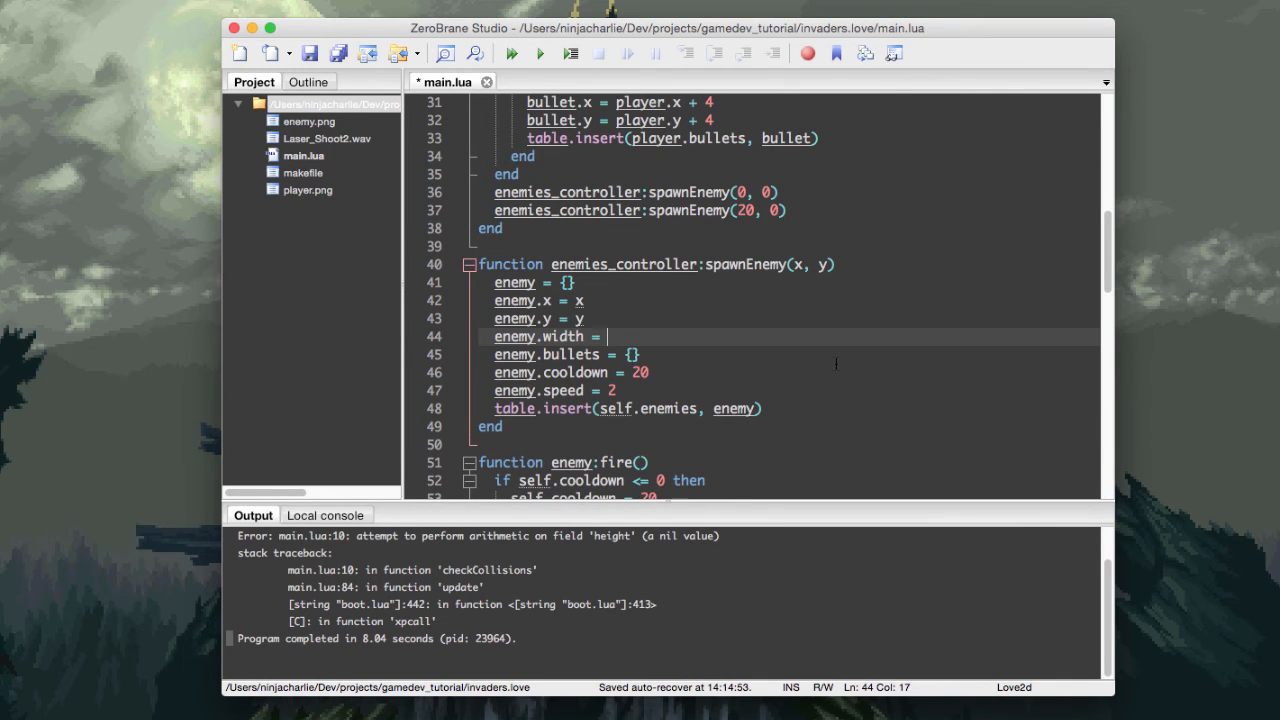
{"action": "type", "text": "10"}
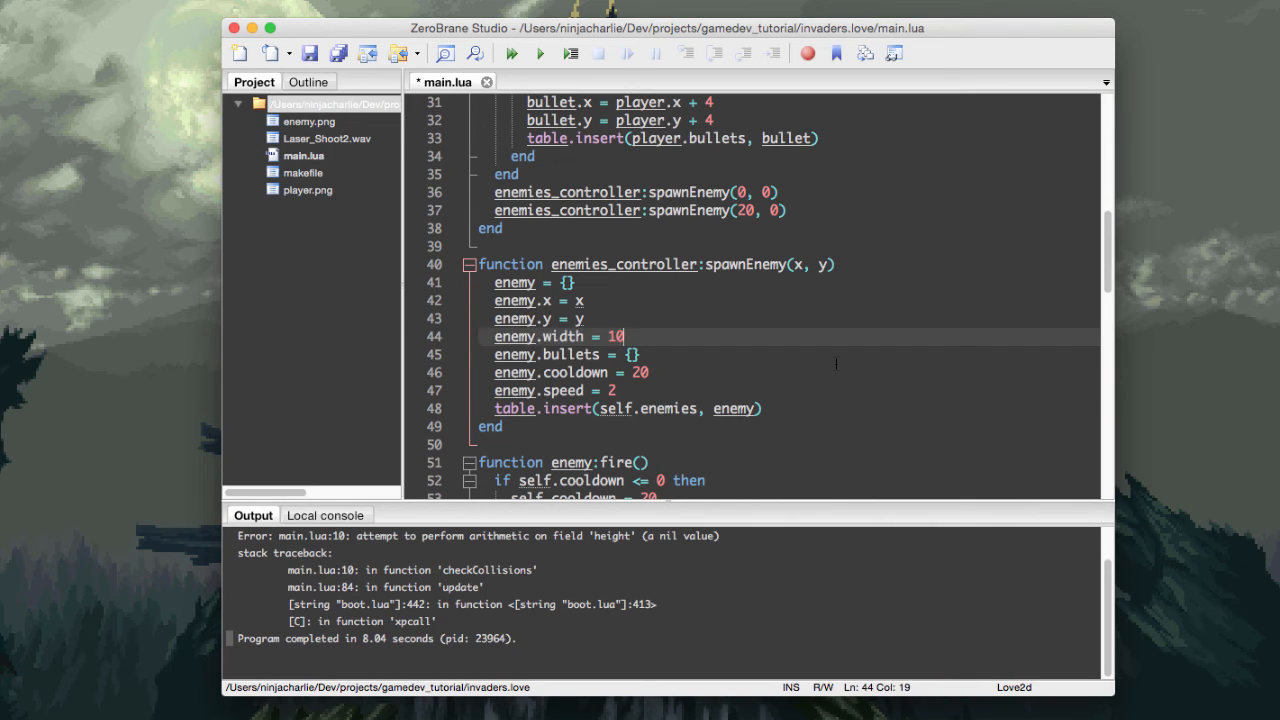
{"action": "key", "text": "Return"}
{"action": "type", "text": "enemy.hei = 10"}
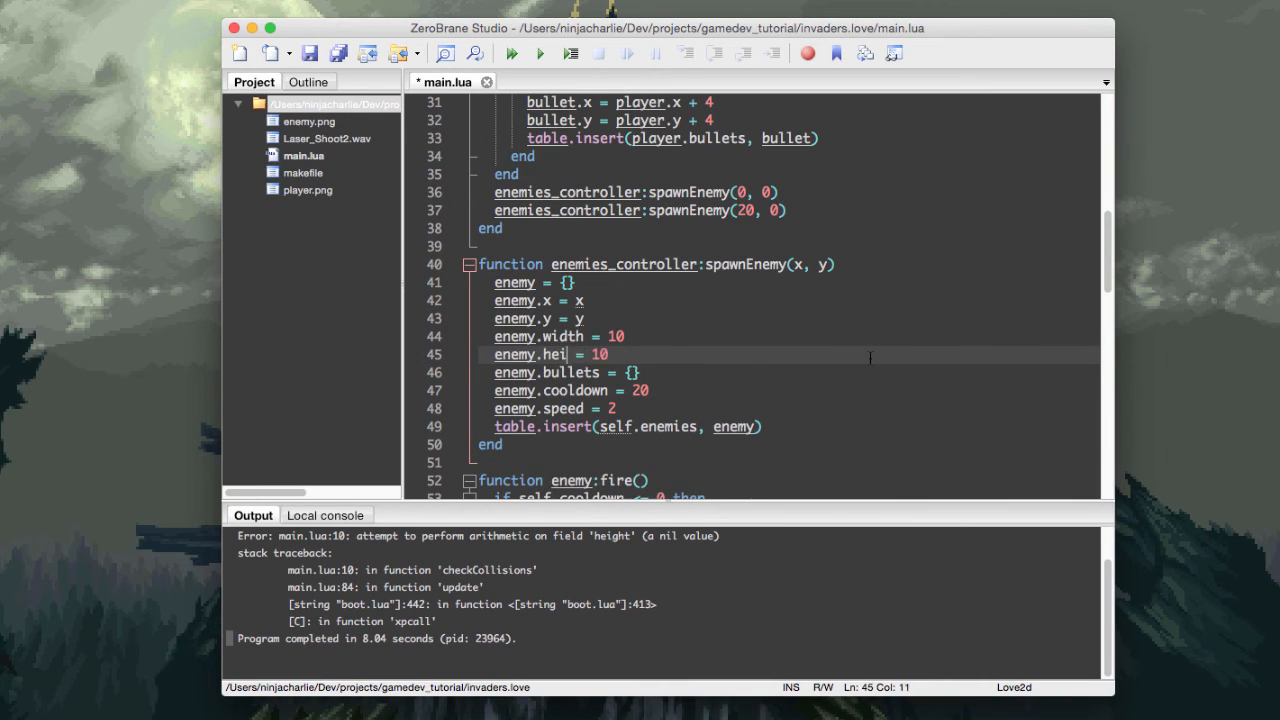
{"action": "type", "text": "ght"}
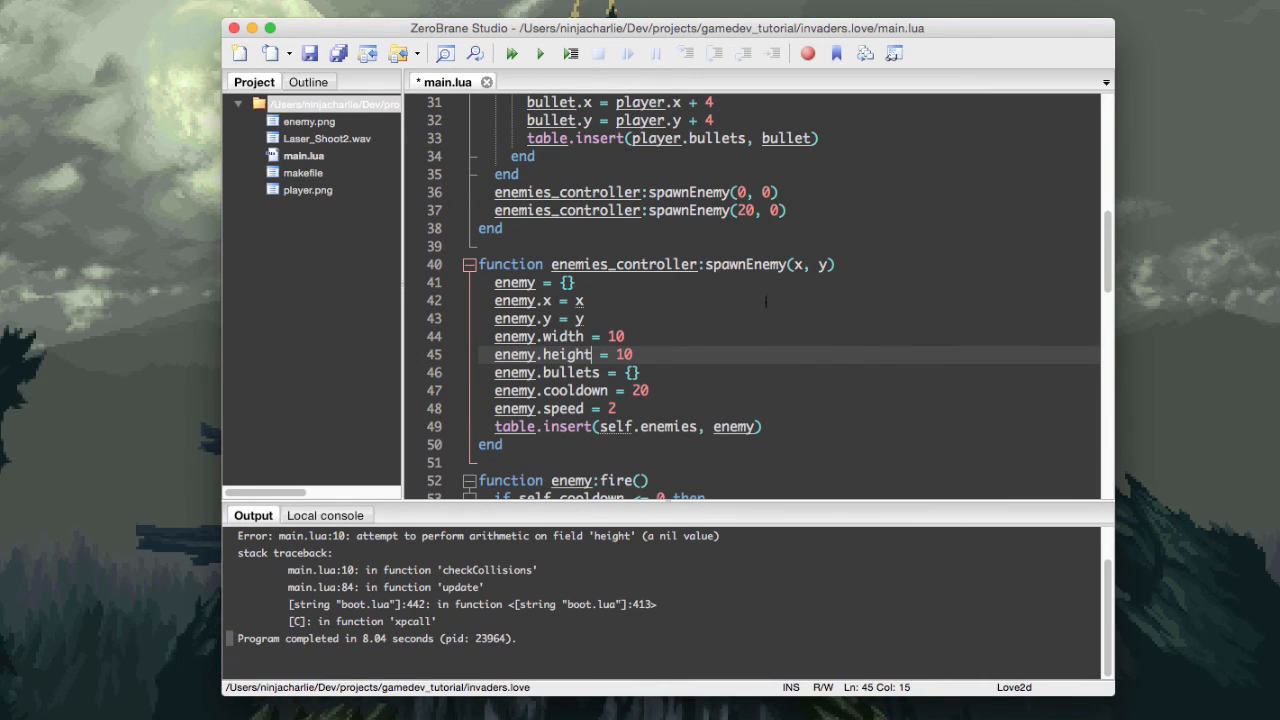
{"action": "scroll", "scroll_direction": "up", "scroll_amount": 3}
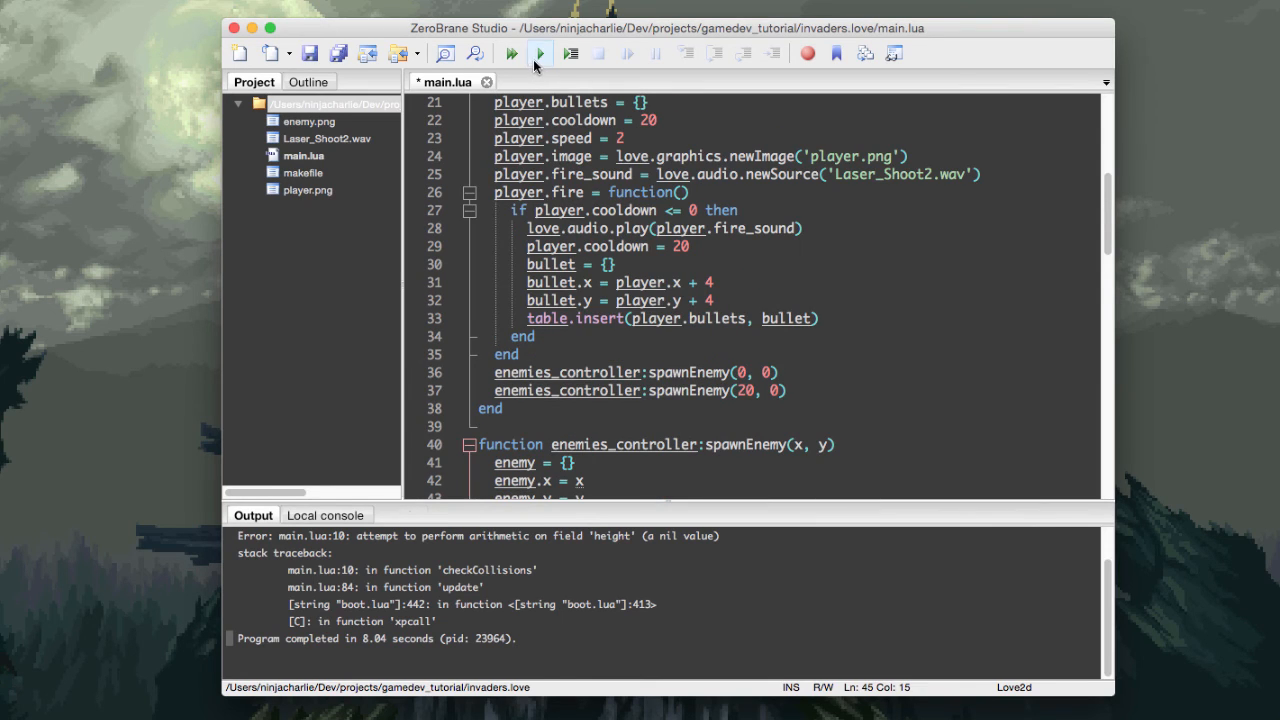
- Run the game, see COLLISION printed repeatedly, then close it and return to editing
{"action": "left_click", "coordinate": [538, 52]}
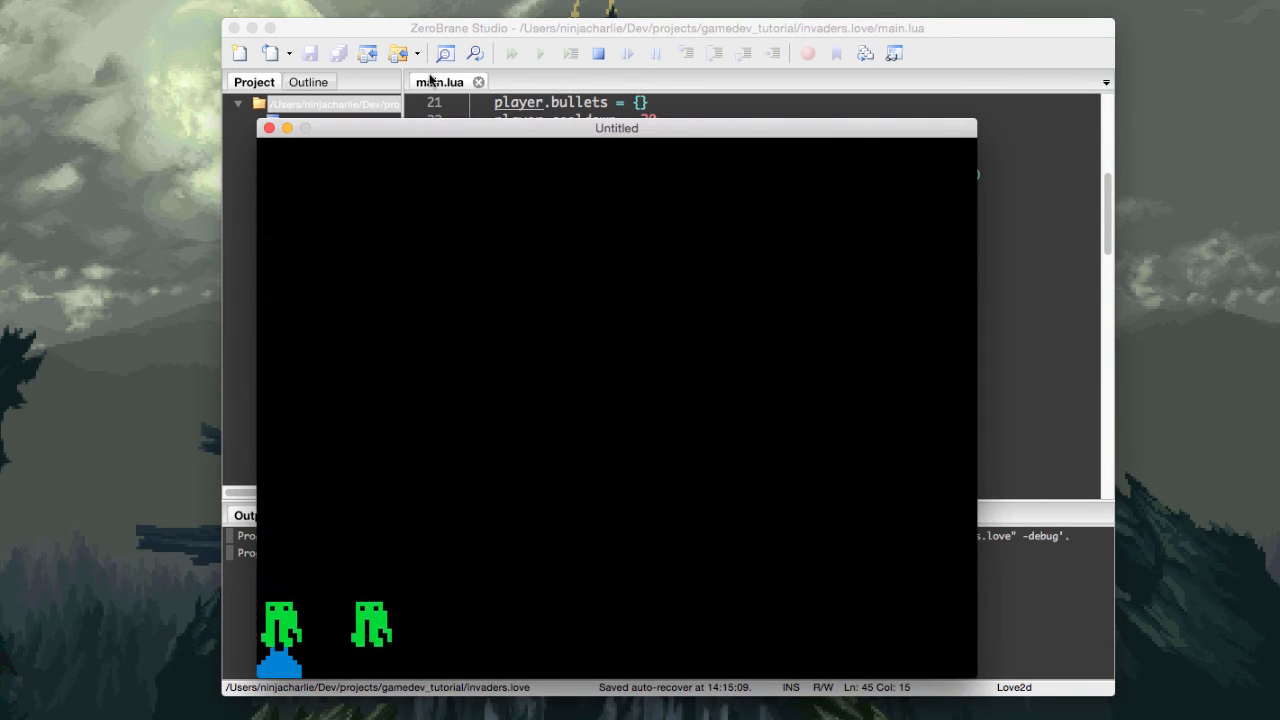
{"action": "left_click_drag", "start_coordinate": [616, 128], "coordinate": [1088, 96]}
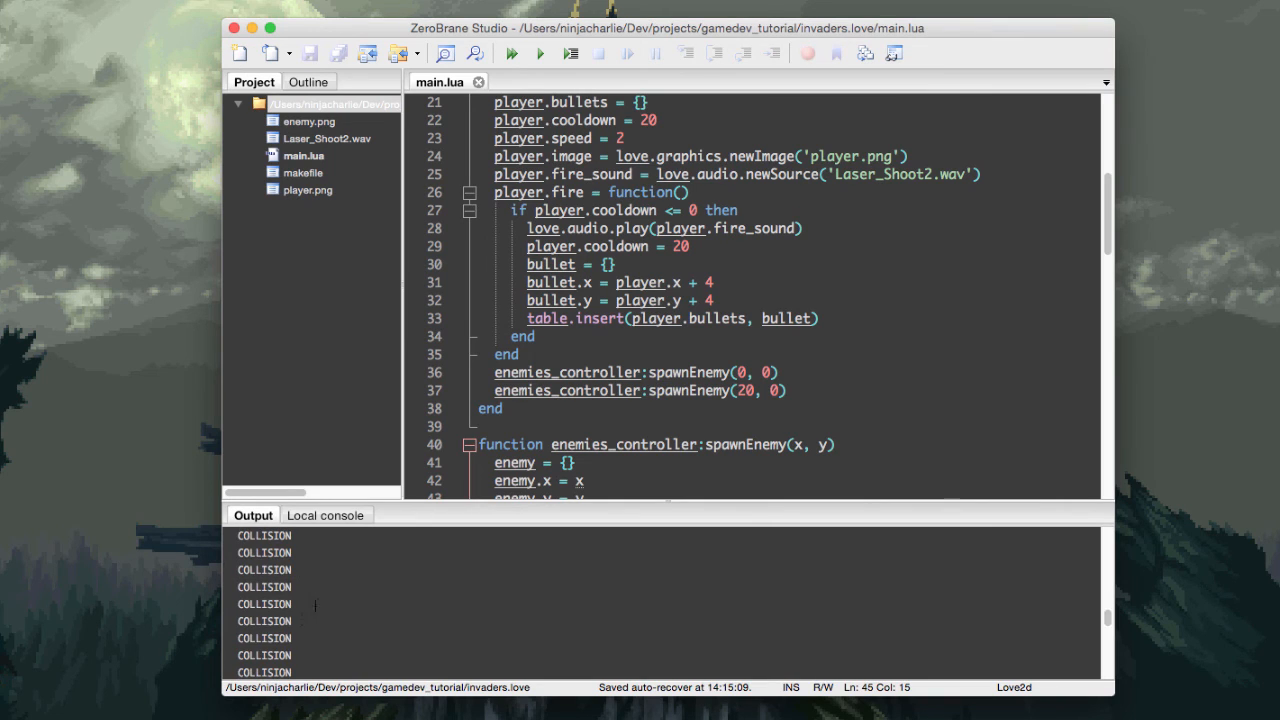
{"action": "left_click", "coordinate": [510, 52]}
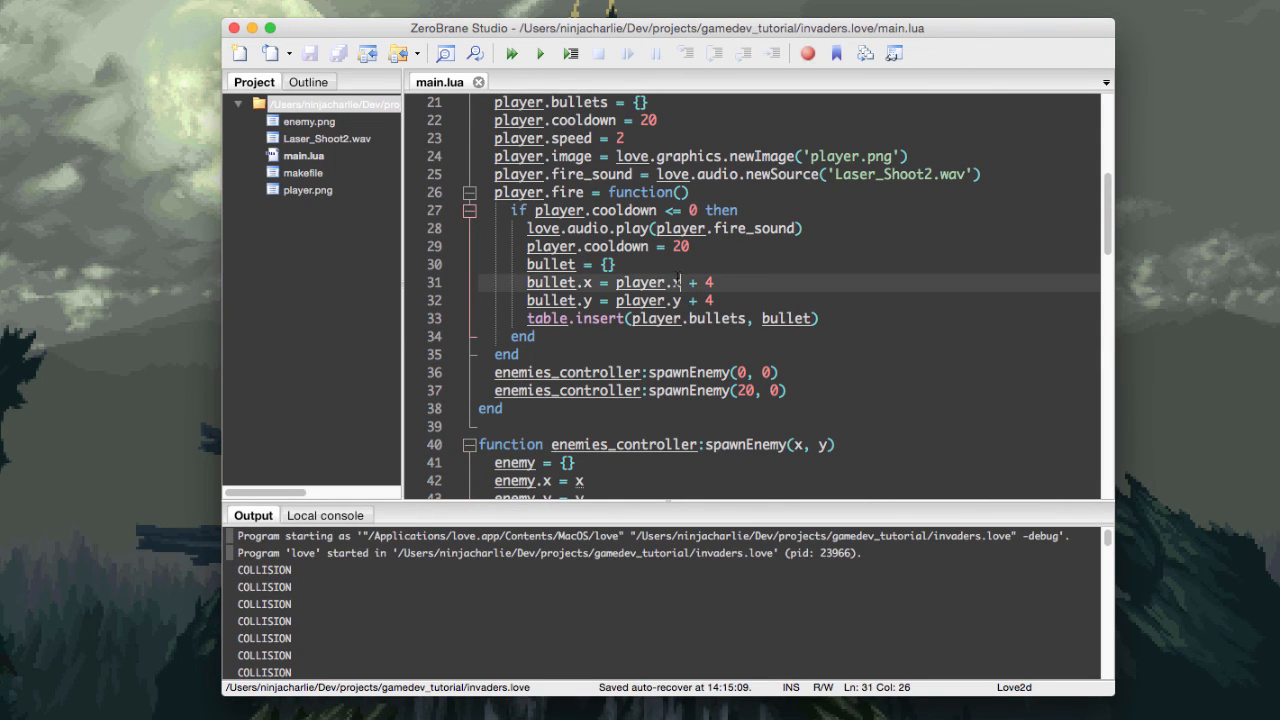
- Change the outer enemy loop to 'for i, e in ipairs(enemies)' so the index is available
{"action": "scroll", "scroll_direction": "up", "scroll_amount": 3}
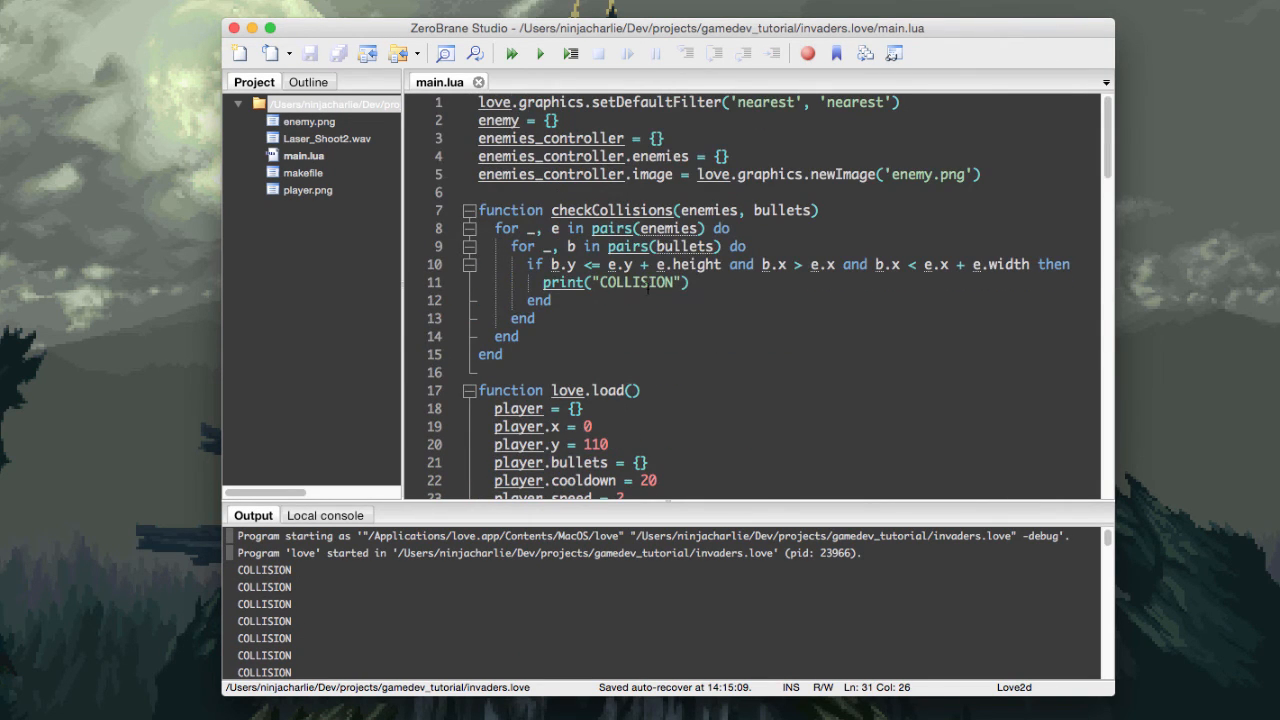
{"action": "left_click", "coordinate": [688, 282]}
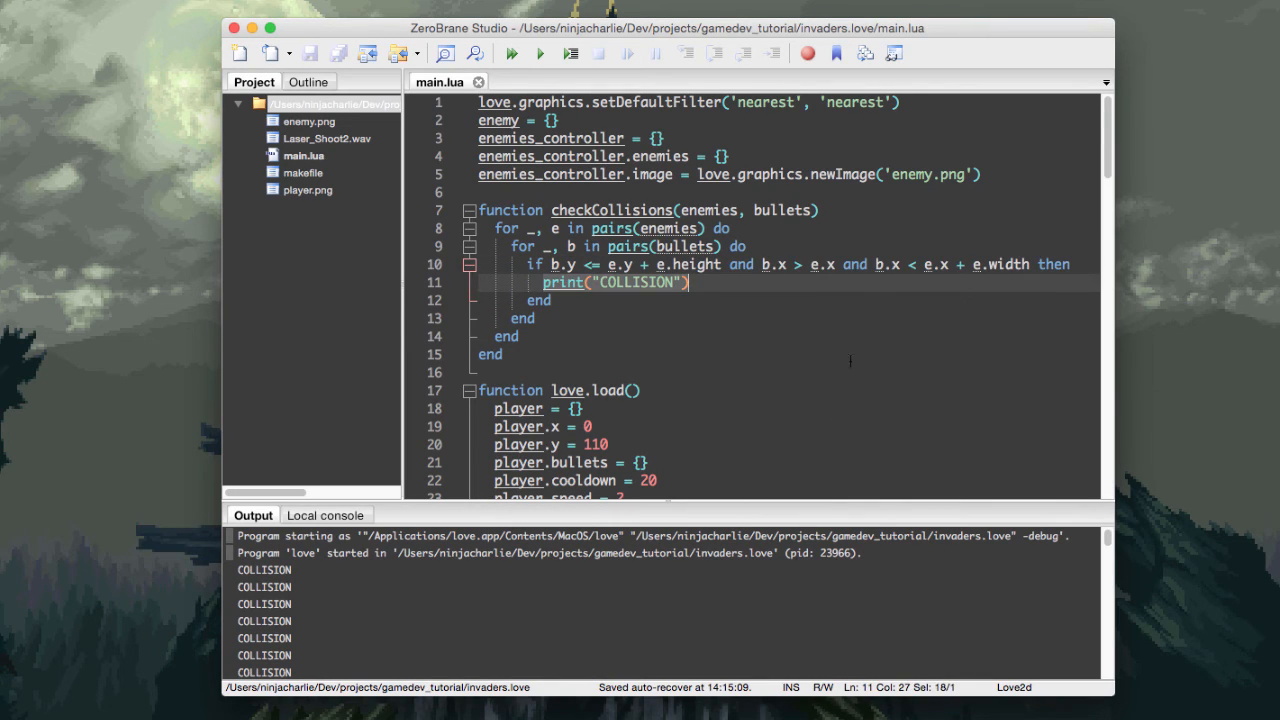
{"action": "scroll", "scroll_direction": "down", "scroll_amount": 3}
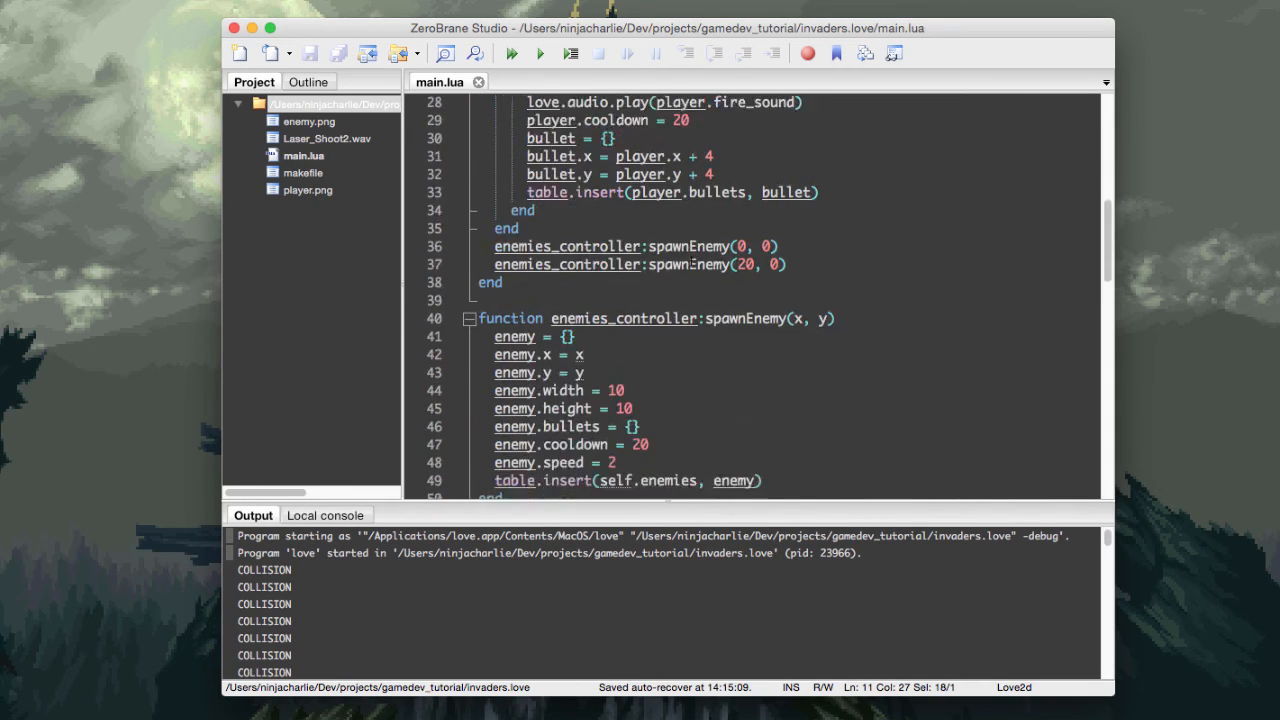
{"action": "scroll", "scroll_direction": "down", "scroll_amount": 3}
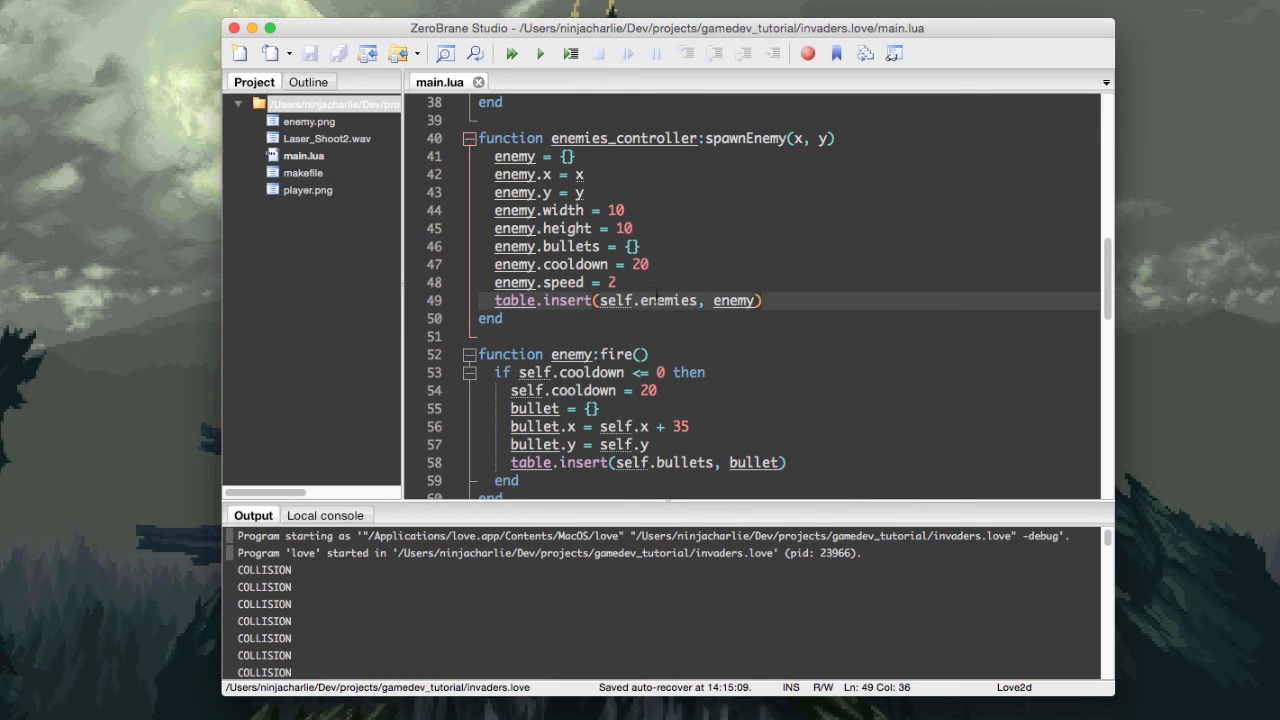
{"action": "scroll", "scroll_direction": "up", "scroll_amount": 3}
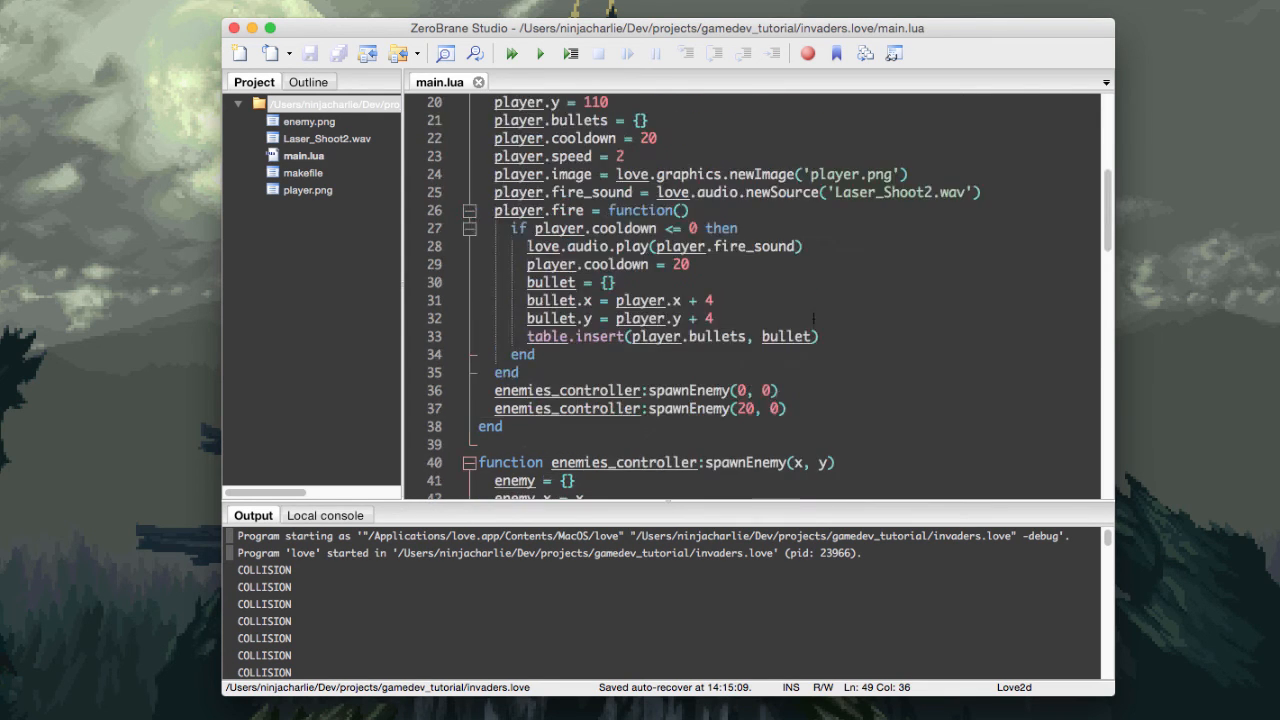
{"action": "scroll", "scroll_direction": "up", "scroll_amount": 3}
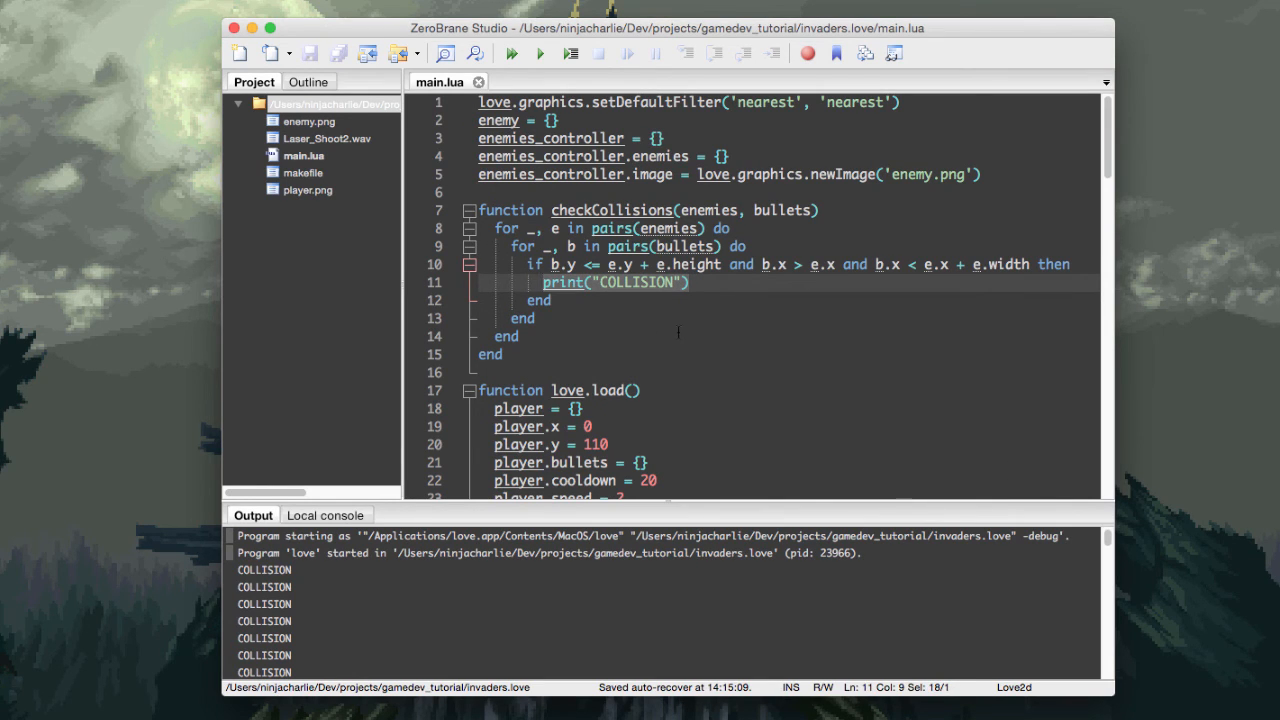
{"action": "left_click", "coordinate": [662, 228]}
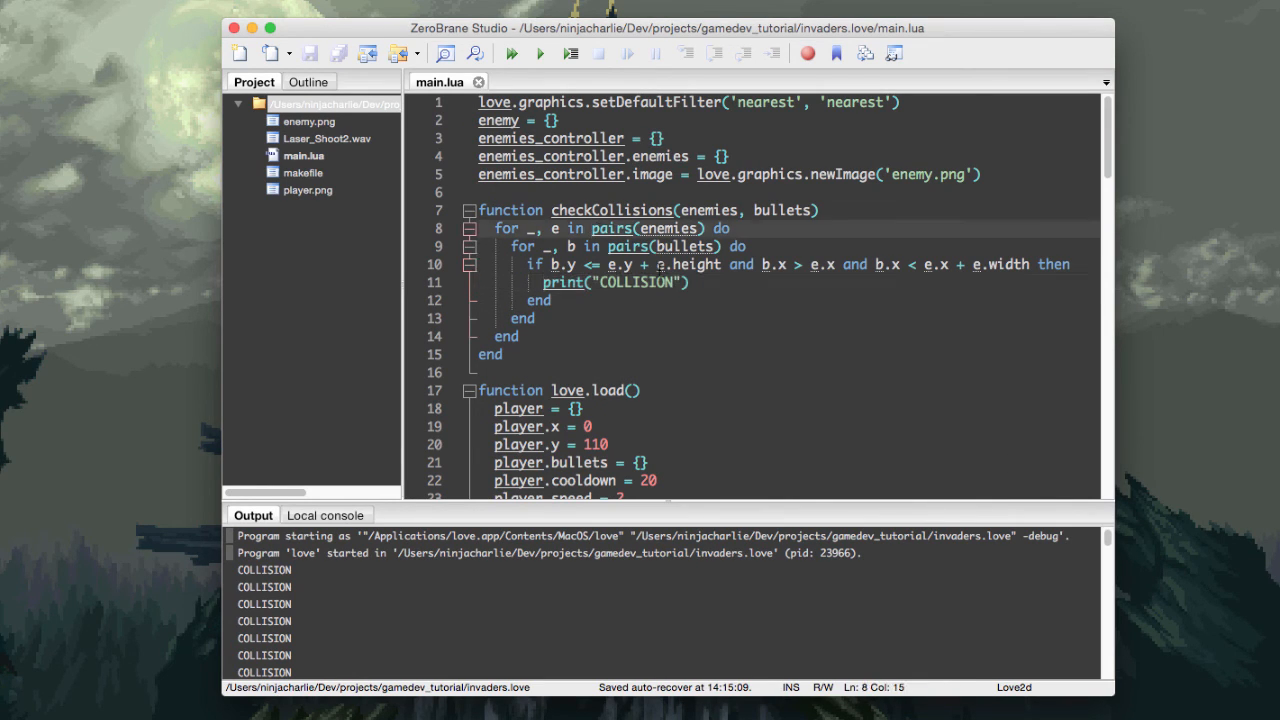
{"action": "type", "text": "i"}
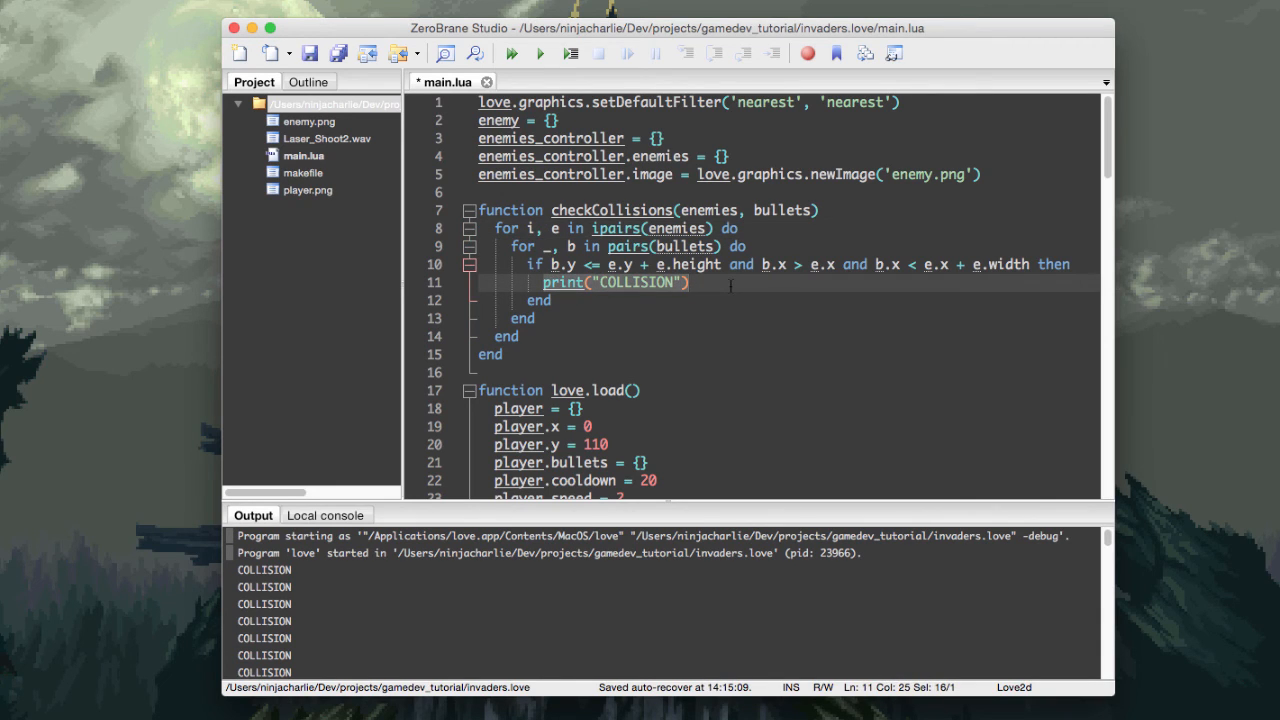
- Replace print("COLLISION") with table.remove(enemies, i) for each hit enemy
{"action": "type", "text": "table.remove("}
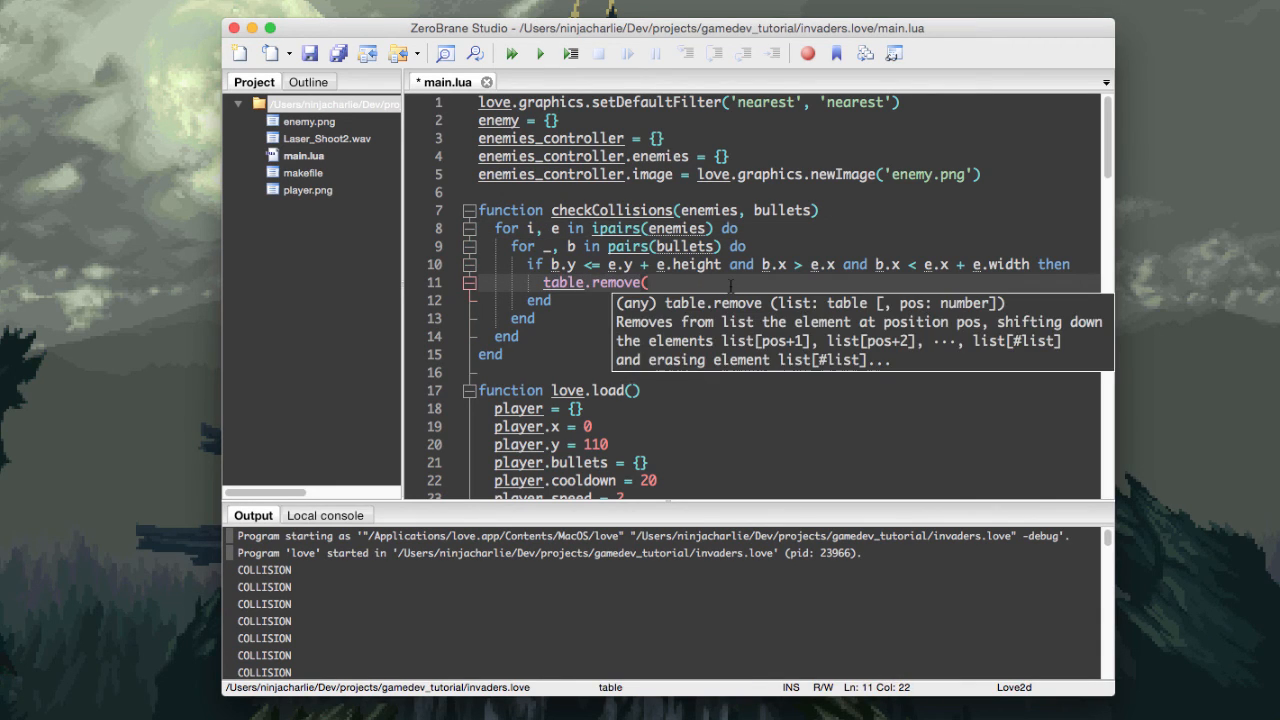
{"action": "type", "text": "enemies, i)"}
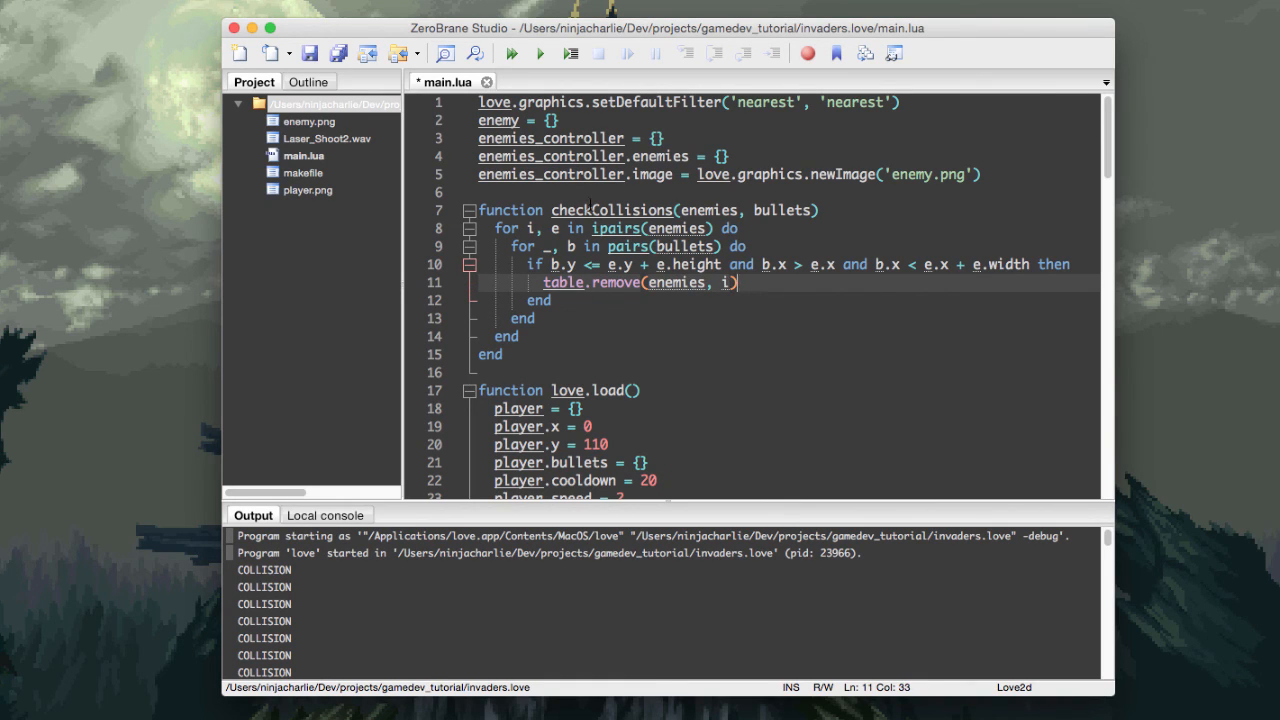
- Run the game a few times, shooting enemies to confirm they disappear, then close it
{"action": "left_click", "coordinate": [512, 52]}
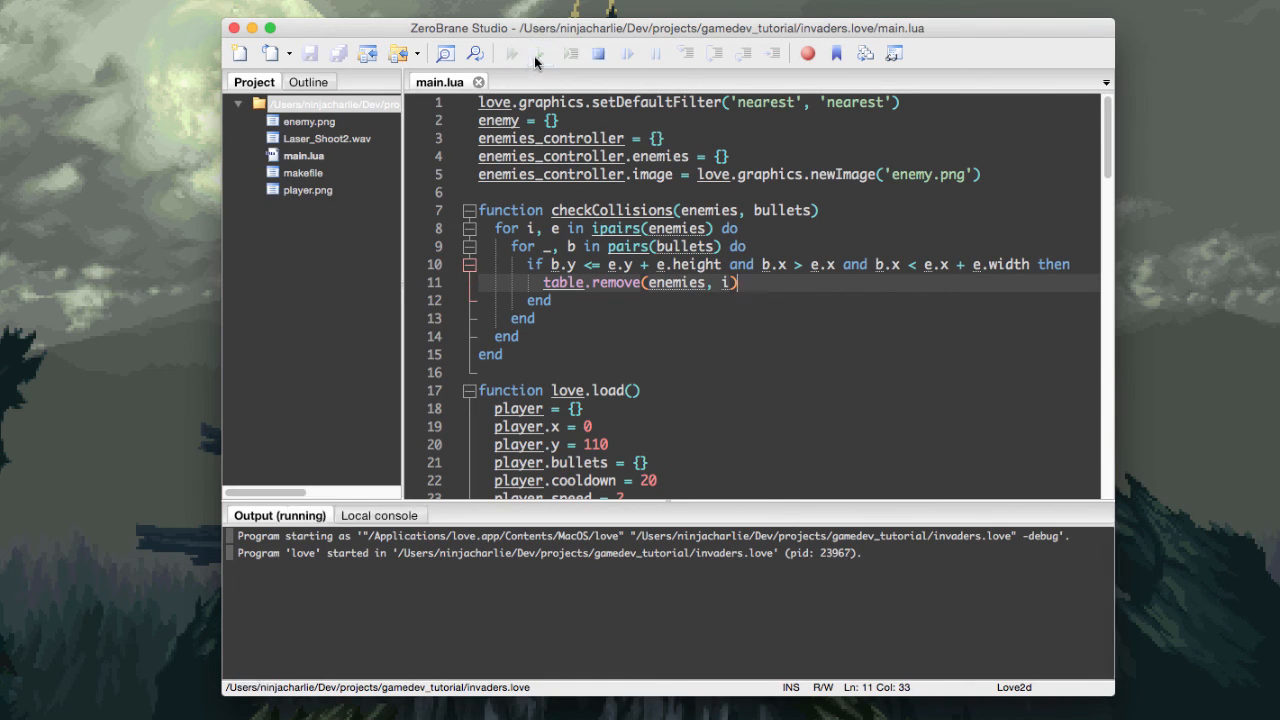
{"action": "left_click", "coordinate": [512, 52]}
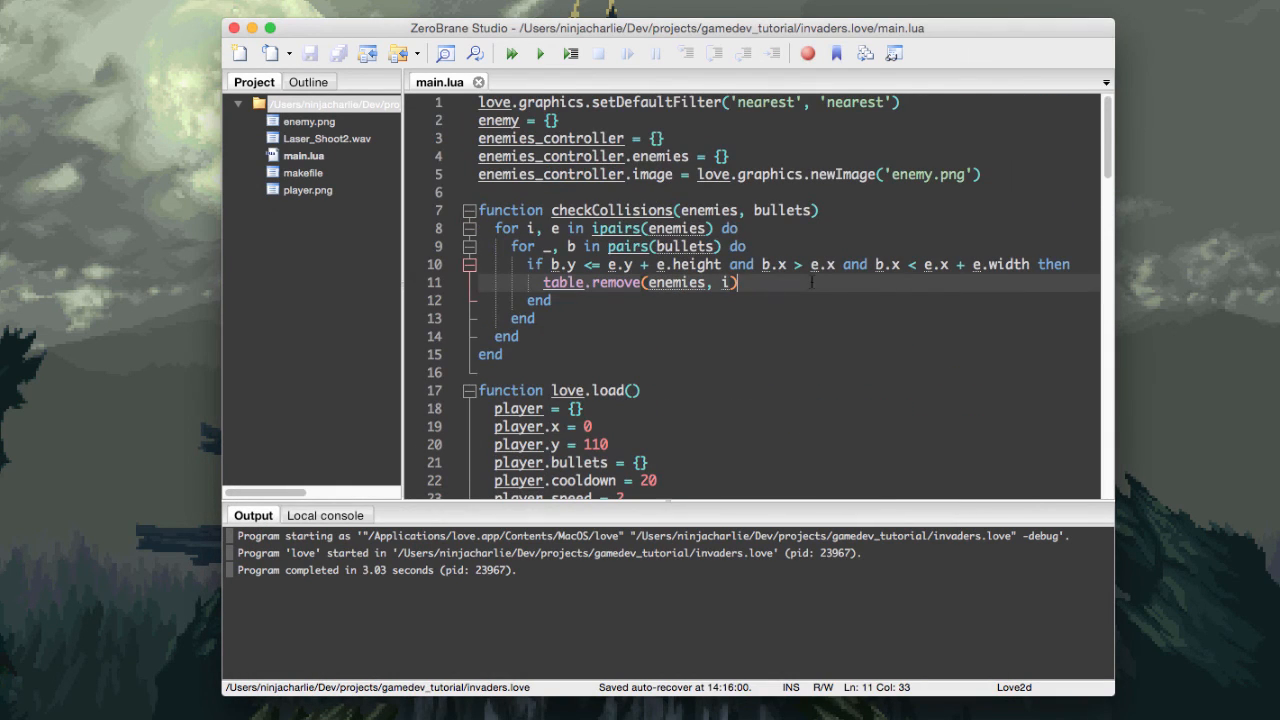
{"action": "mouse_move", "coordinate": [816, 336]}
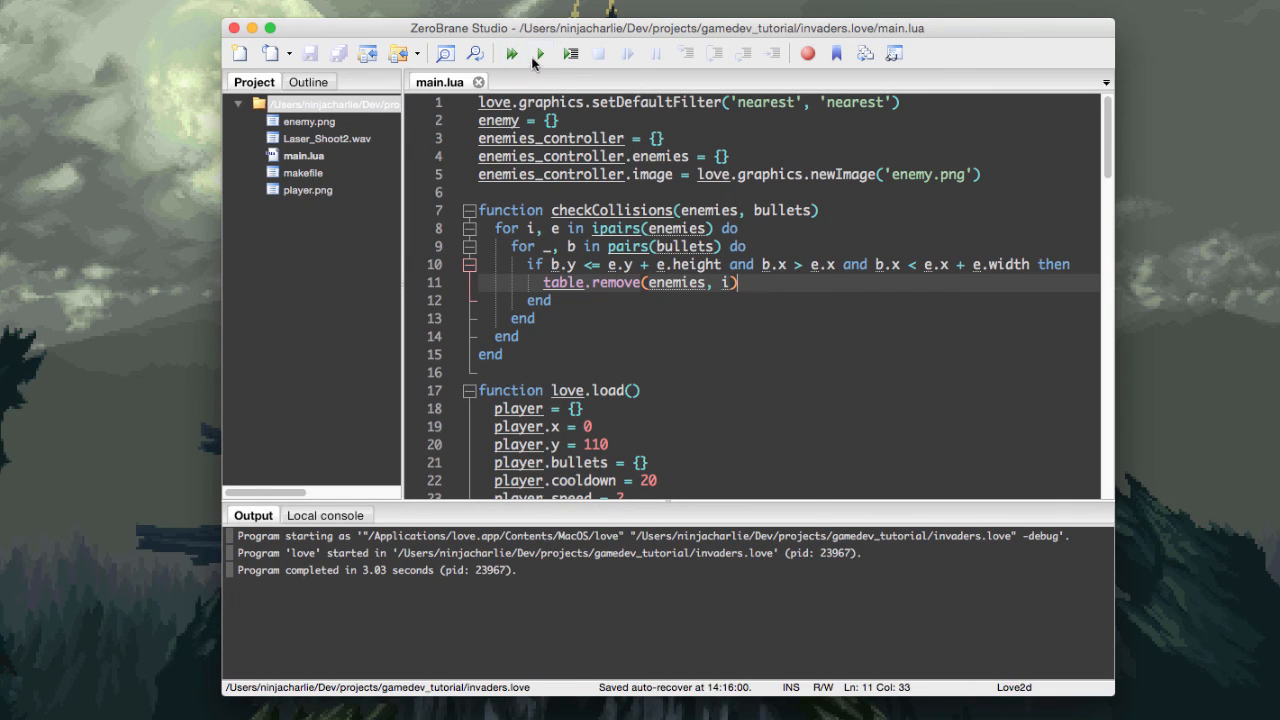
{"action": "left_click", "coordinate": [510, 52]}
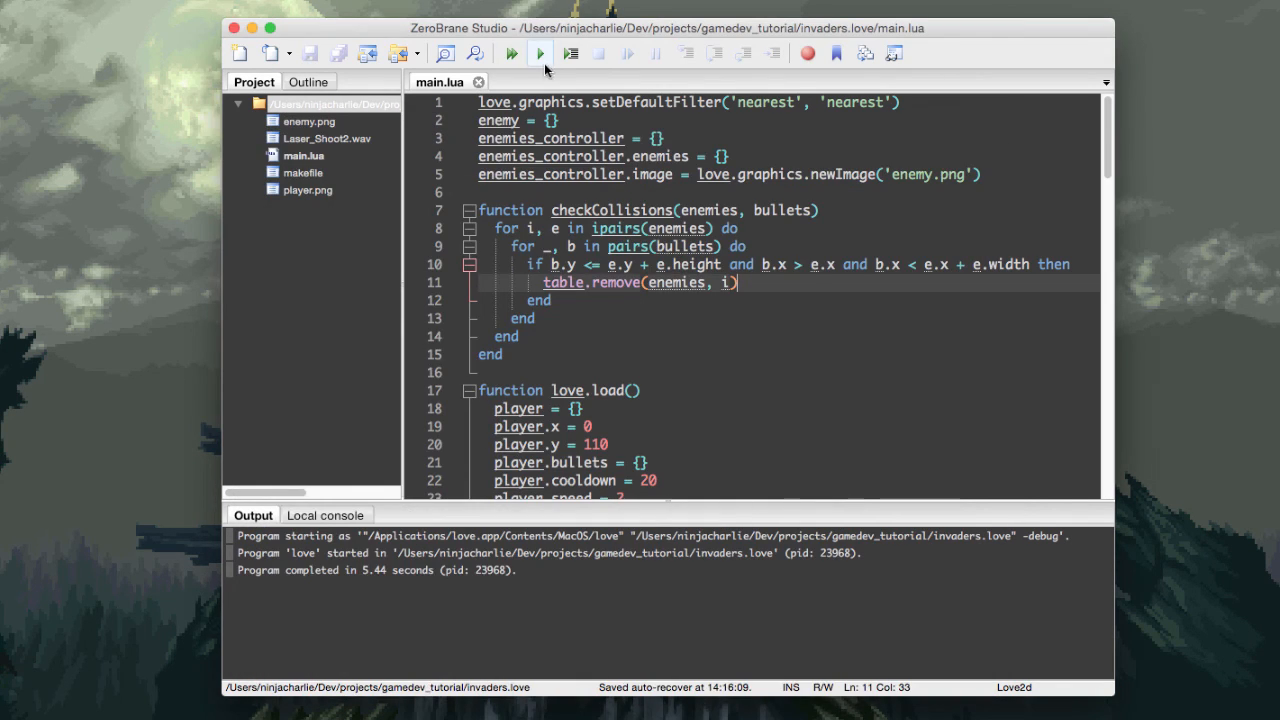
{"action": "left_click", "coordinate": [538, 52]}
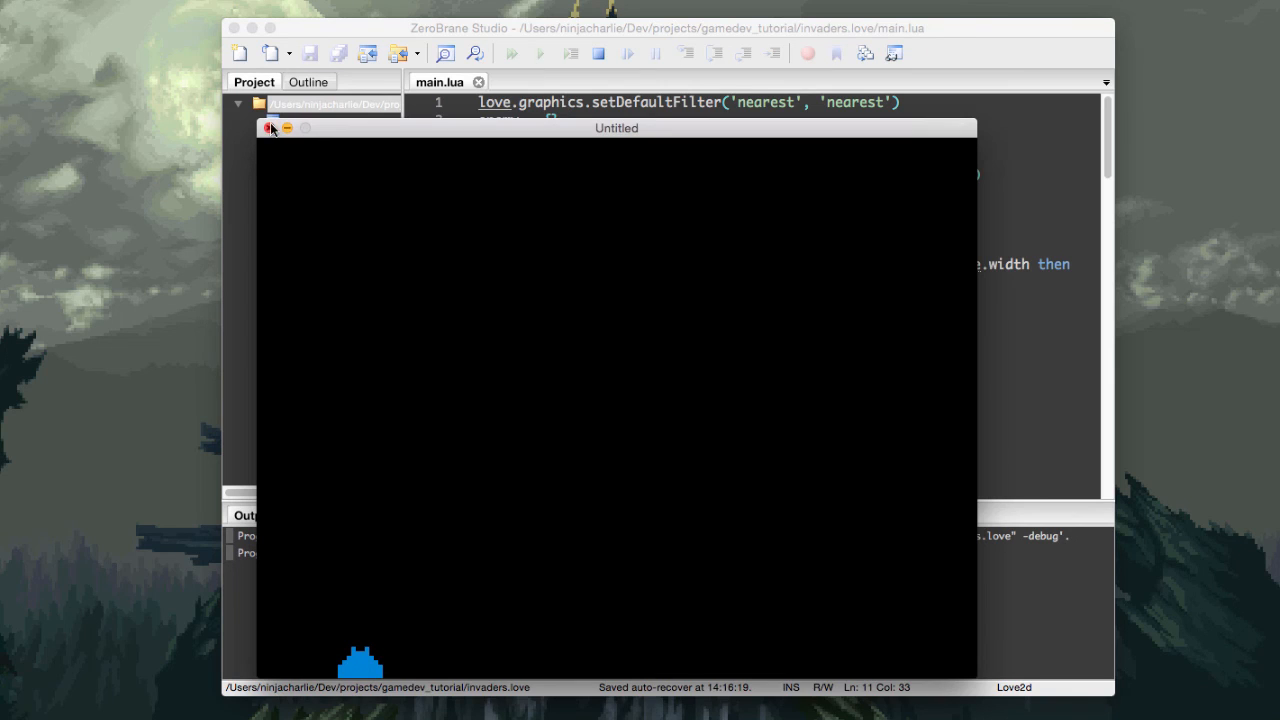
{"action": "left_click", "coordinate": [272, 128]}
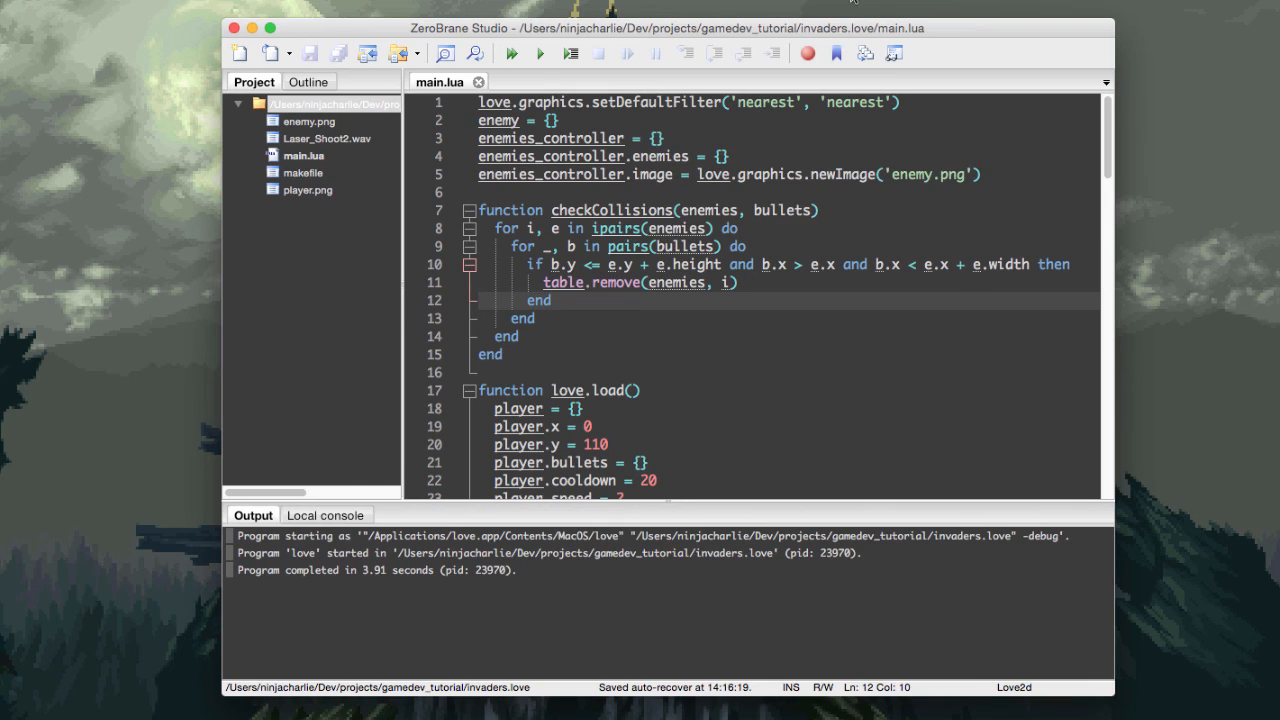
{"action": "mouse_move", "coordinate": [850, 102]}
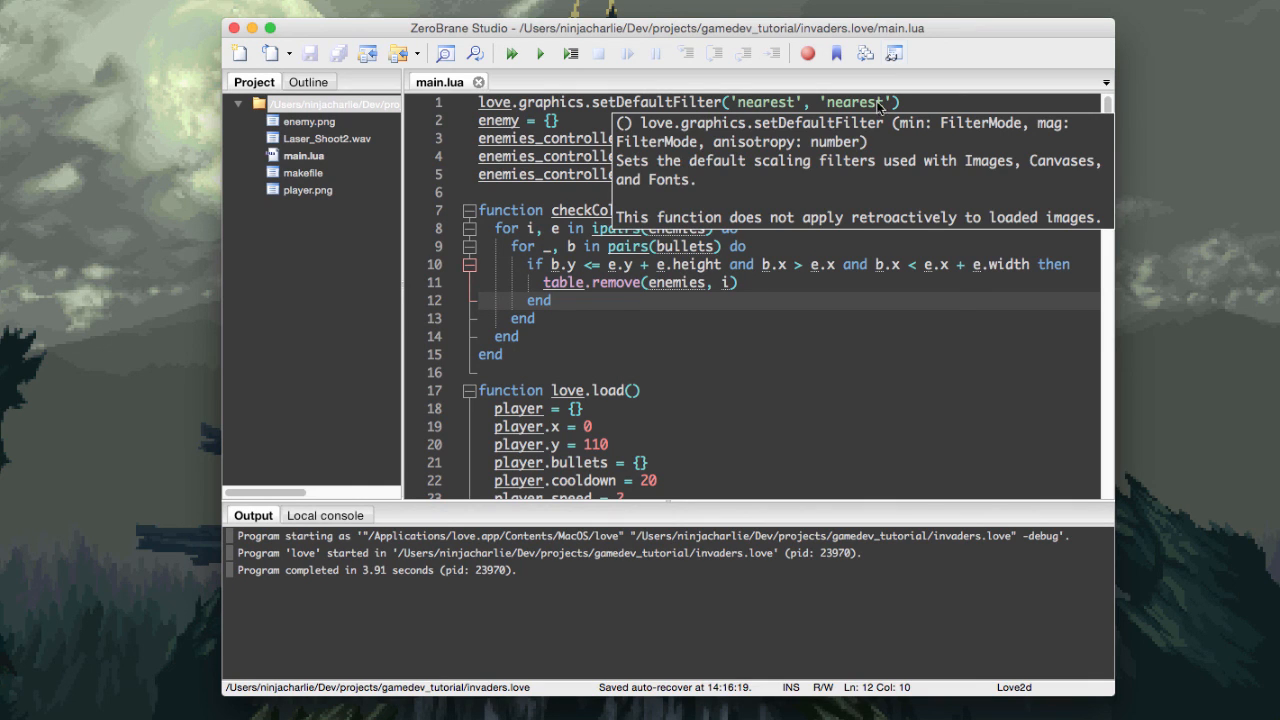